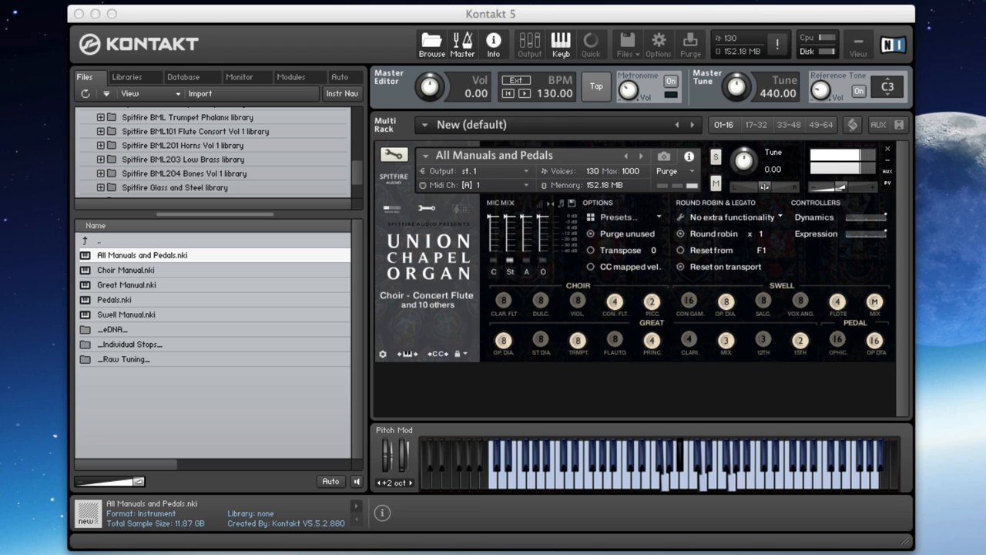
# - Load Choir Manual.nki in place of All Manuals and Pedals and solo the Claribel Flute stop
pyautogui.click(676, 462)
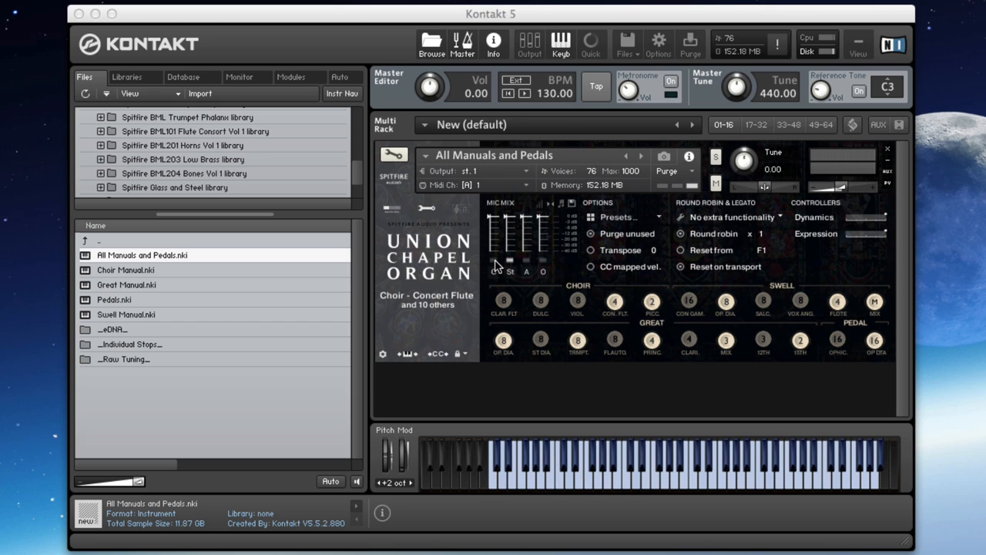
pyautogui.click(502, 301)
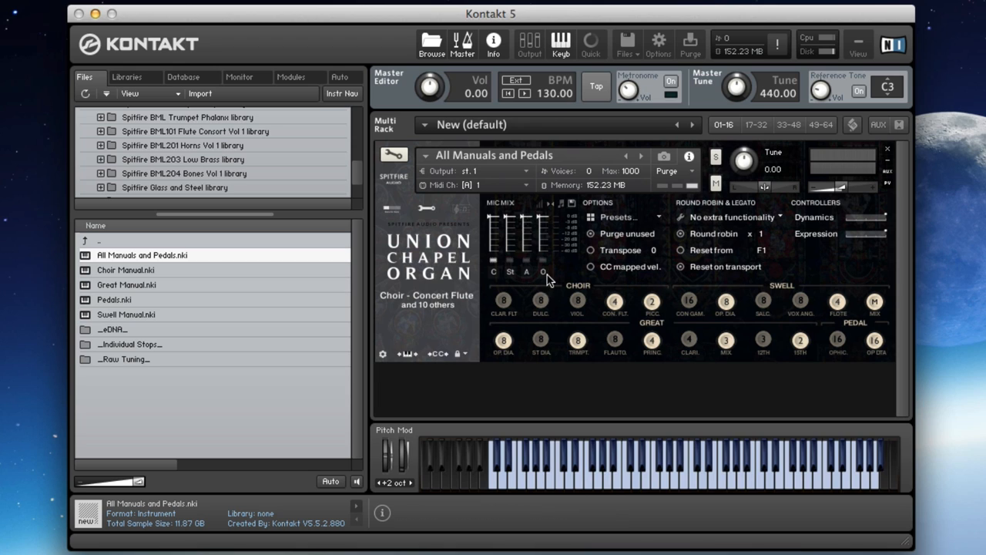
pyautogui.moveTo(524, 293)
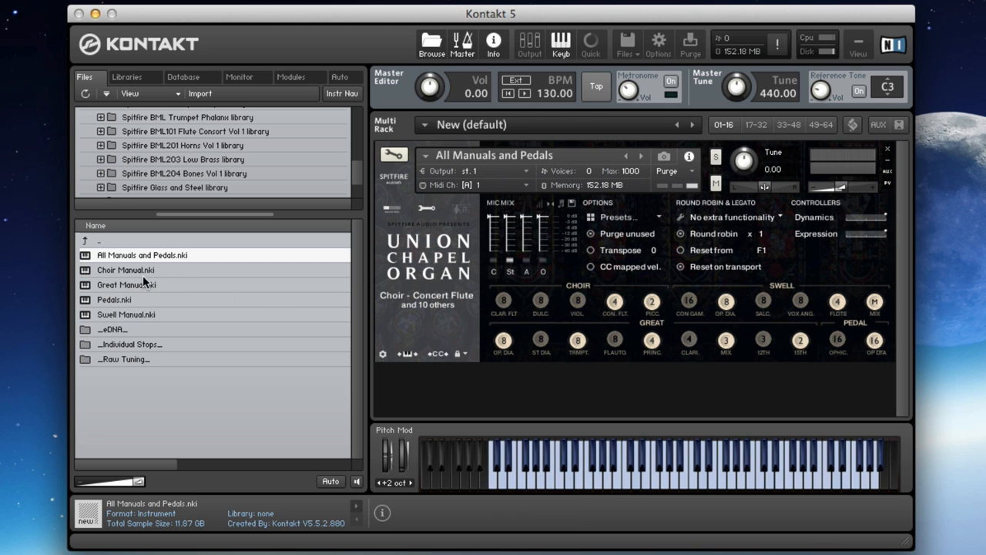
pyautogui.doubleClick(126, 269)
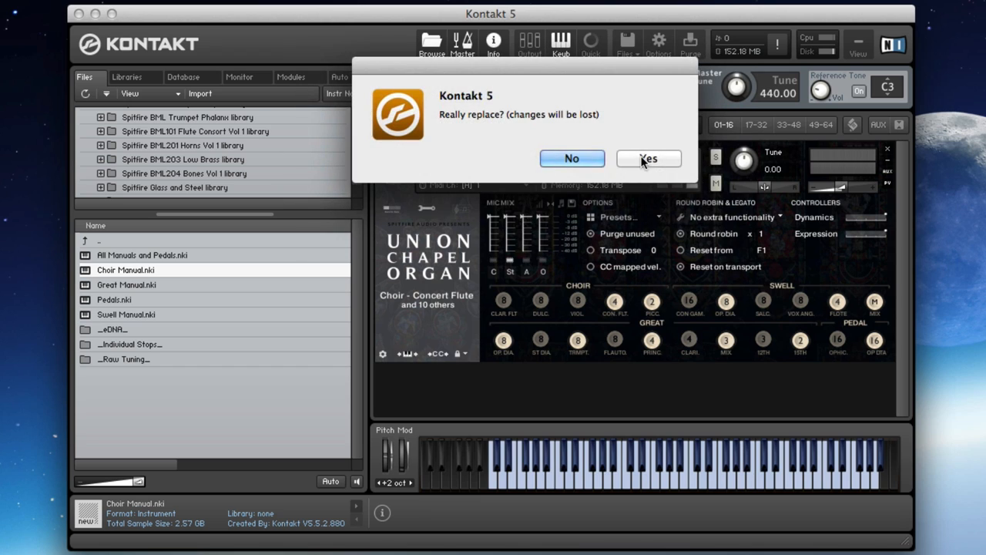
pyautogui.click(647, 158)
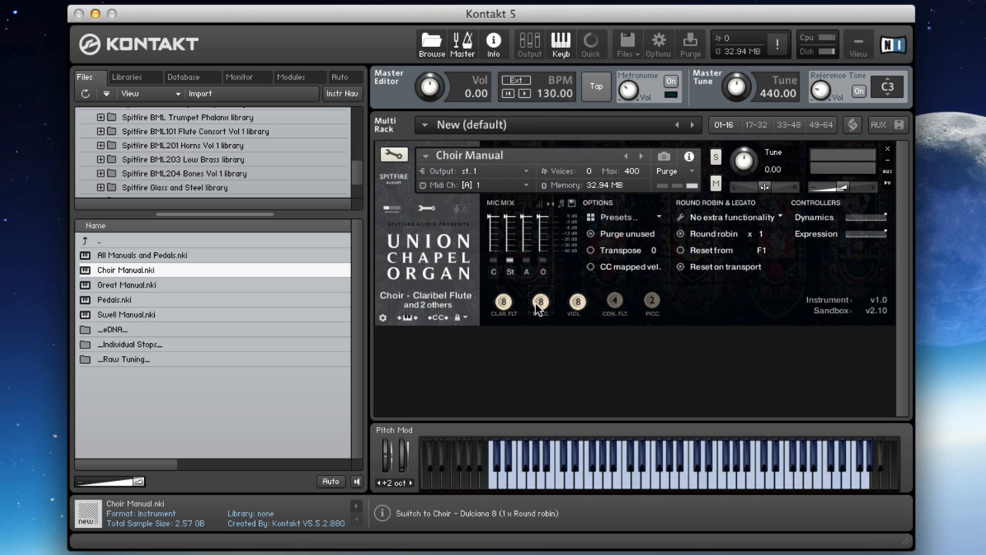
pyautogui.click(539, 301)
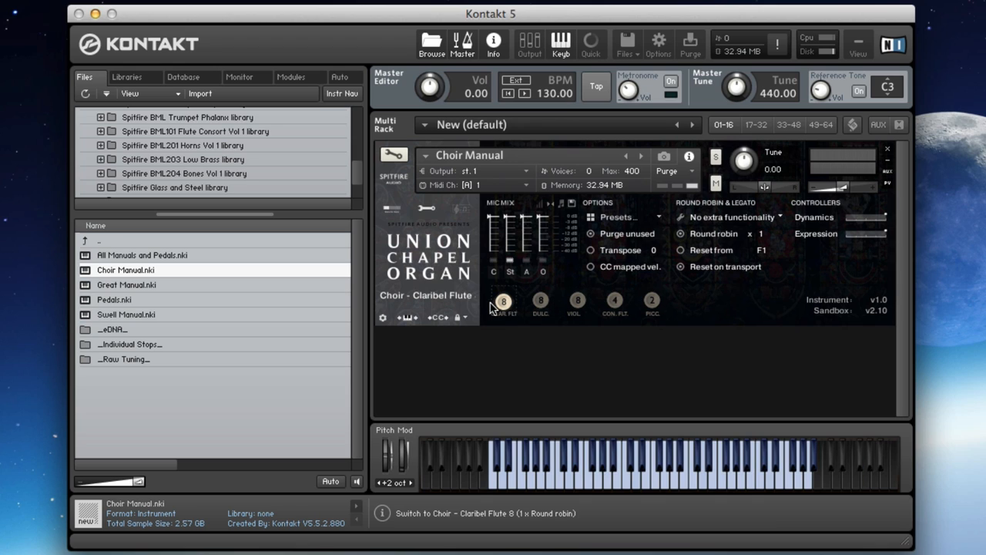
pyautogui.moveTo(502, 305)
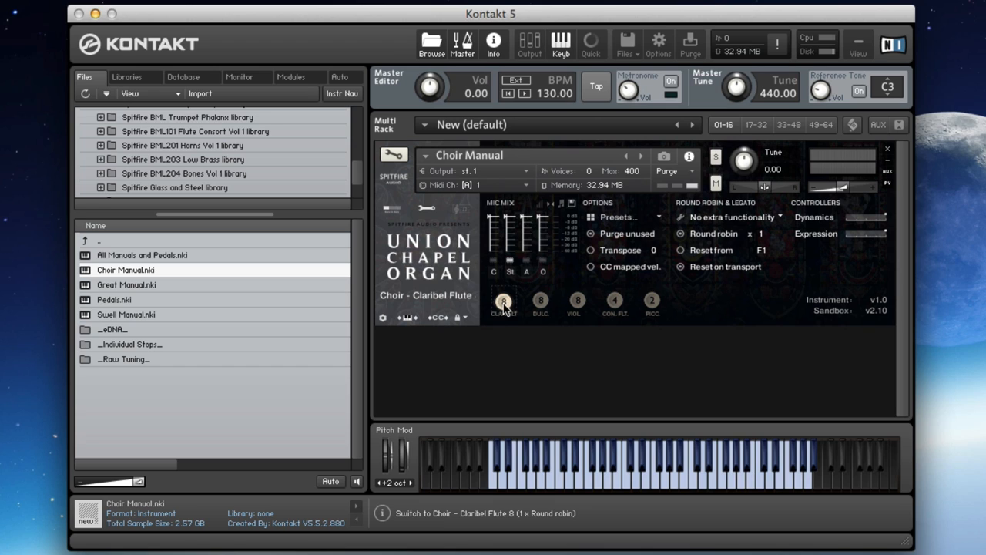
pyautogui.moveTo(502, 306)
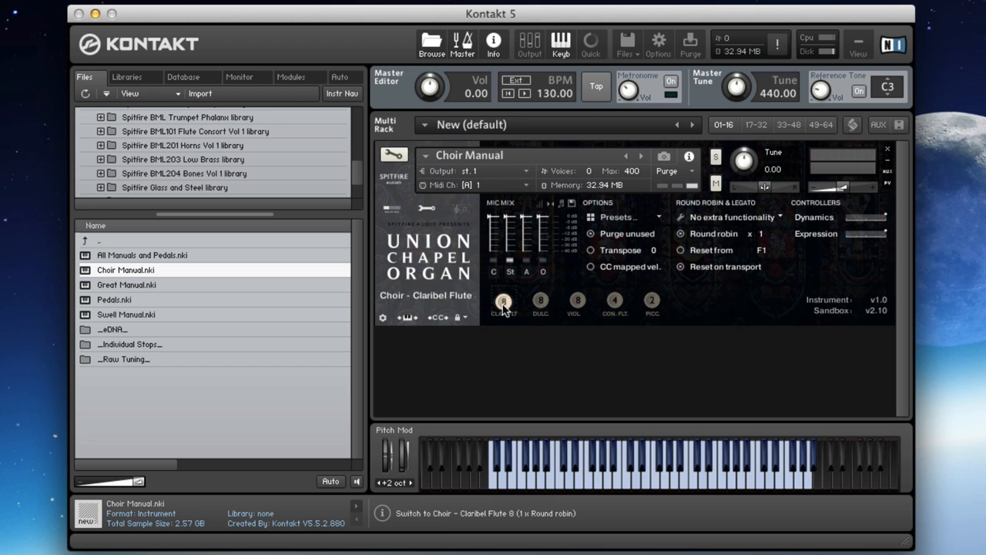
pyautogui.click(540, 300)
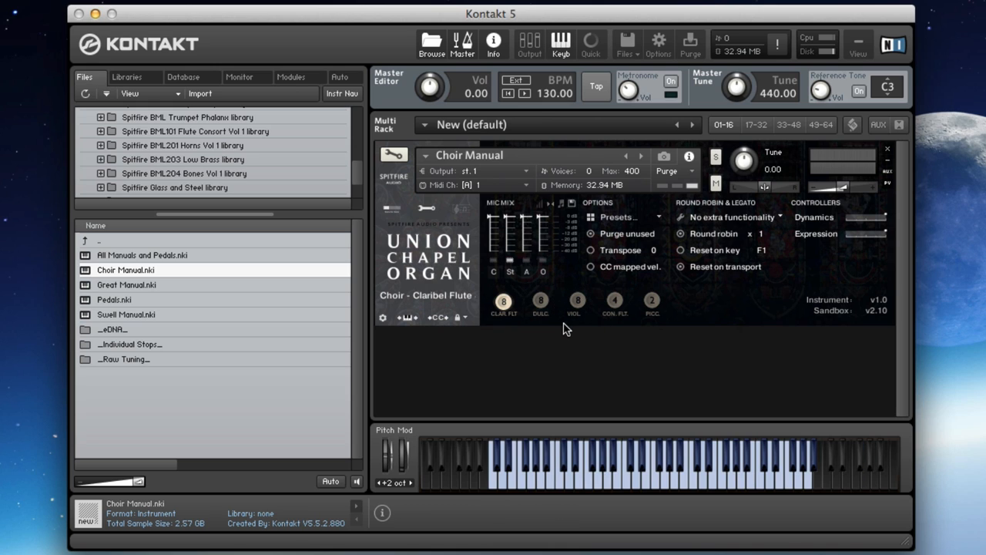
pyautogui.moveTo(170, 271)
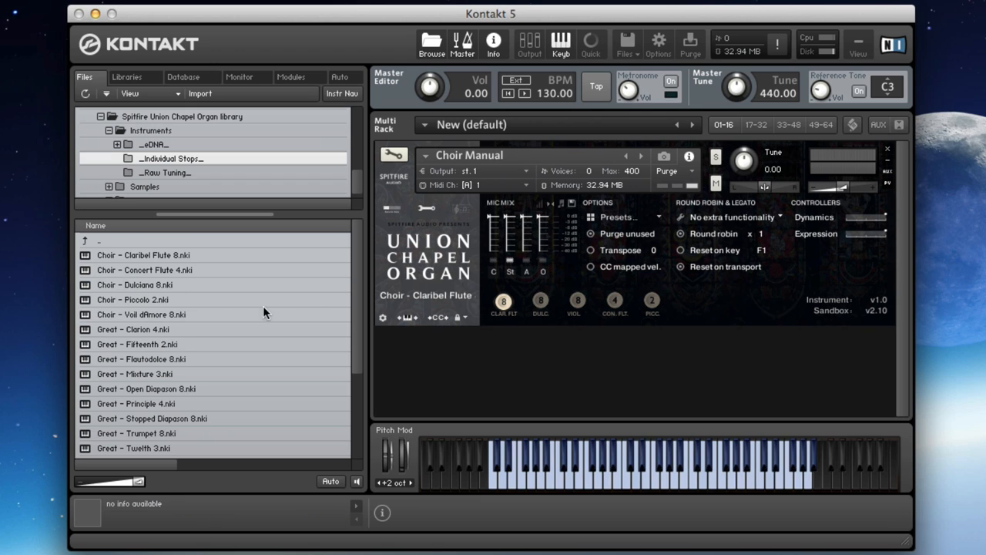
pyautogui.moveTo(148, 410)
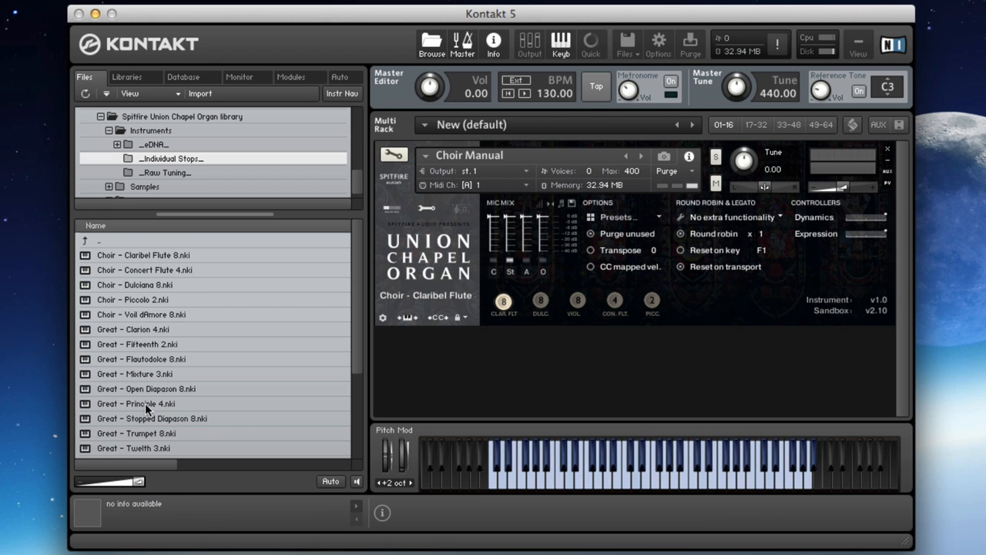
pyautogui.moveTo(177, 262)
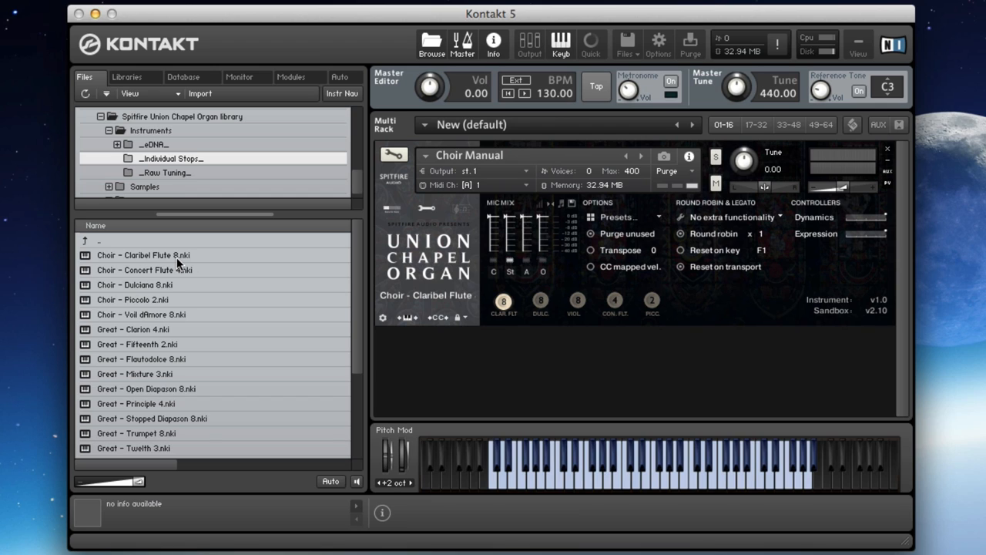
# - Select Choir - Claribel Flute 8.nki in the Individual Stops list and engage the Dulciana 8 stop
pyautogui.click(631, 462)
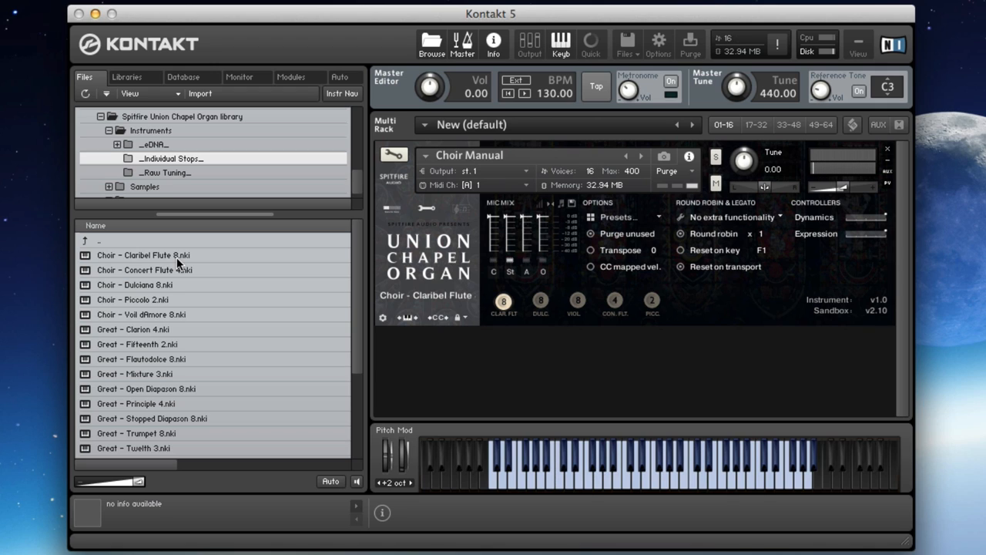
pyautogui.click(503, 301)
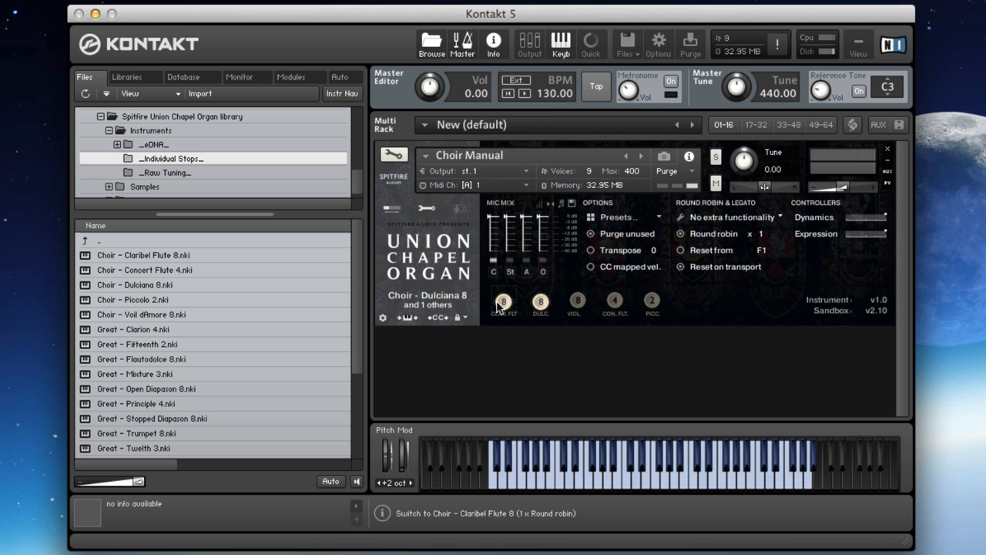
# - Switch Claribel Flute off and sound Dulciana 8 together with Viol d'Amore 8
pyautogui.click(502, 302)
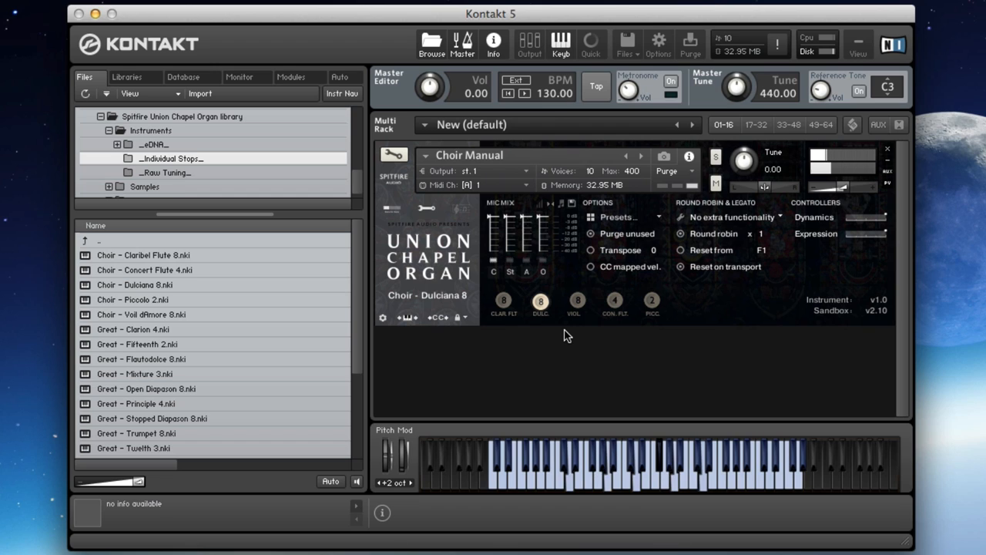
pyautogui.click(656, 462)
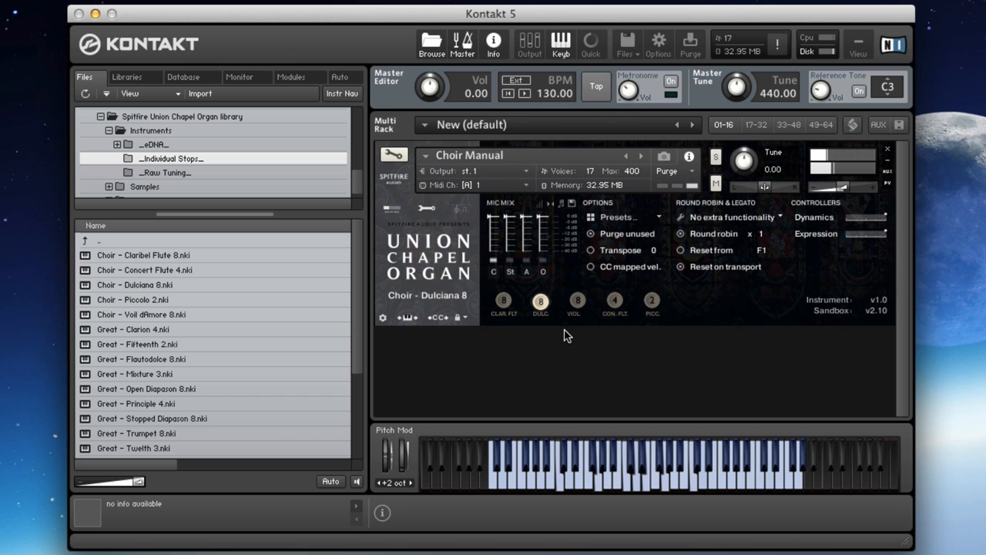
pyautogui.click(539, 301)
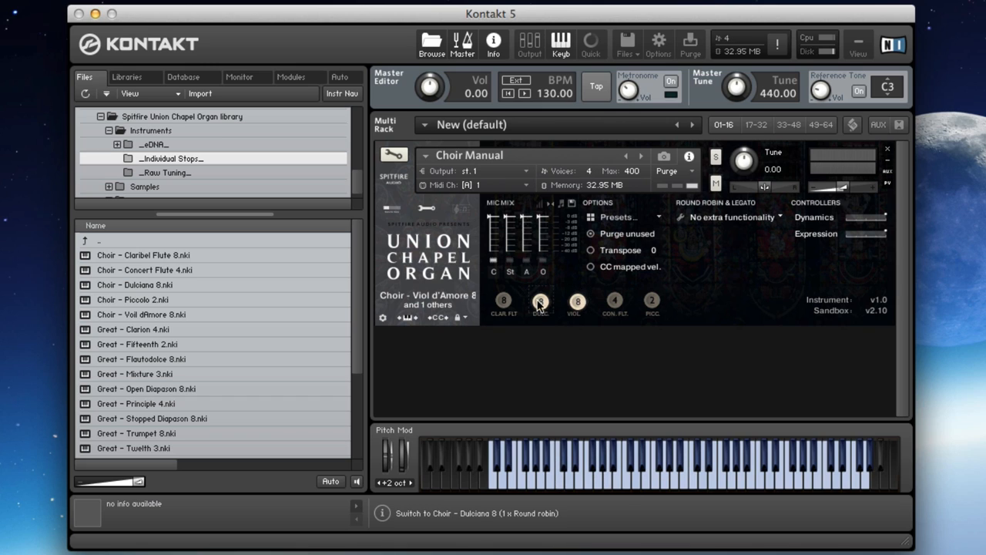
# - Solo the Concert Flute 4 stop, dropping the Dulciana and Viol d'Amore pairing
pyautogui.click(540, 300)
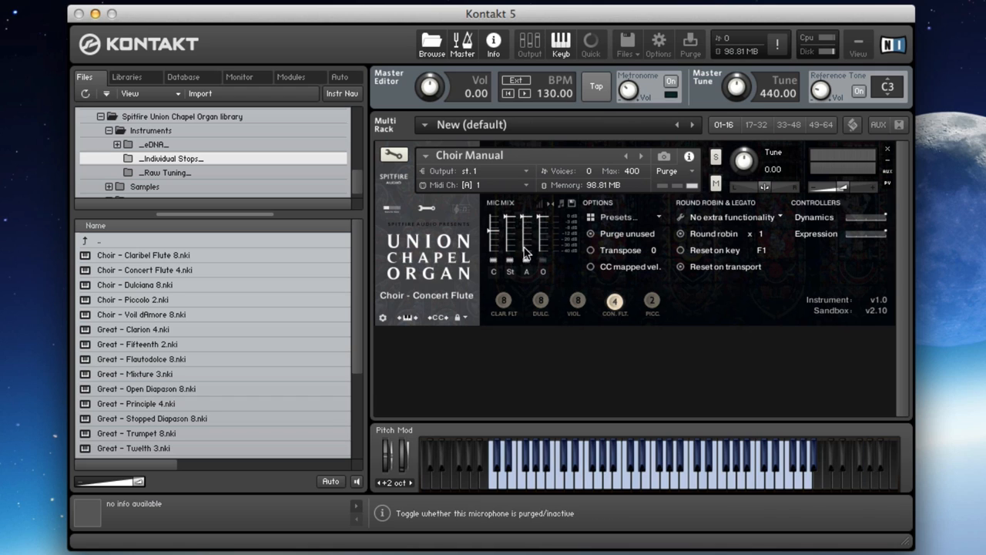
pyautogui.moveTo(607, 326)
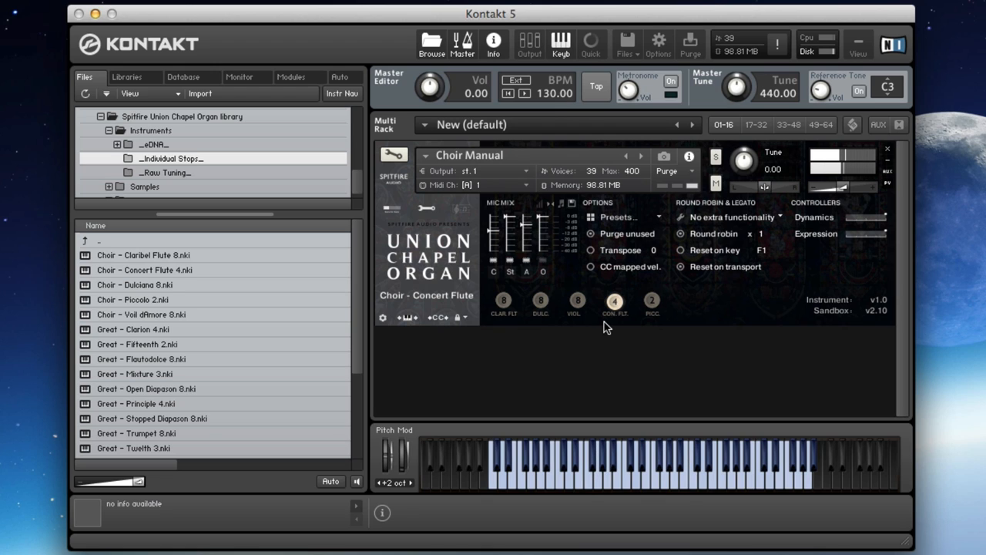
# - Layer Piccolo 2 and one more choir stop on top of Concert Flute
pyautogui.click(613, 301)
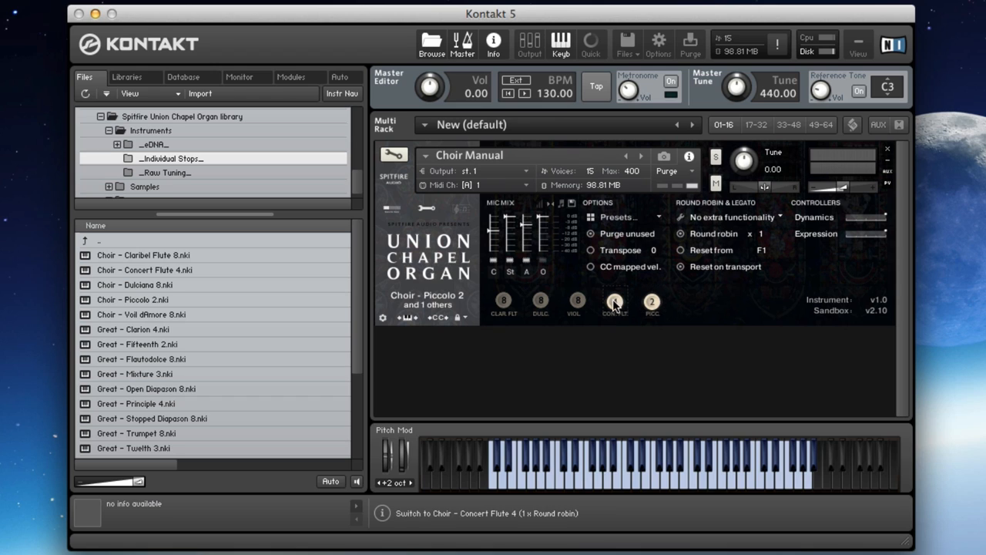
pyautogui.click(613, 302)
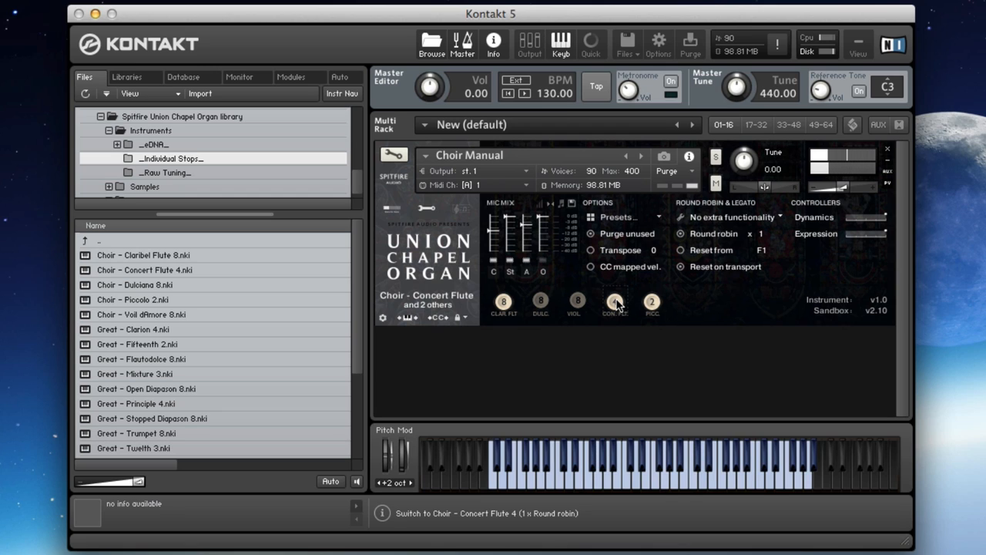
# - Cycle the choir stops through Viol d'Amore and Piccolo, settling on Dulciana 8 plus one other stop
pyautogui.click(615, 301)
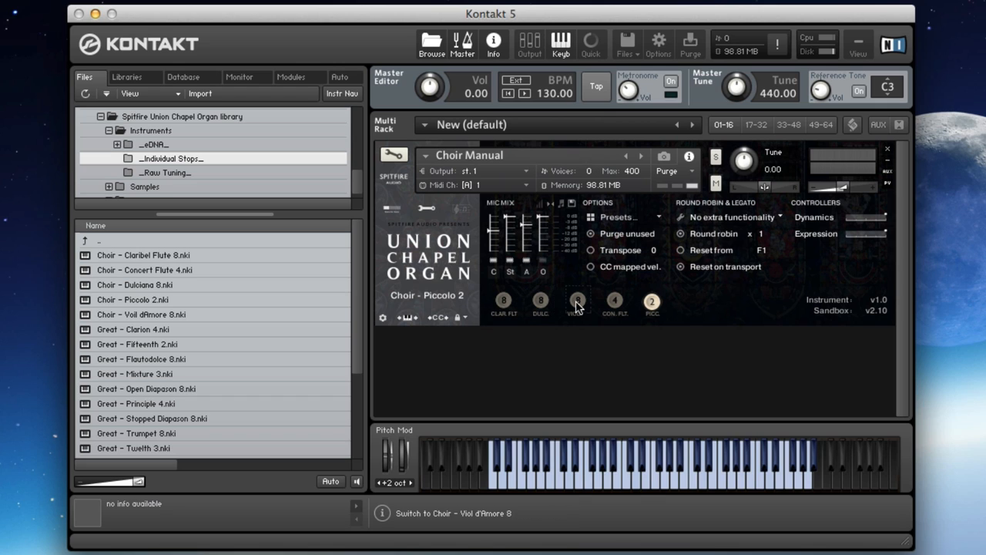
pyautogui.click(576, 300)
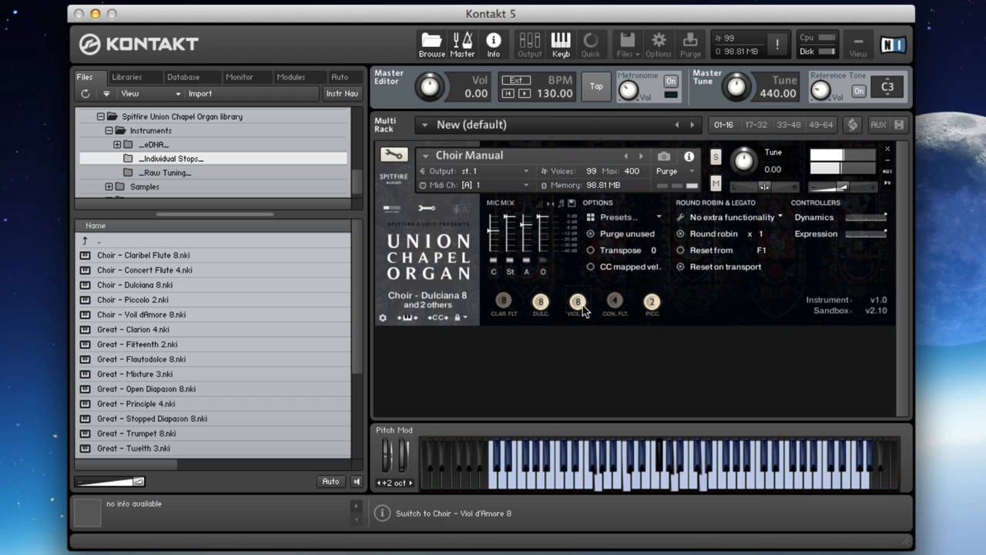
pyautogui.click(650, 301)
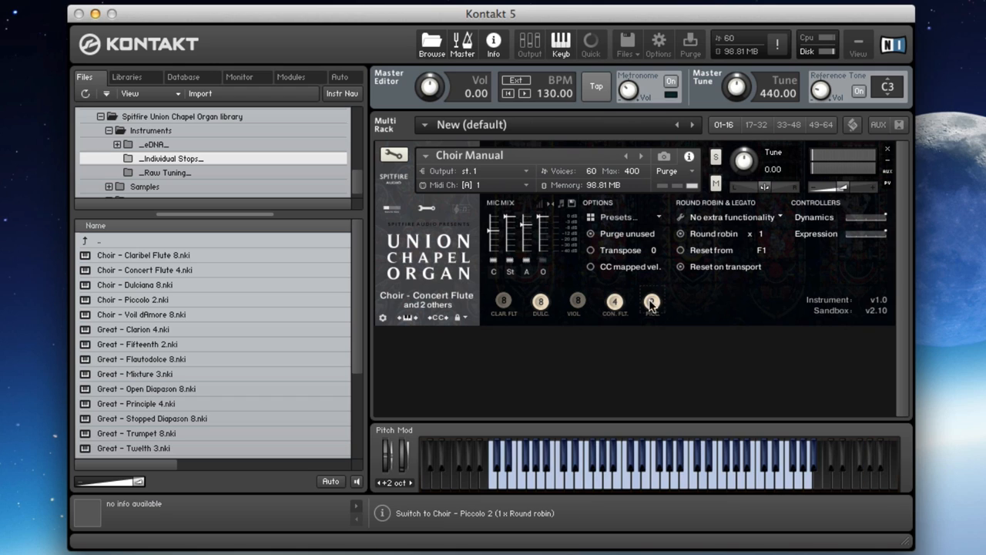
pyautogui.click(651, 301)
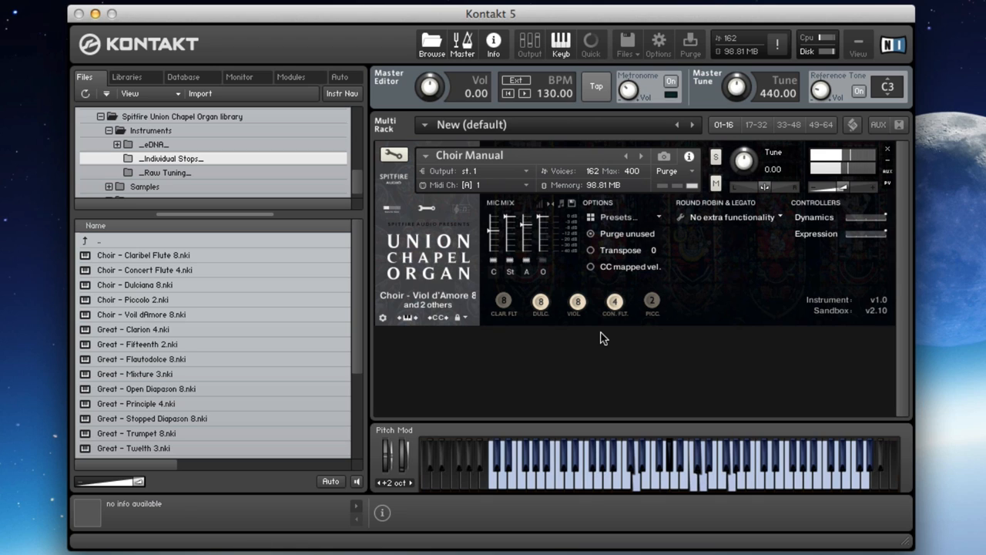
pyautogui.click(667, 459)
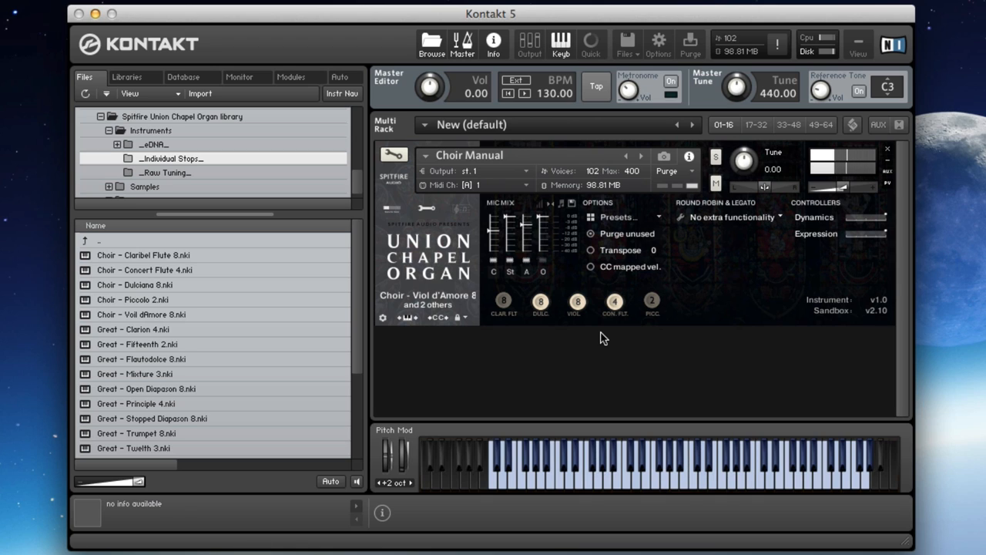
pyautogui.click(614, 298)
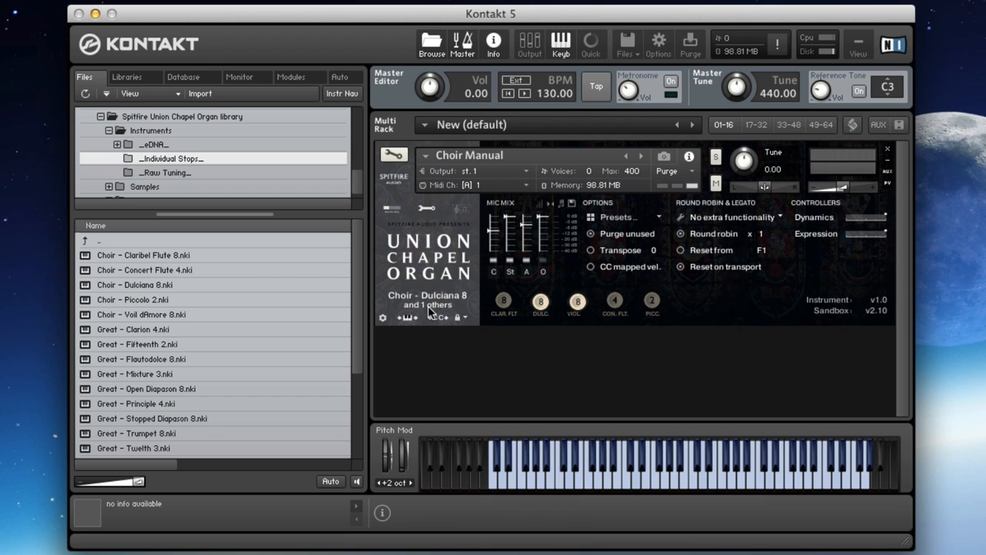
pyautogui.moveTo(493, 350)
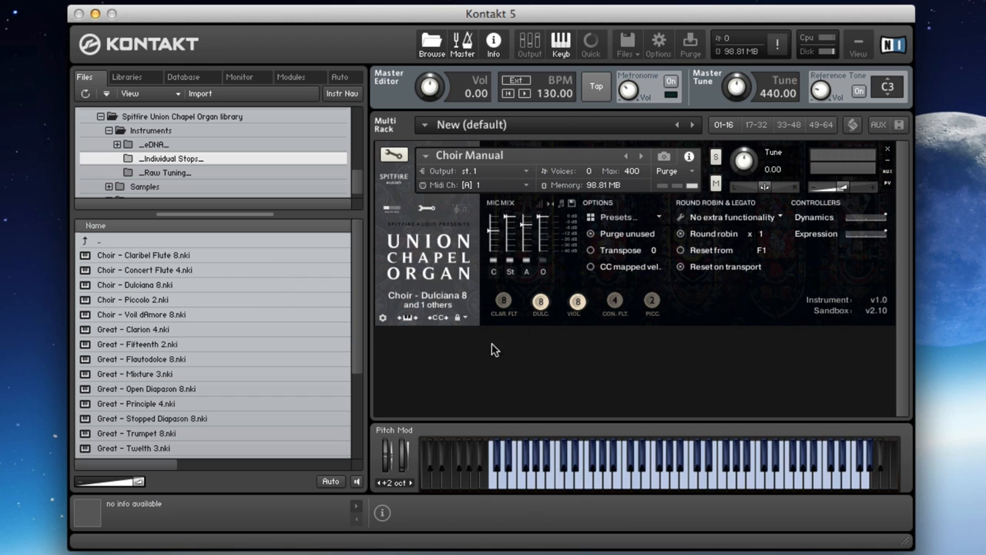
pyautogui.moveTo(150, 317)
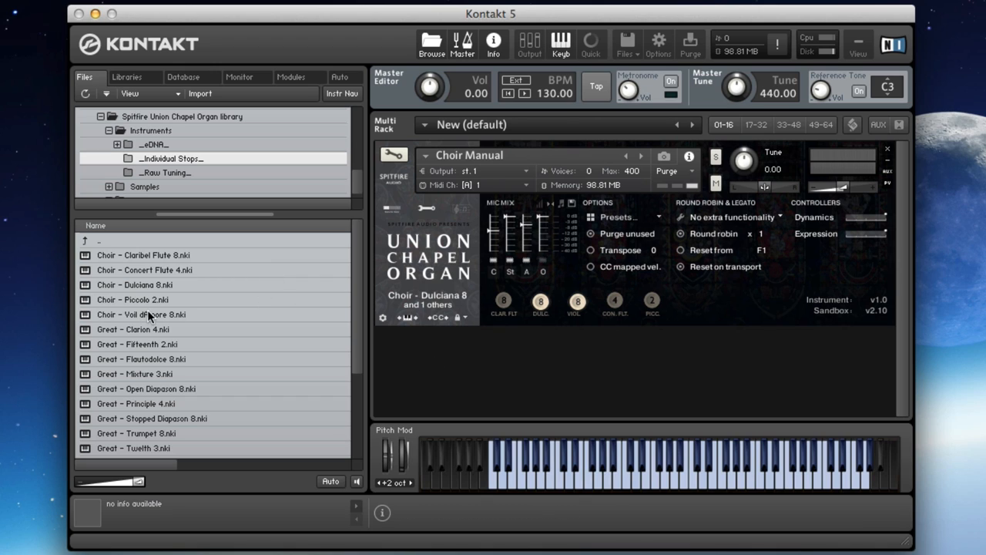
pyautogui.moveTo(191, 302)
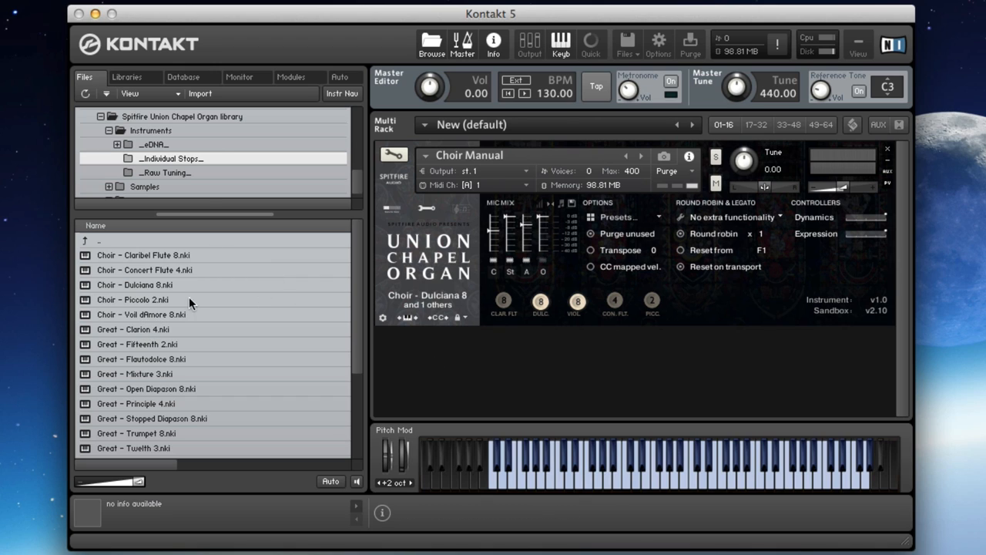
# - Load Great Manual.nki from the Instruments folder and return to the Individual Stops list
pyautogui.click(151, 129)
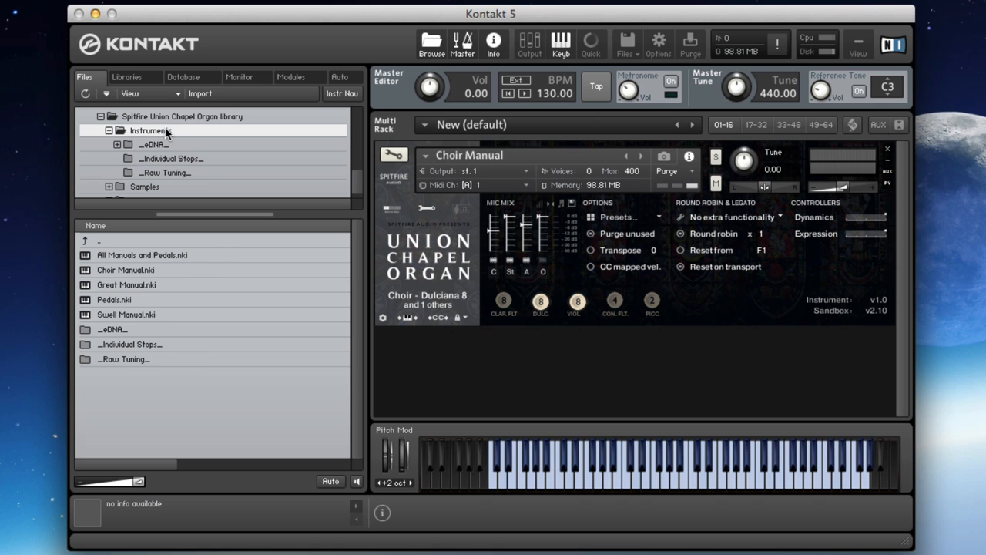
pyautogui.click(126, 283)
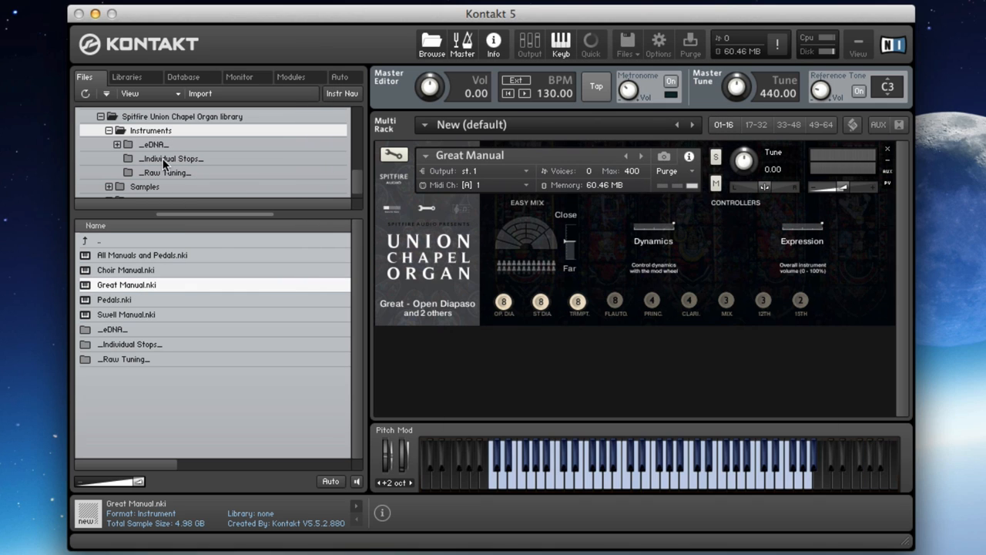
pyautogui.click(171, 157)
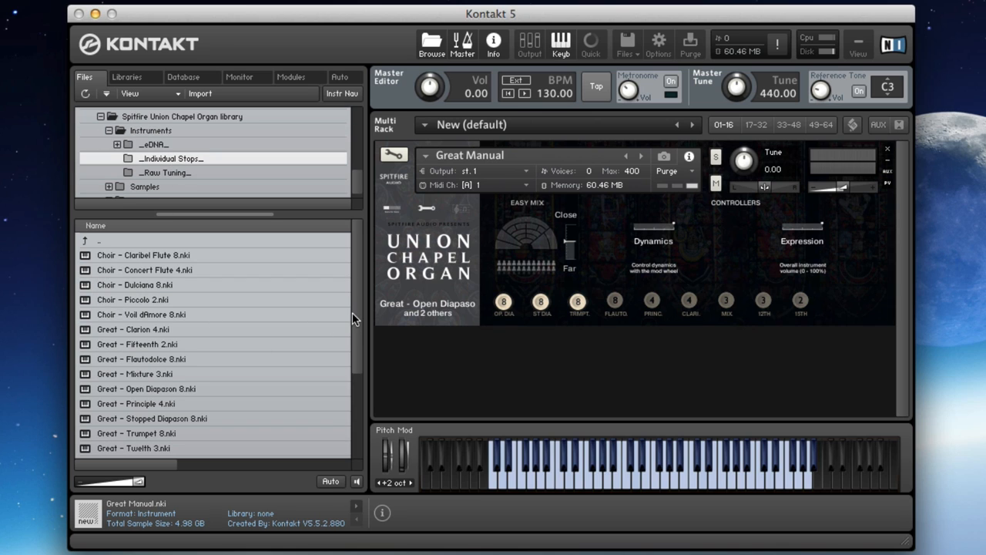
pyautogui.scroll(-3)
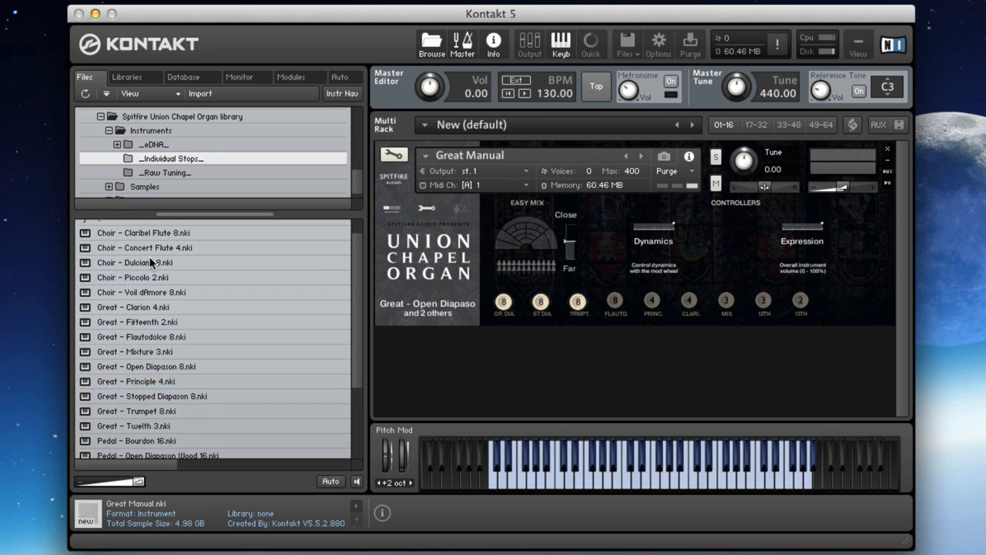
pyautogui.moveTo(455, 228)
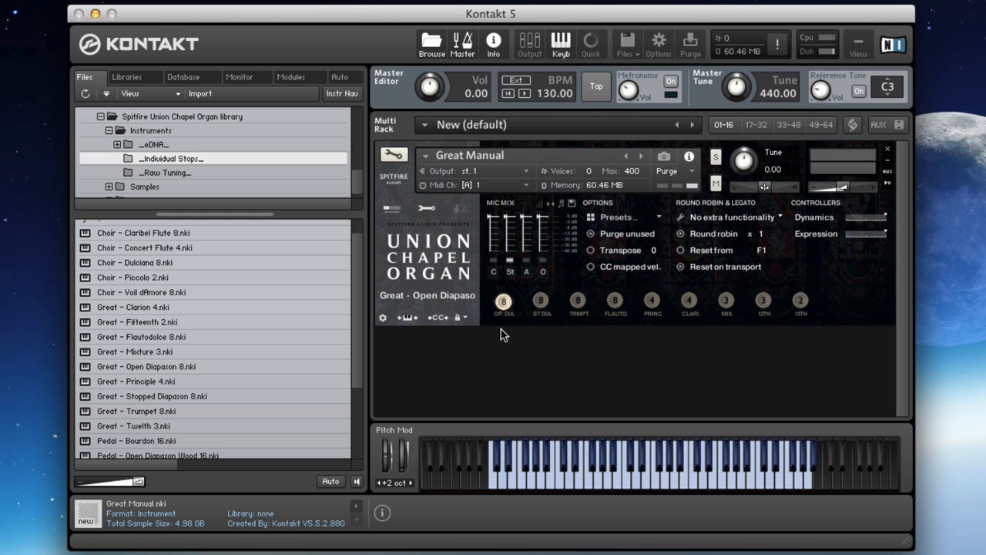
pyautogui.moveTo(529, 327)
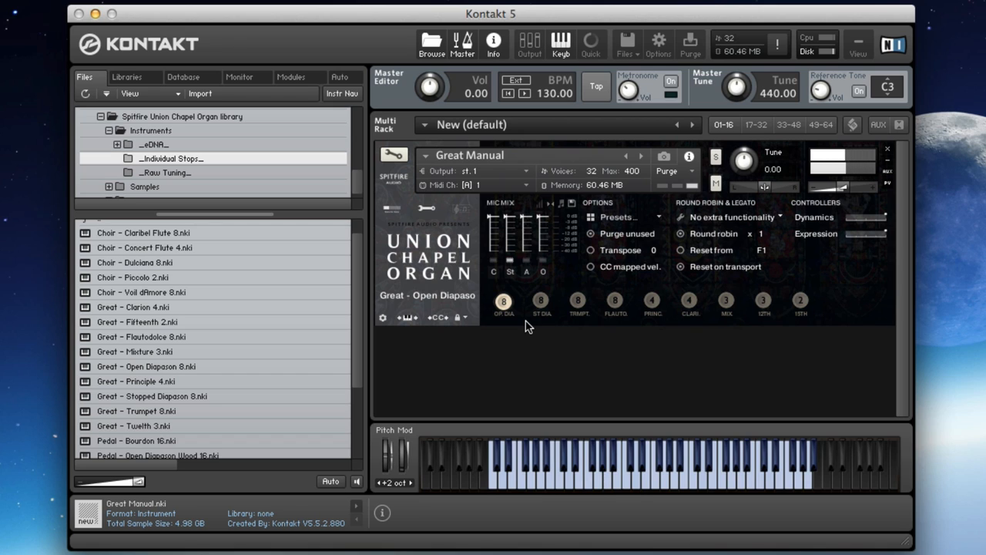
# - Switch the Great Manual to the Stopped Diapason 8 stop alone
pyautogui.click(541, 300)
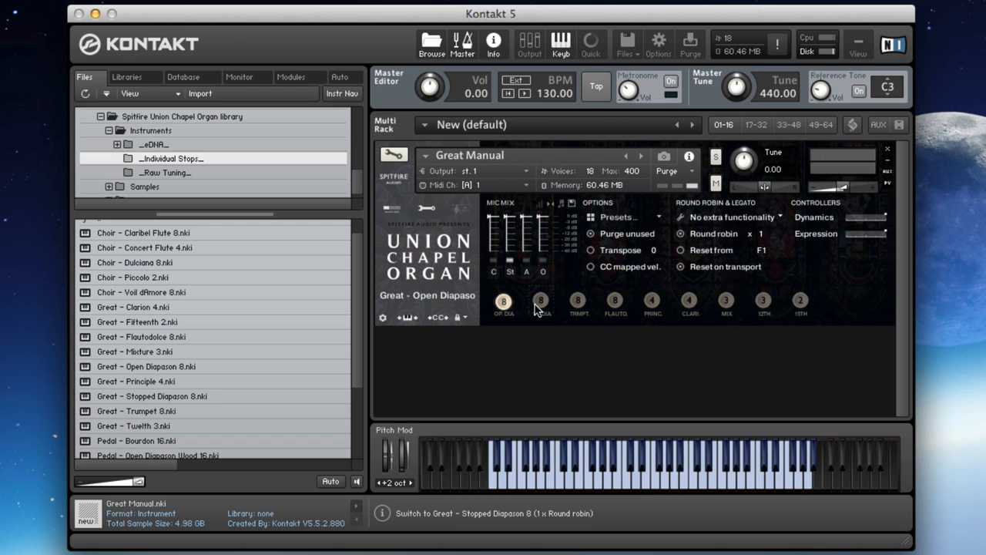
pyautogui.click(540, 301)
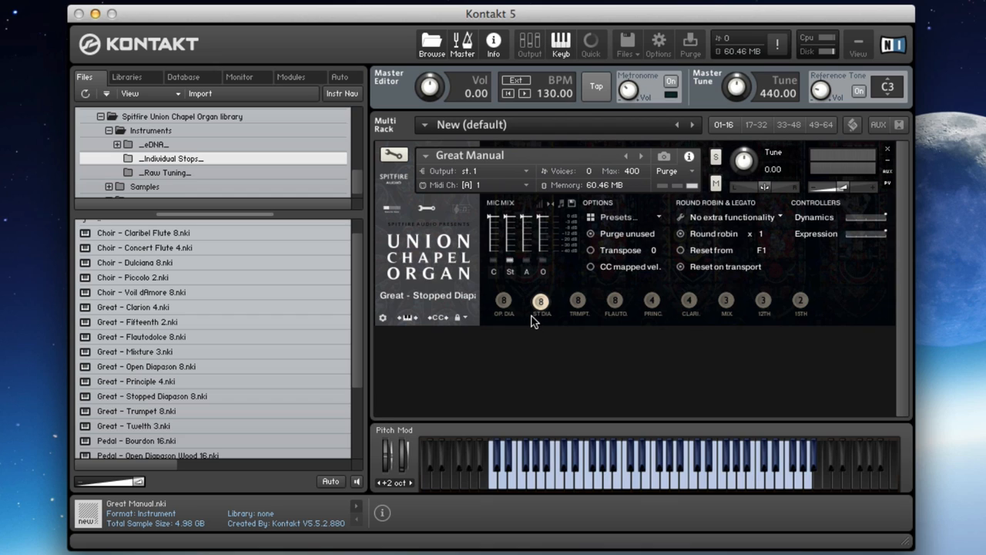
pyautogui.click(678, 462)
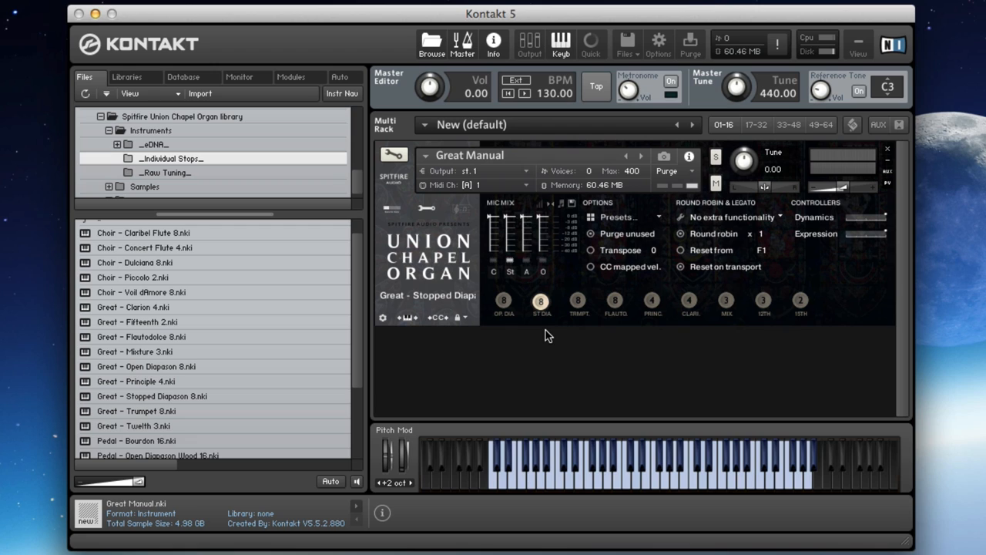
pyautogui.moveTo(553, 322)
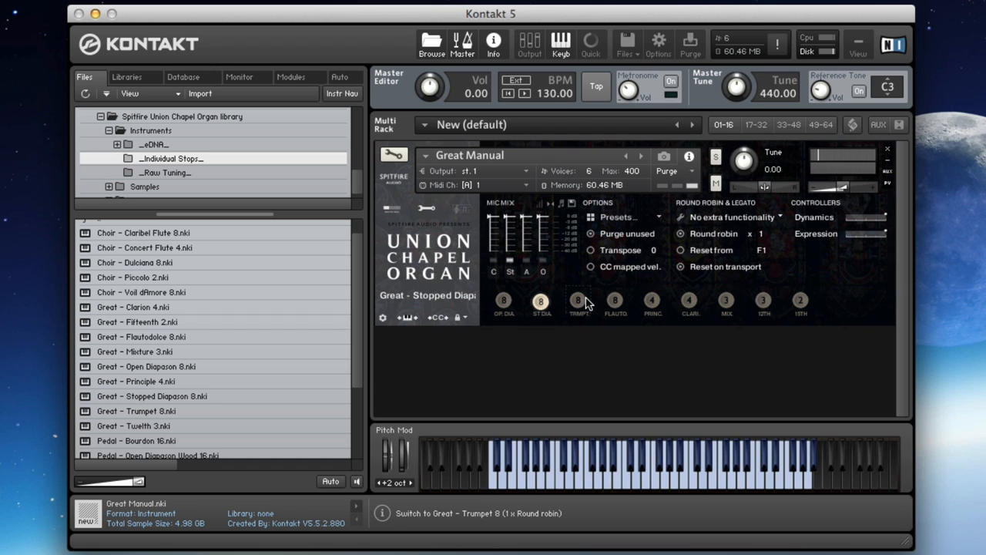
# - Audition Trumpet 8 and Clarion 4 singly and together, ending on Clarion 4 alone
pyautogui.click(578, 300)
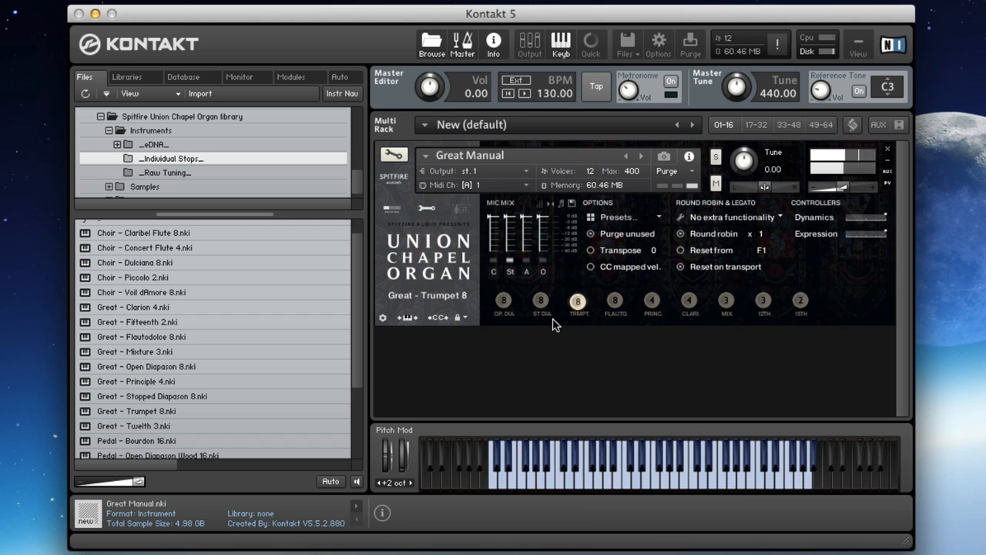
pyautogui.click(651, 301)
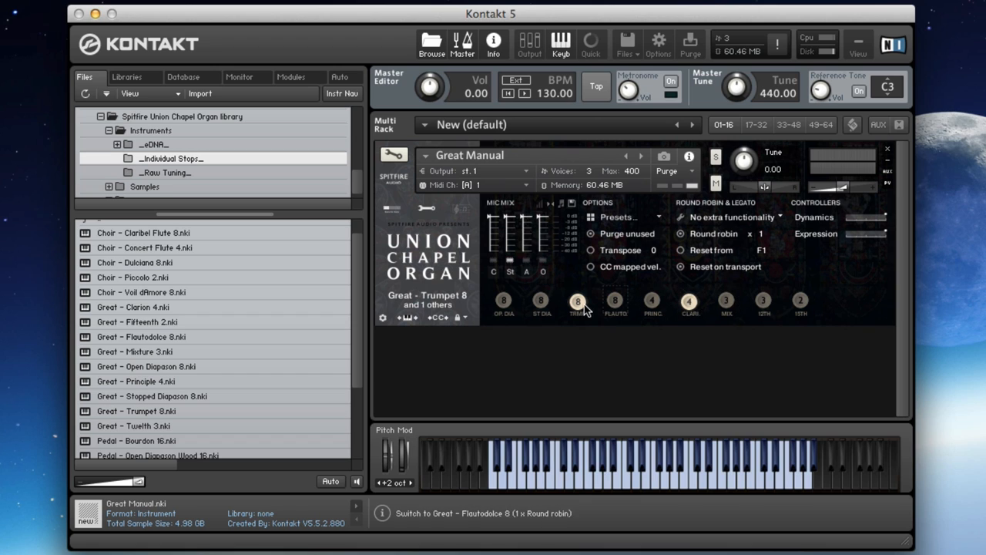
pyautogui.click(578, 301)
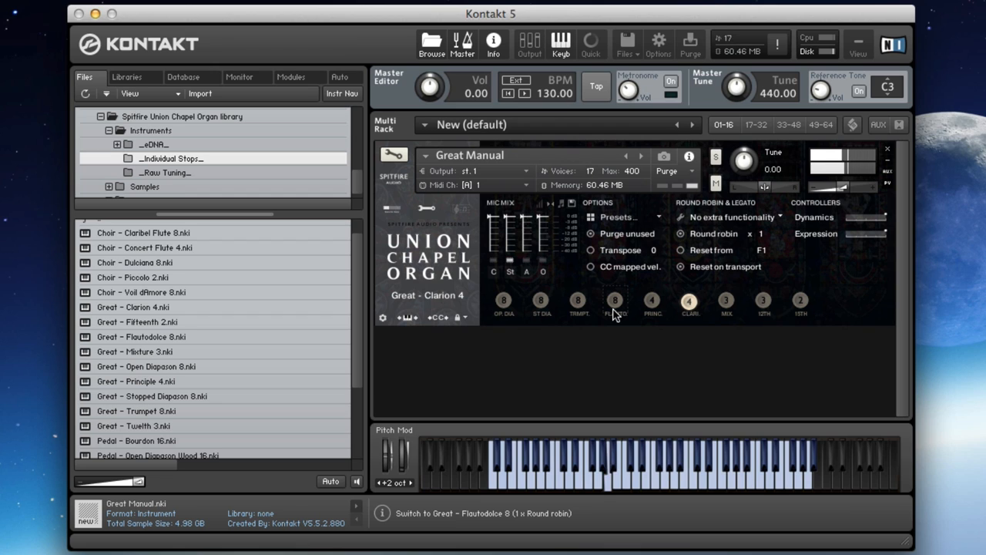
pyautogui.click(578, 300)
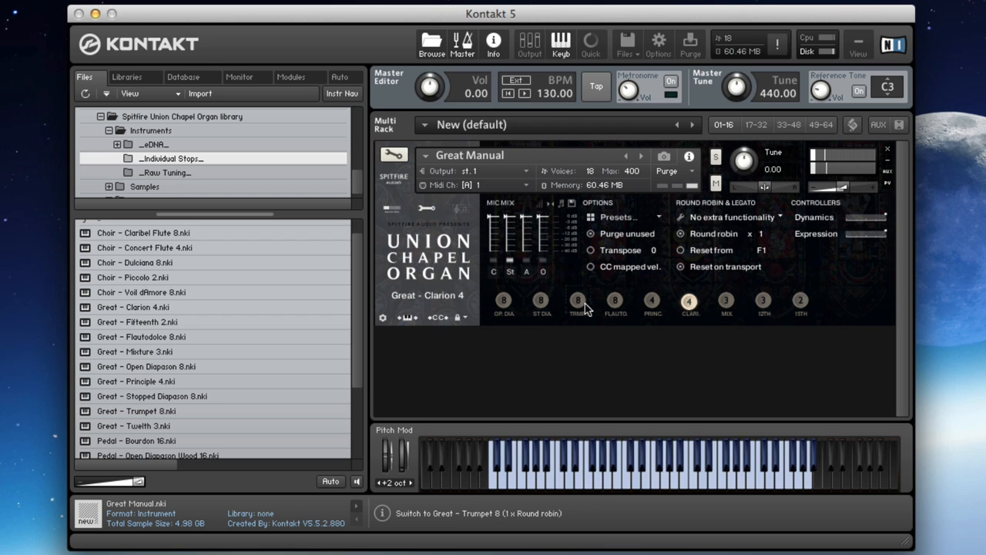
pyautogui.click(578, 299)
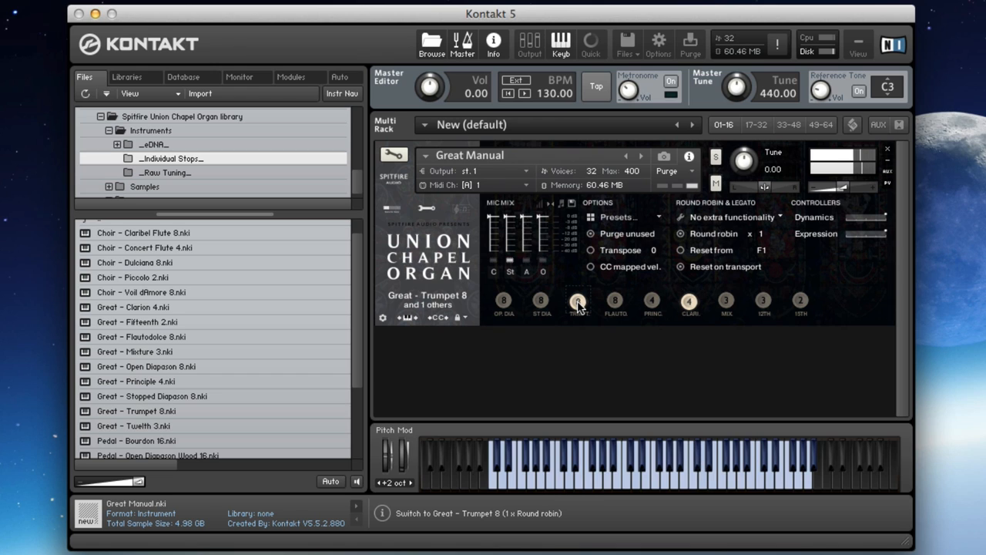
pyautogui.click(578, 300)
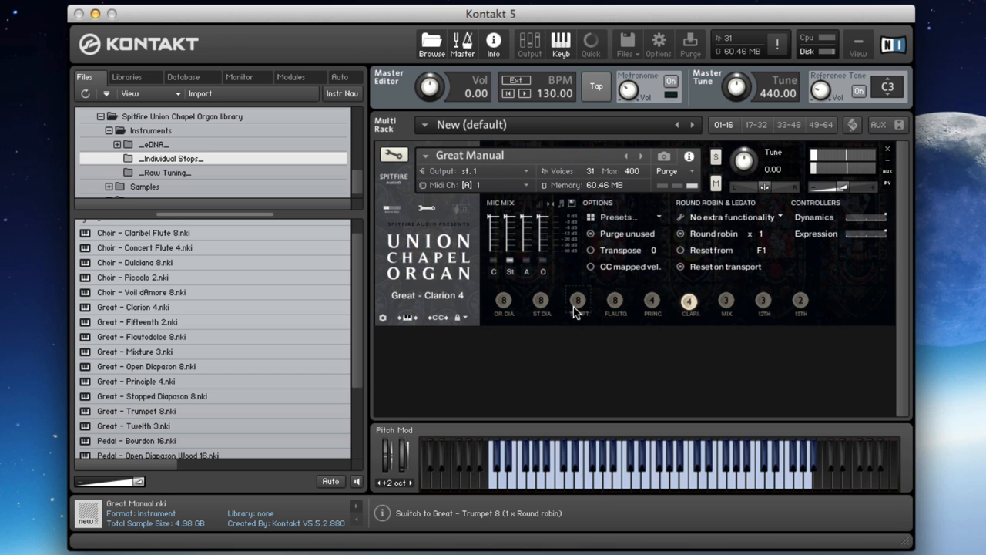
# - Try Flautodolce 8, Mixture 3 and Twelfth 3 in turn, finishing with only Fifteenth 2 engaged
pyautogui.click(689, 301)
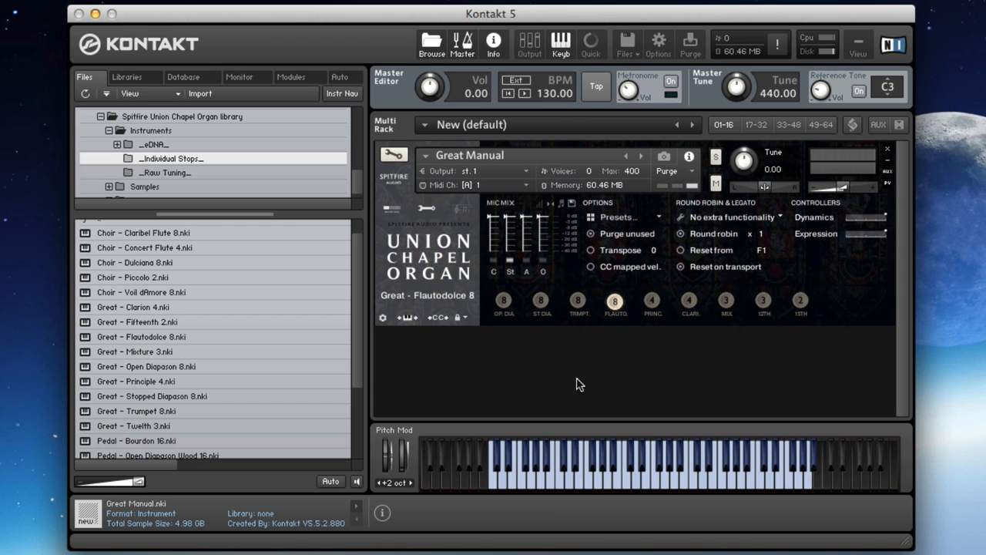
pyautogui.moveTo(545, 370)
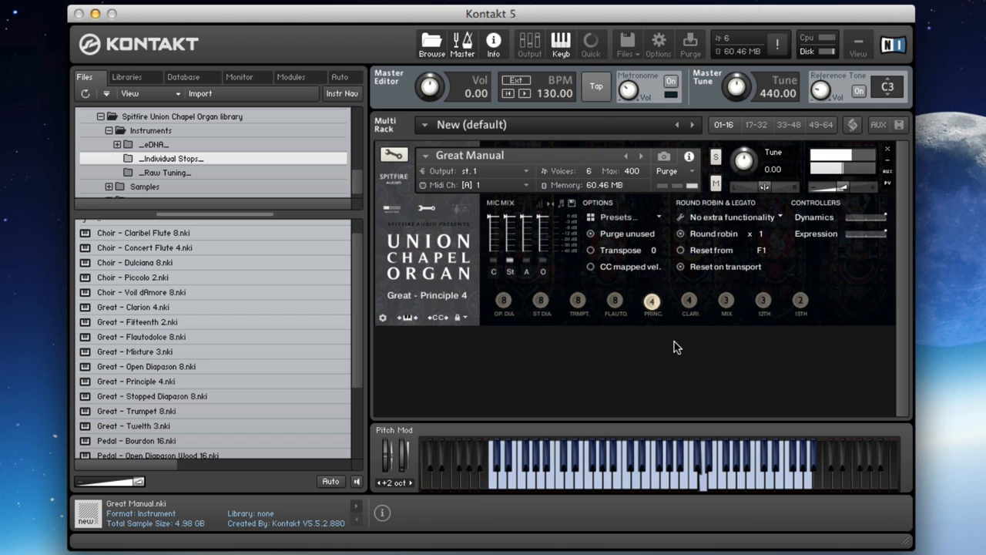
pyautogui.click(689, 300)
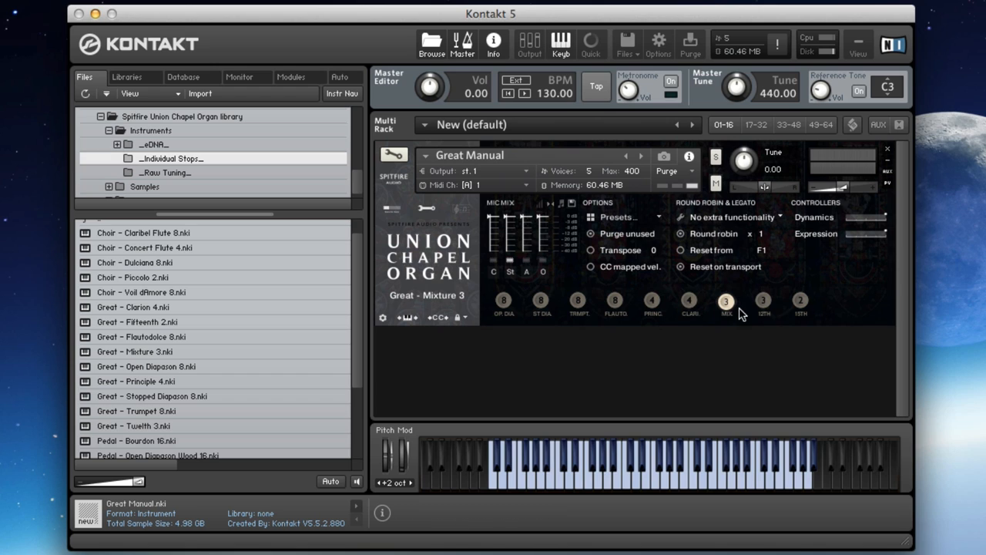
pyautogui.click(726, 301)
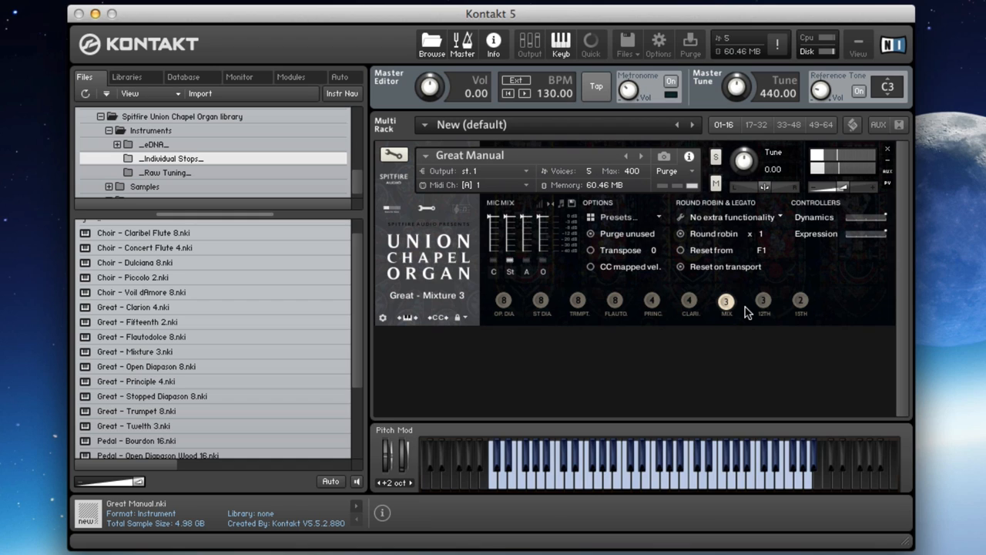
pyautogui.click(726, 301)
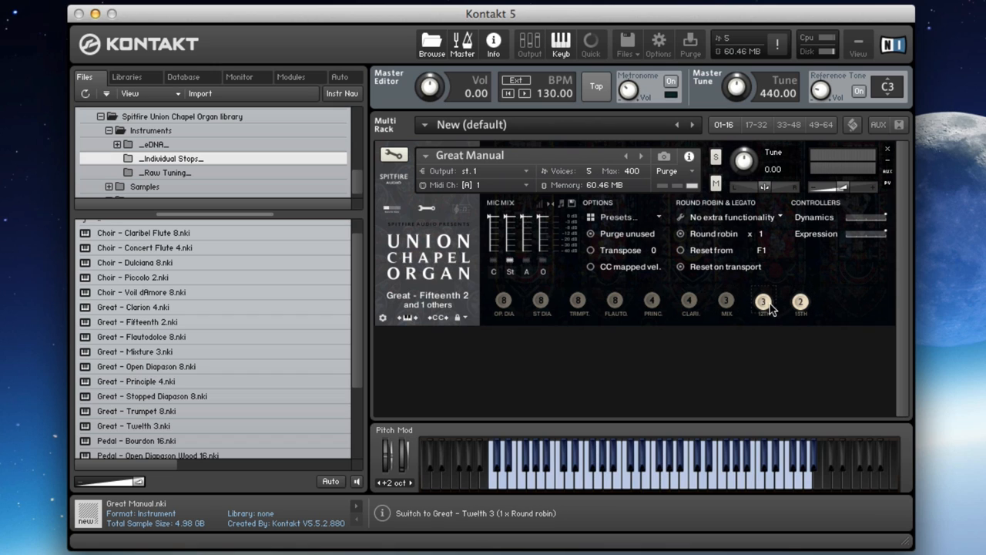
pyautogui.click(763, 300)
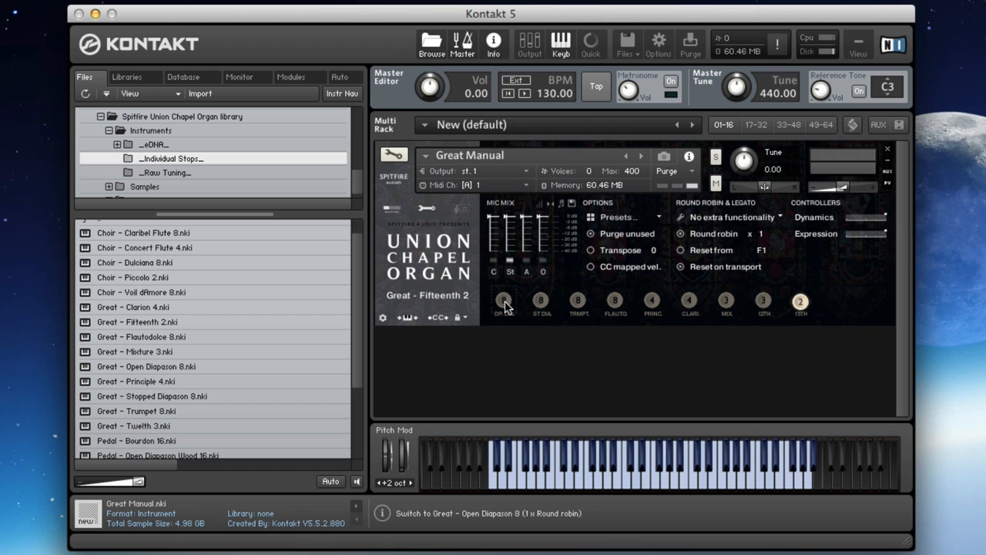
# - Add Open Diapason 8 and toggle Fifteenth 2 off and back on
pyautogui.click(502, 301)
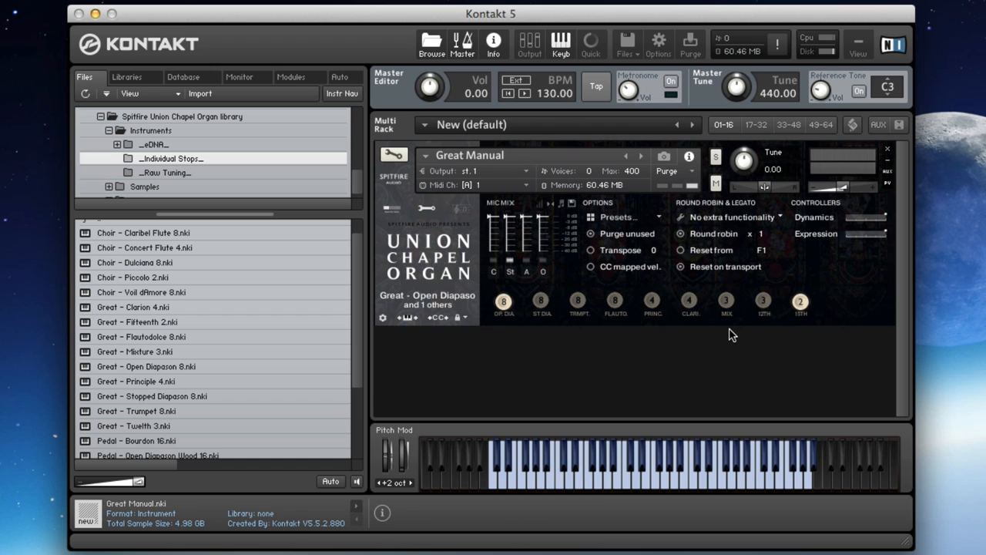
pyautogui.click(638, 463)
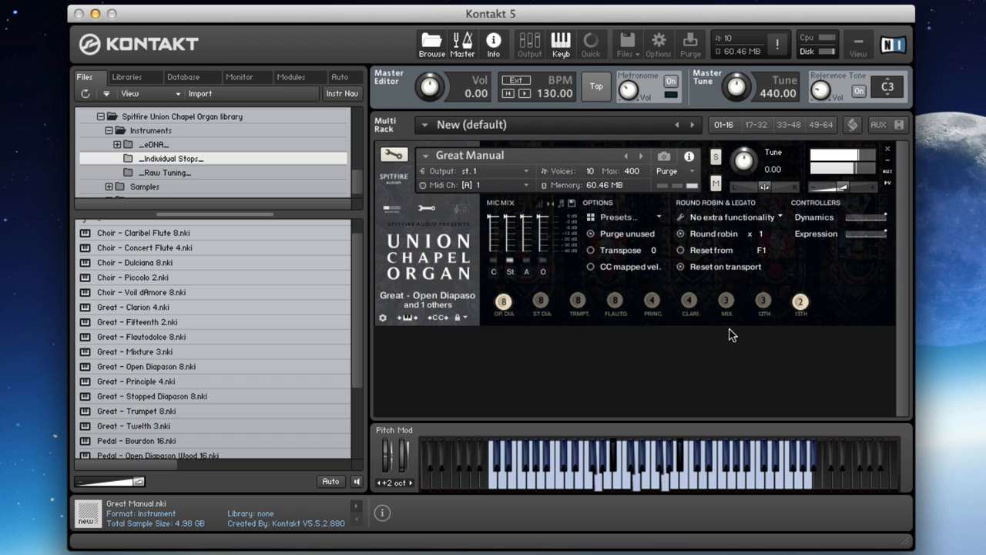
pyautogui.click(800, 301)
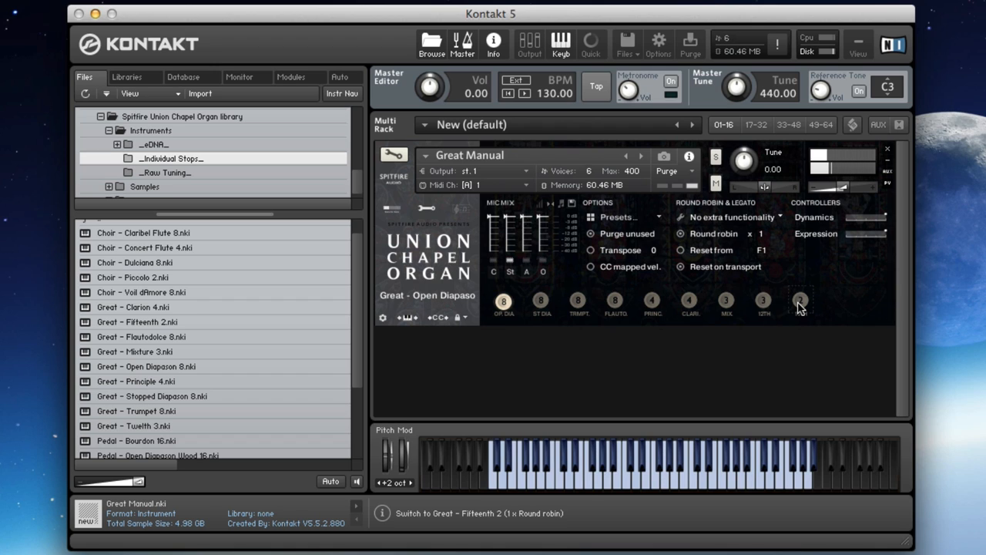
pyautogui.click(799, 300)
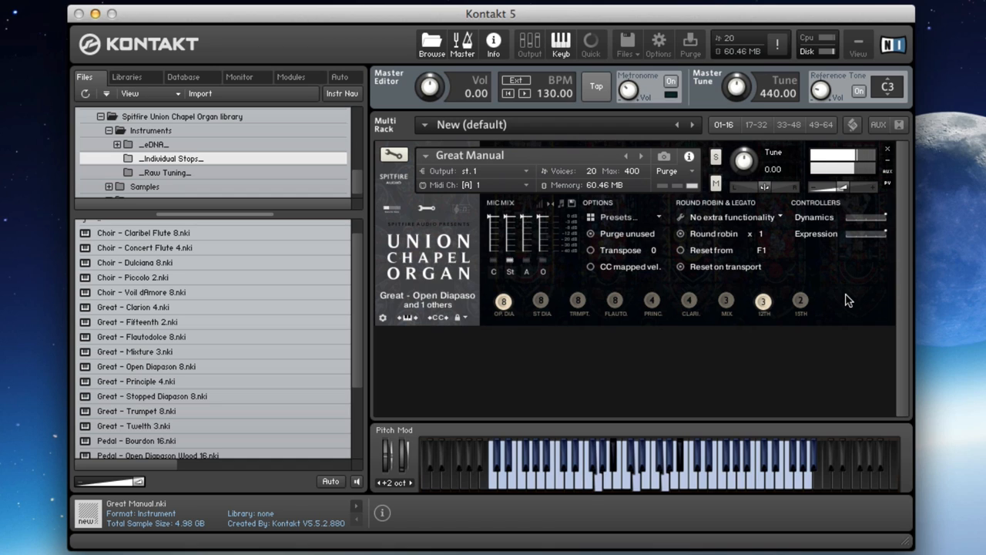
# - Build up to a five-stop registration with Mixture 3, Fifteenth 2 and Trumpet 8 added
pyautogui.click(724, 300)
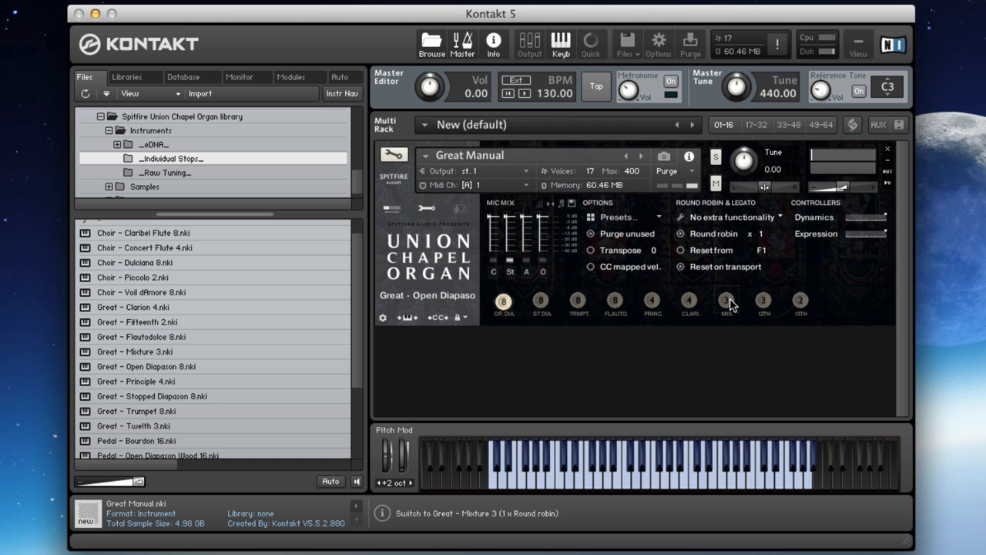
pyautogui.click(727, 300)
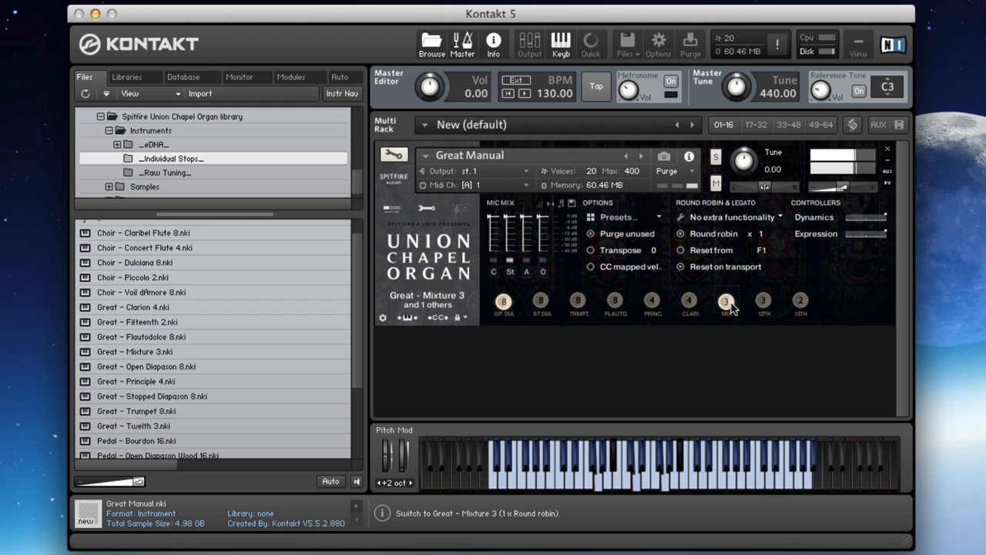
pyautogui.click(761, 301)
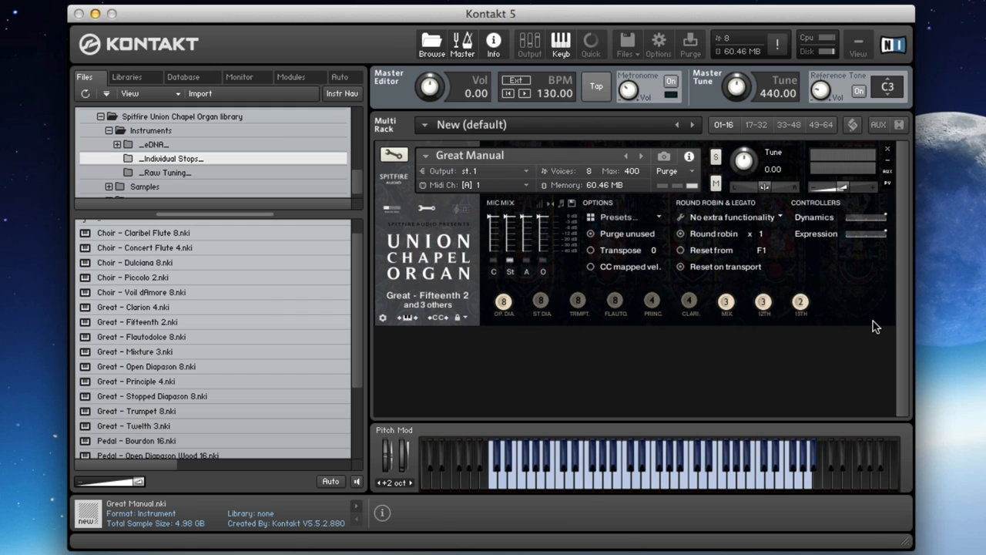
pyautogui.click(609, 450)
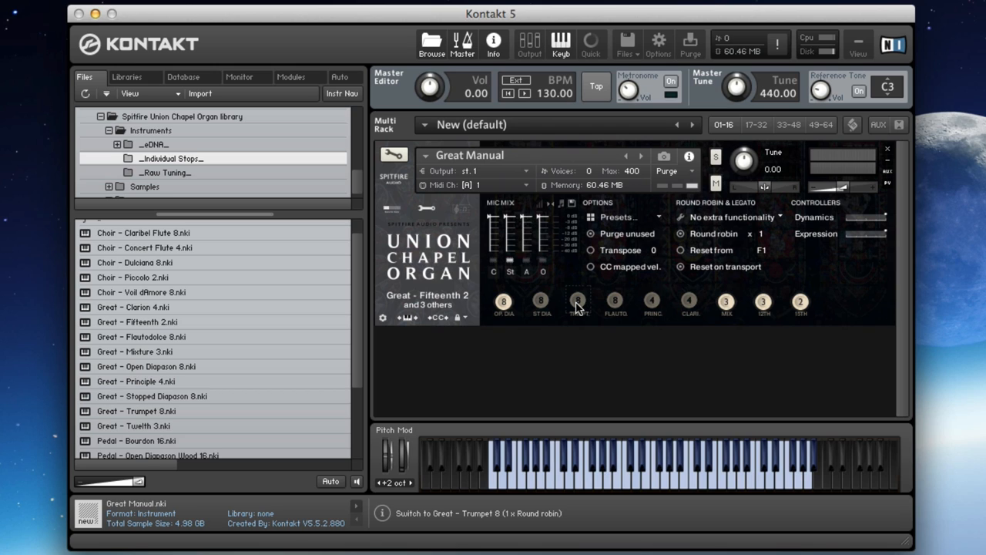
pyautogui.click(578, 300)
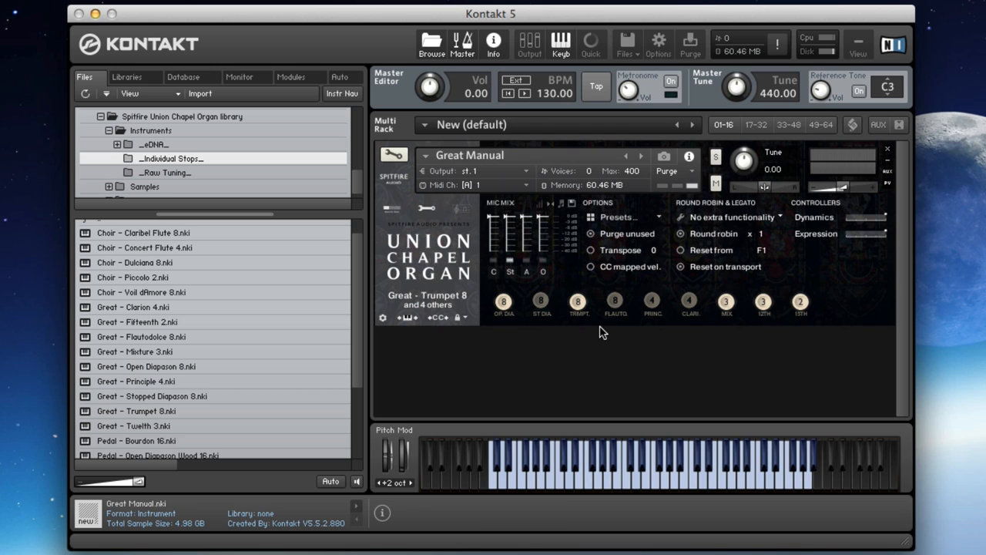
# - Add Principle 4, drop Open Diapason 8 and toggle Flautodolce, Principle and Mixture stops
pyautogui.click(654, 301)
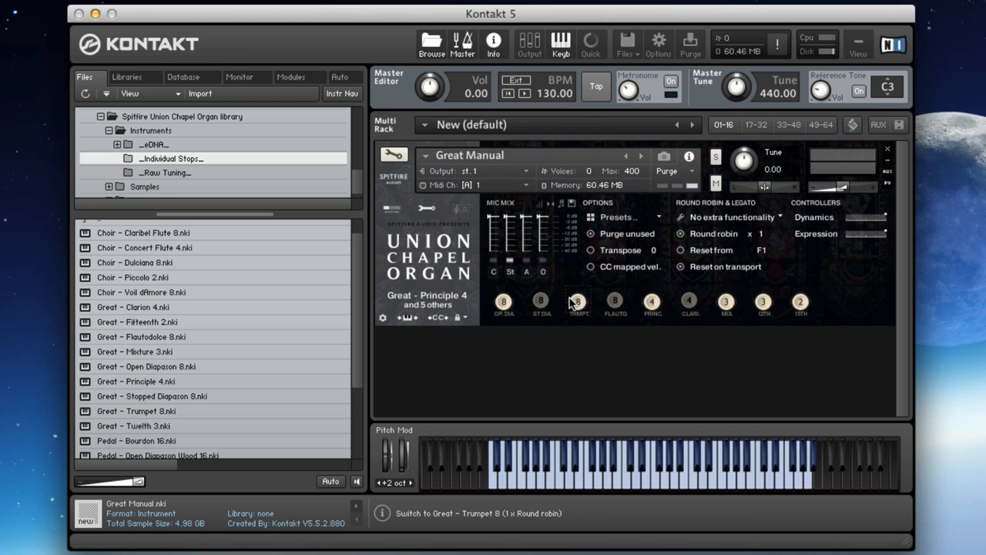
pyautogui.moveTo(731, 328)
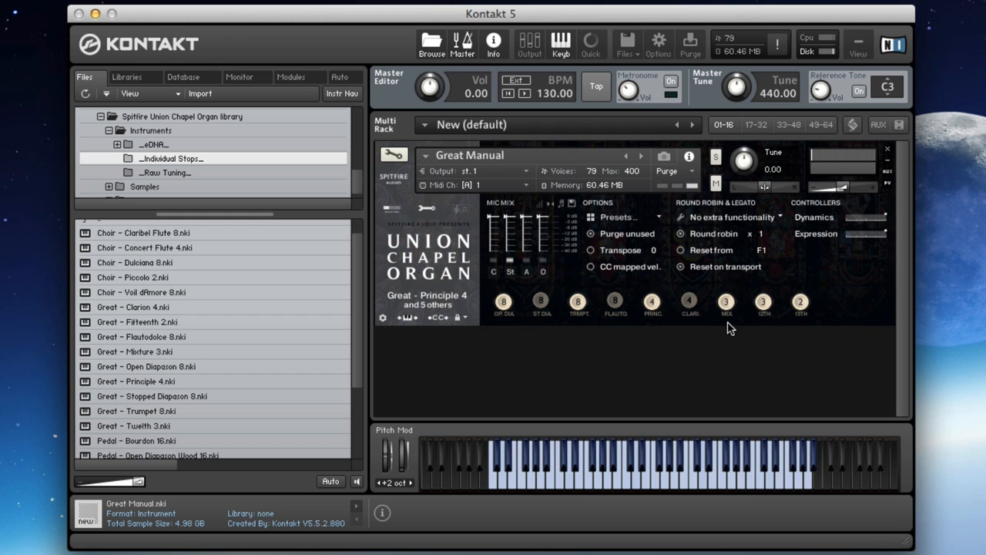
pyautogui.click(573, 462)
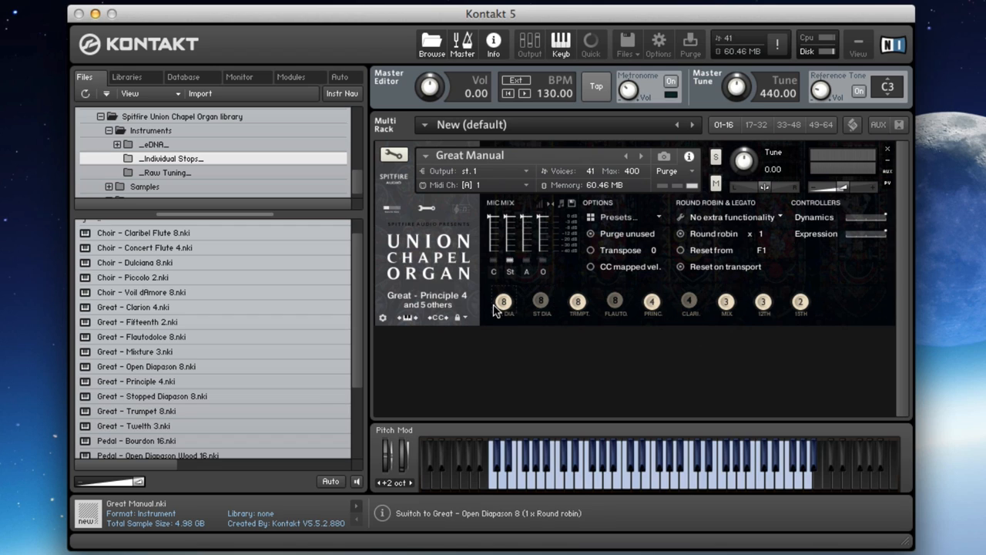
pyautogui.click(617, 300)
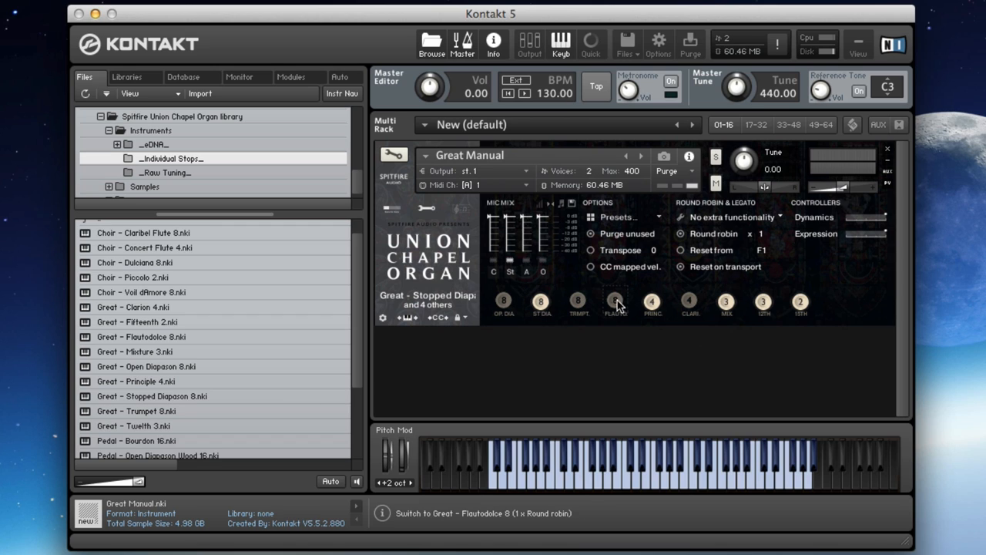
pyautogui.click(654, 300)
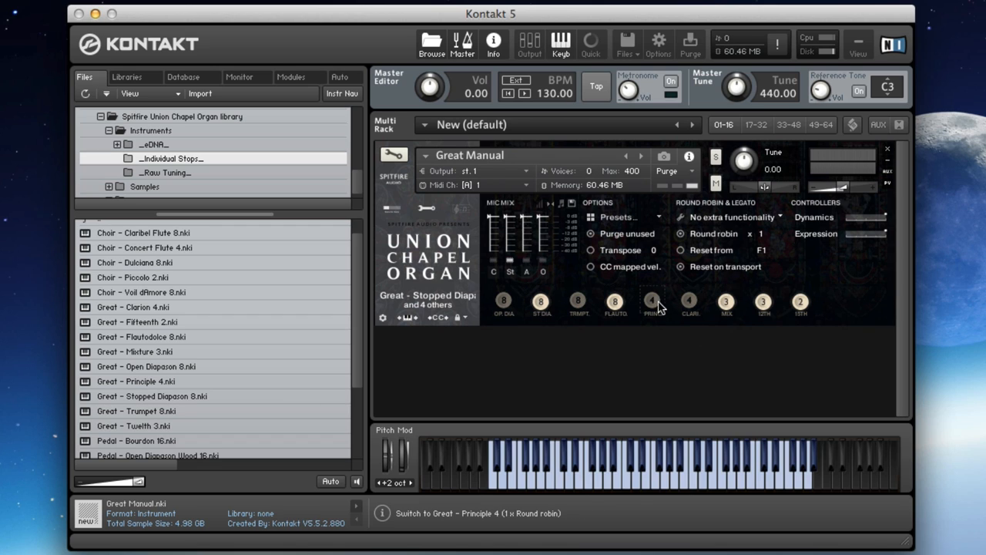
pyautogui.click(726, 300)
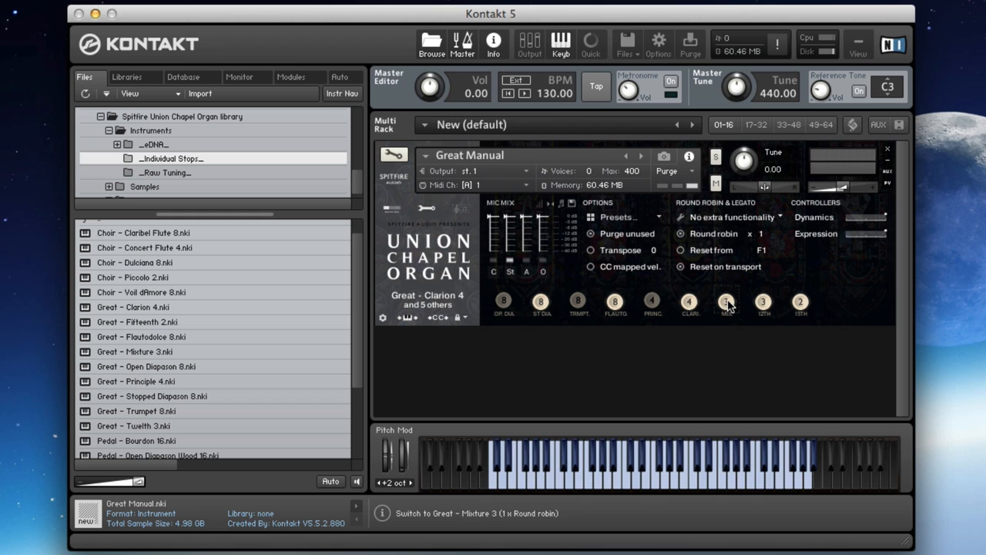
pyautogui.click(688, 301)
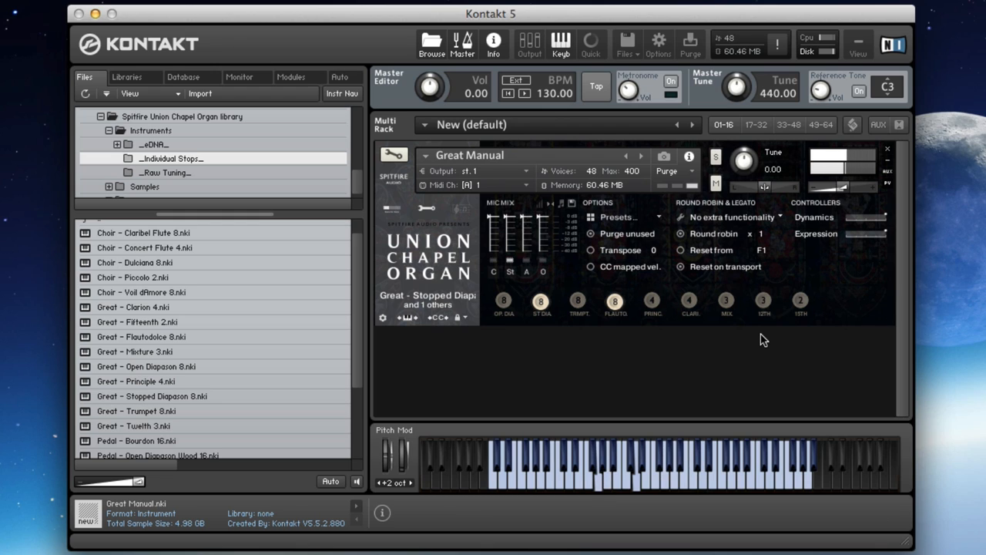
# - Thin the registration down via Fifteenth 2 toggles to a four-stop set headed by Principle 4
pyautogui.click(800, 298)
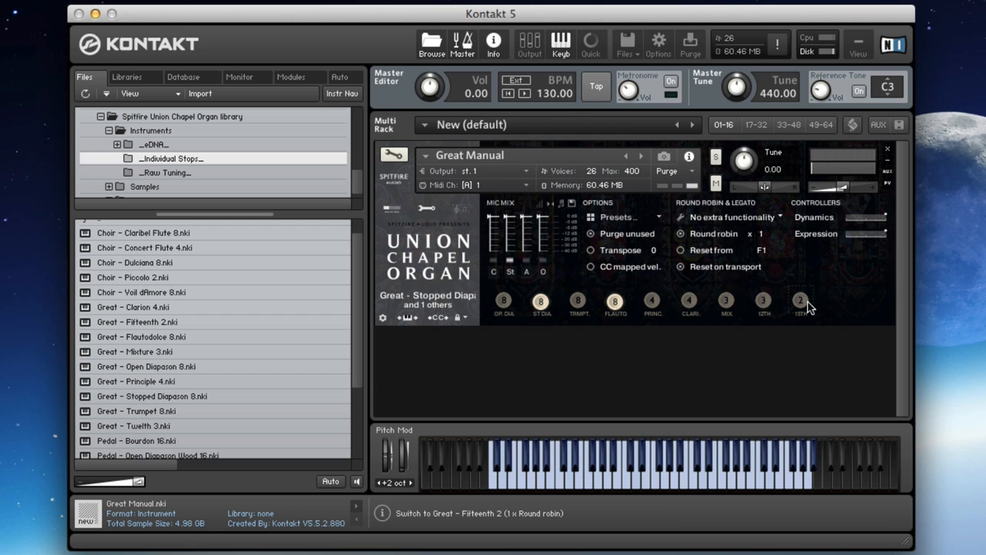
pyautogui.click(801, 300)
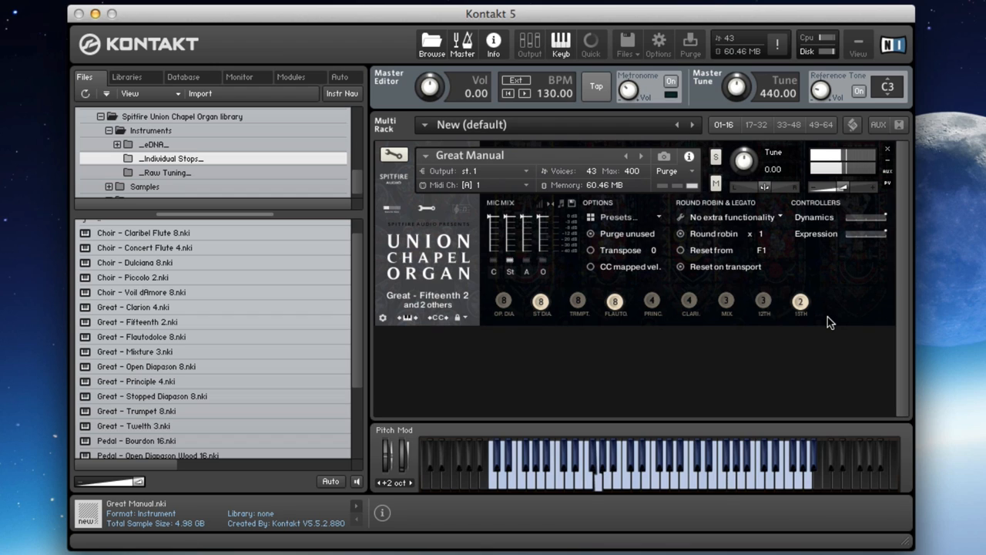
pyautogui.click(800, 300)
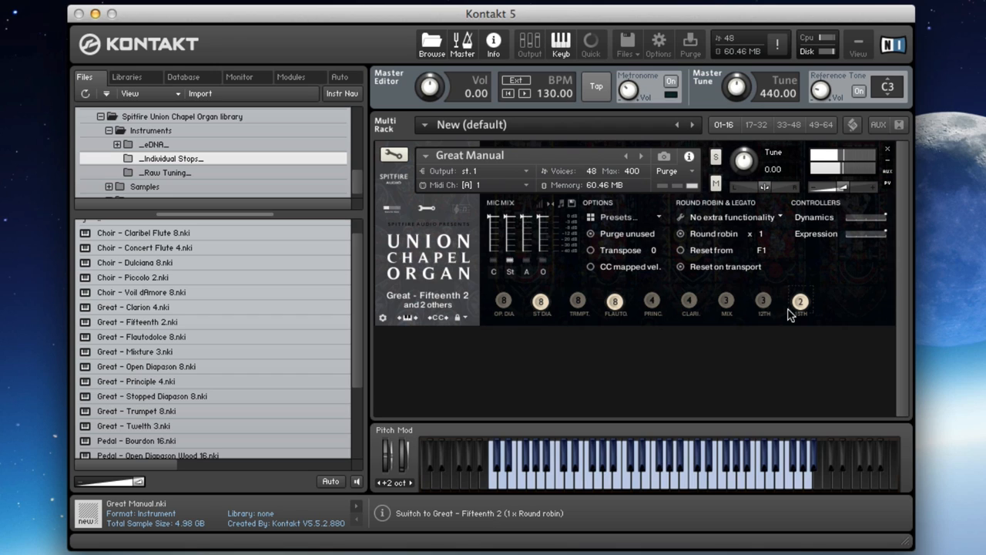
pyautogui.click(652, 301)
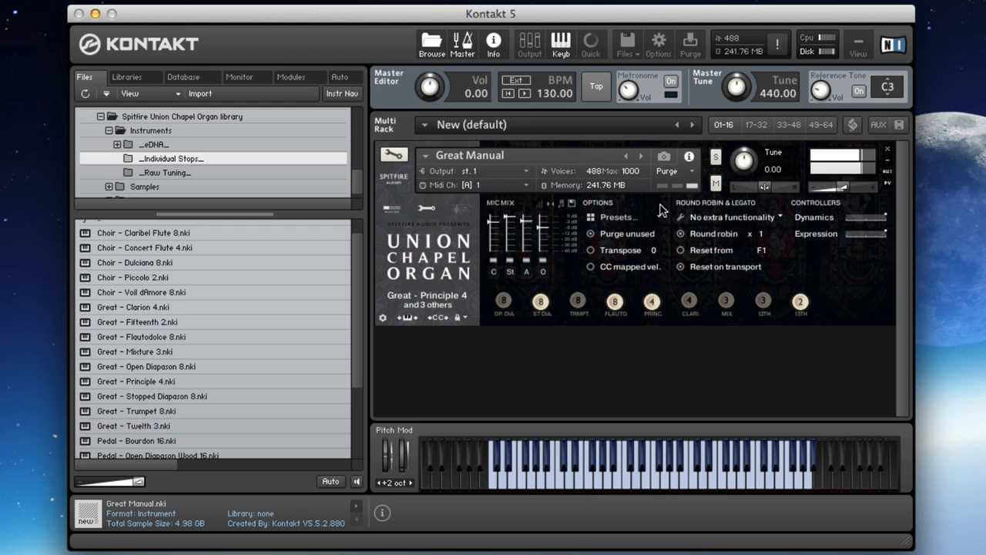
# - Draw the Principle 4 stop, unload an extra mic position and adjust the mic mix level
pyautogui.click(539, 300)
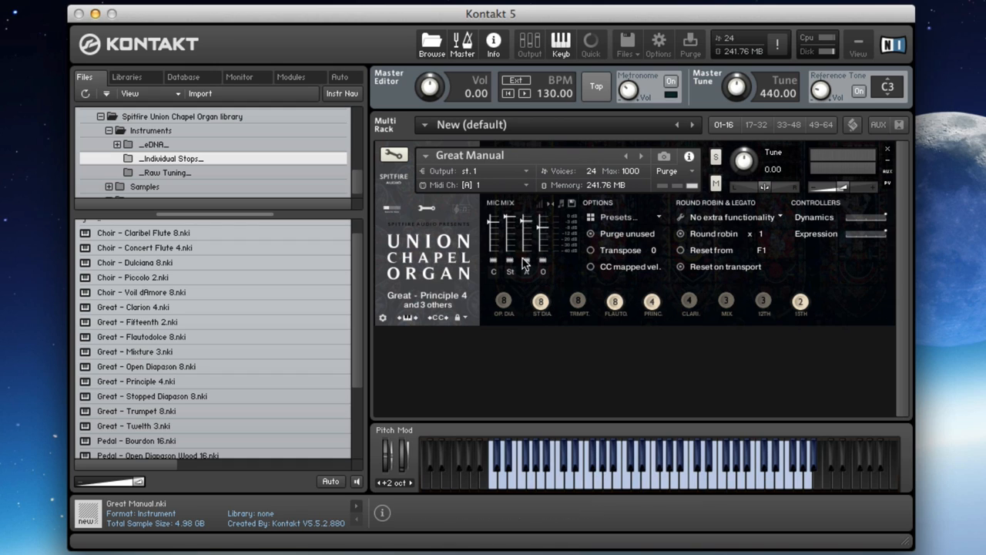
pyautogui.click(493, 271)
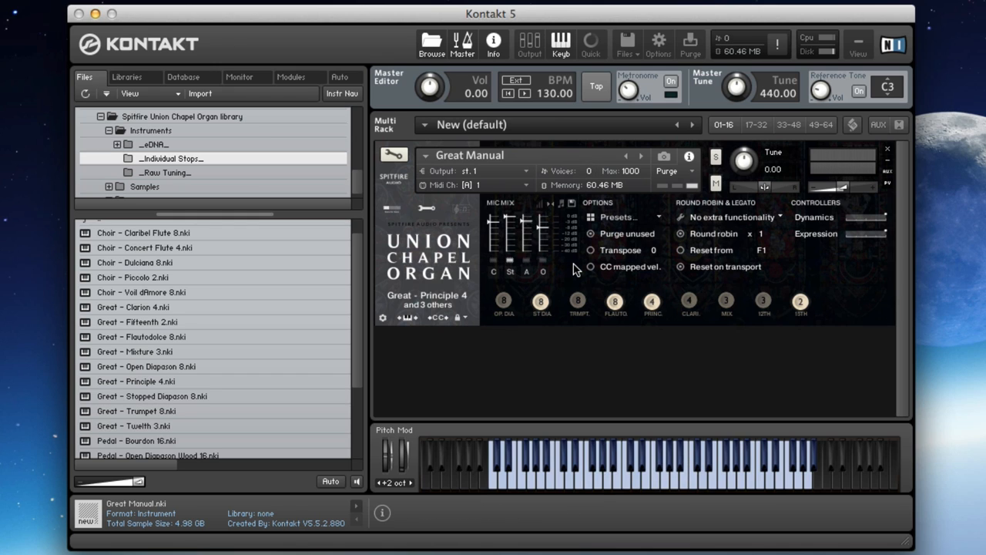
pyautogui.click(660, 462)
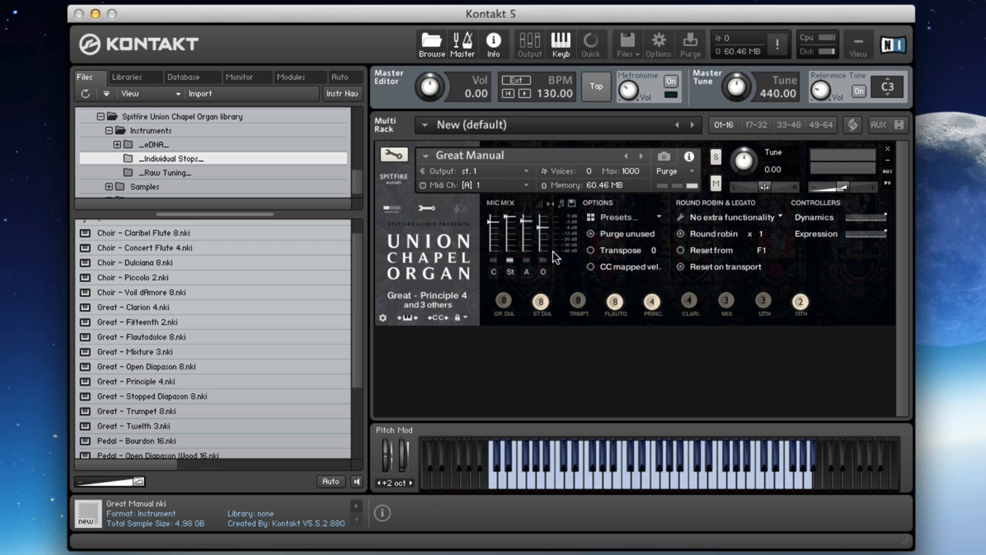
pyautogui.moveTo(542, 250)
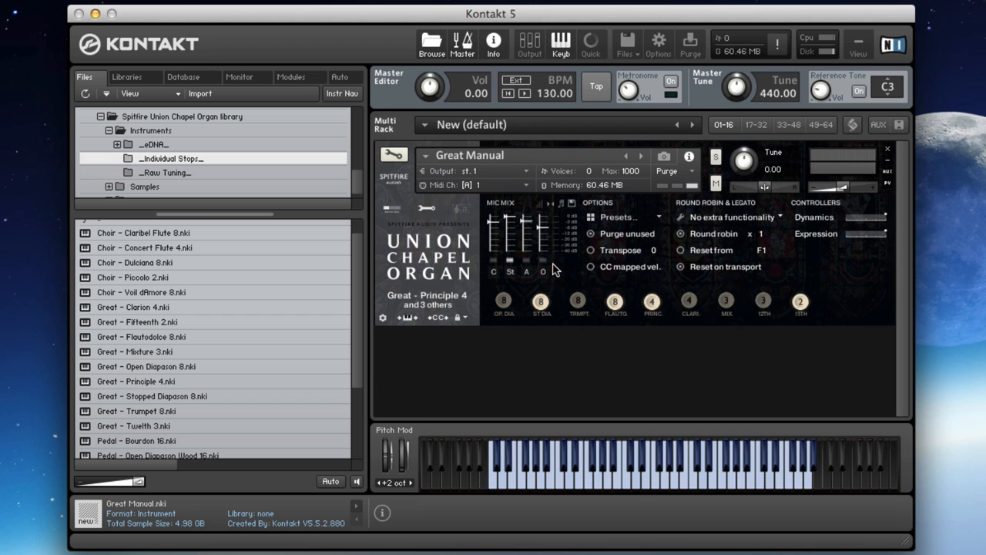
pyautogui.moveTo(555, 251)
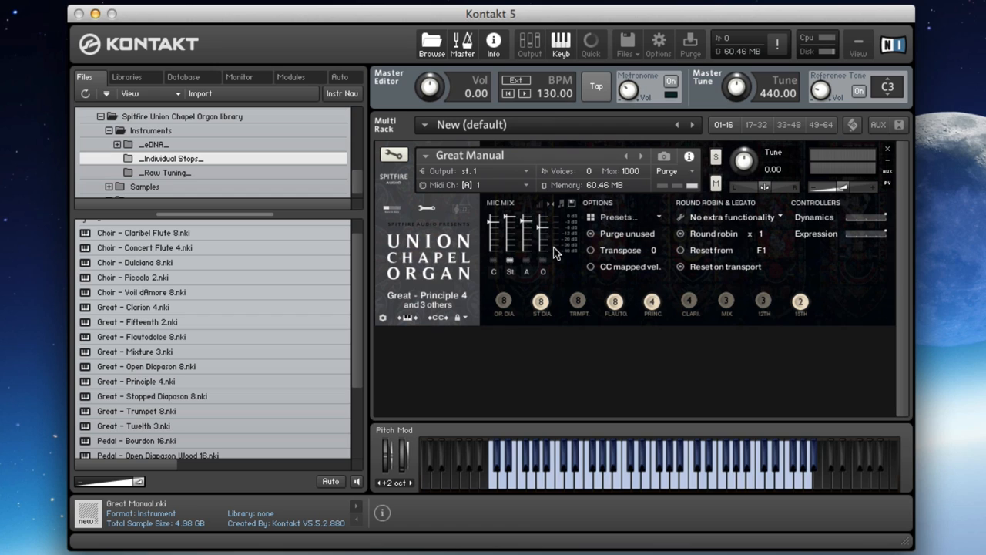
pyautogui.moveTo(537, 265)
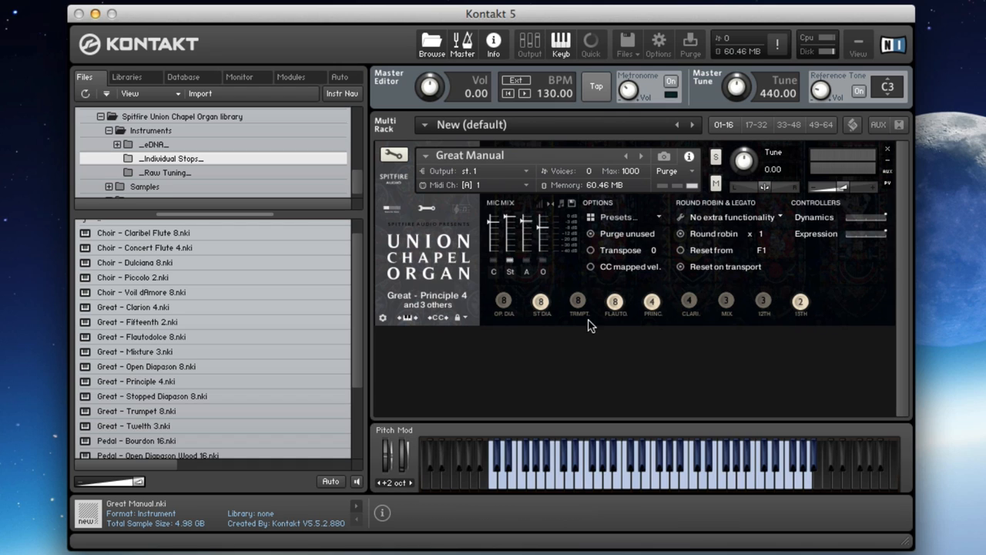
pyautogui.moveTo(512, 265)
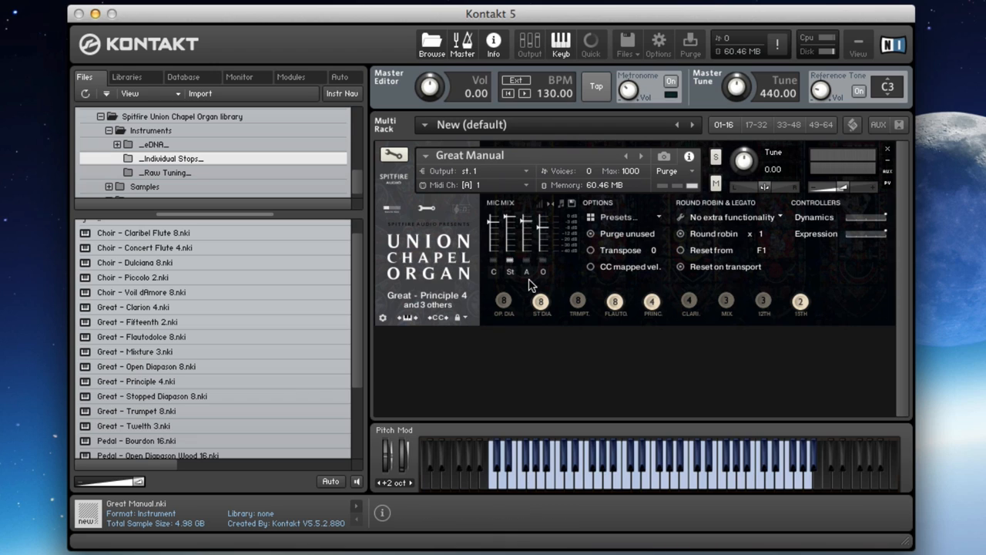
pyautogui.moveTo(363, 195)
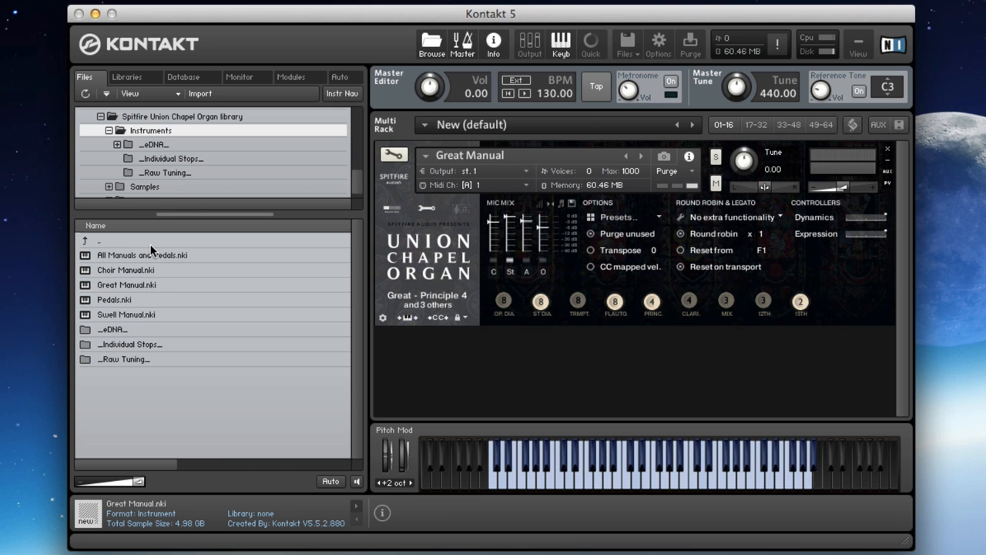
# - Load Swell Manual.nki, confirming replacement of the Great Manual instrument
pyautogui.doubleClick(126, 314)
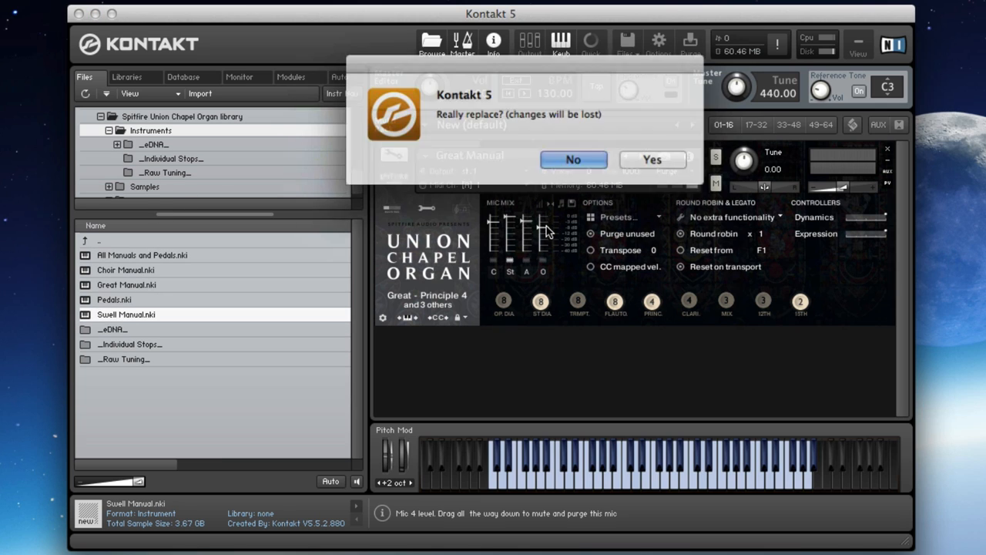
pyautogui.click(651, 159)
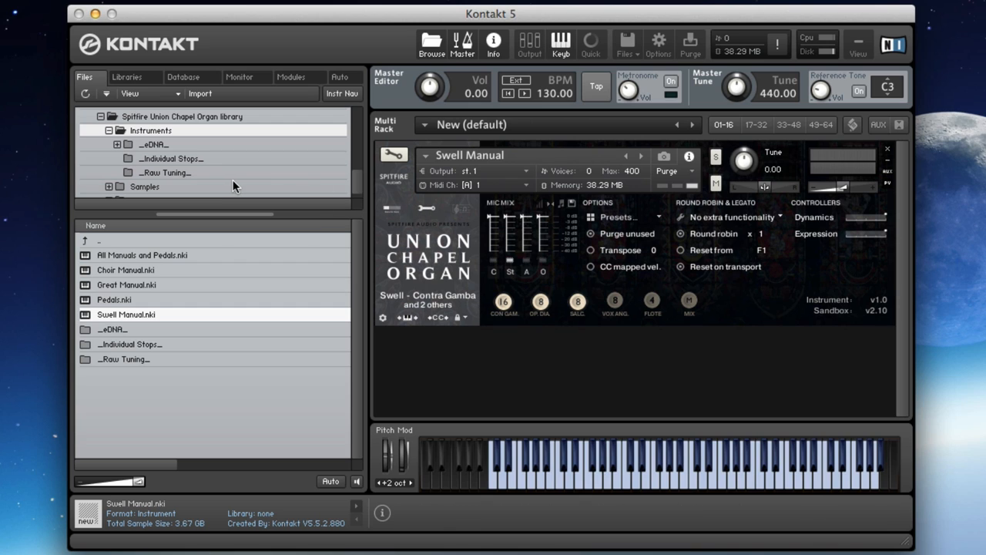
pyautogui.moveTo(560, 362)
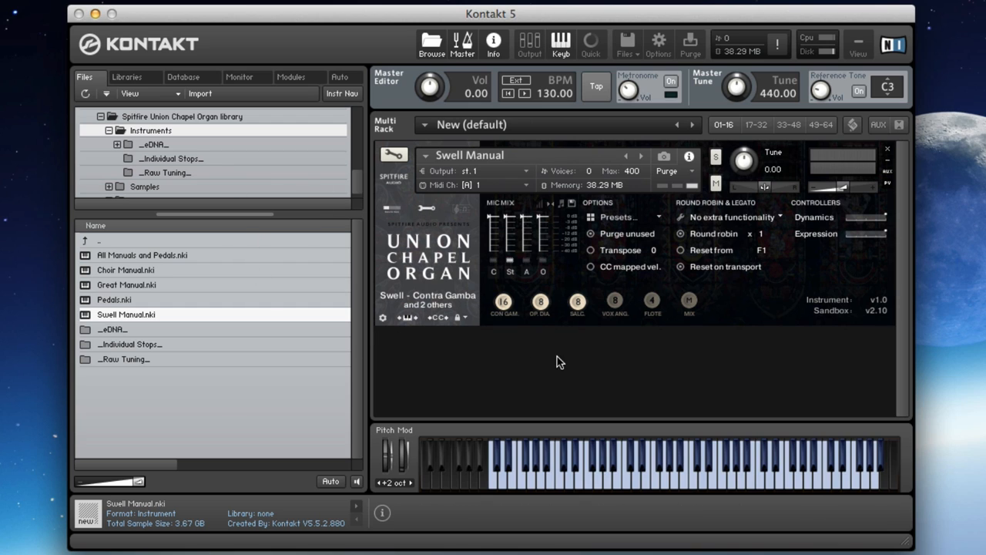
pyautogui.moveTo(518, 308)
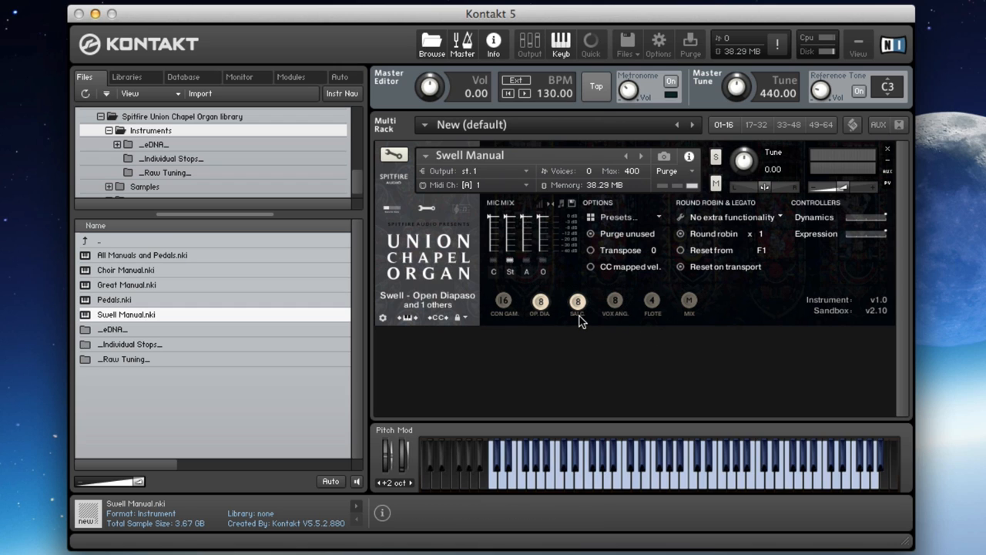
# - Solo Contra Gamba, then Open Diapason, then Salicional 8 on the Swell Manual
pyautogui.click(504, 301)
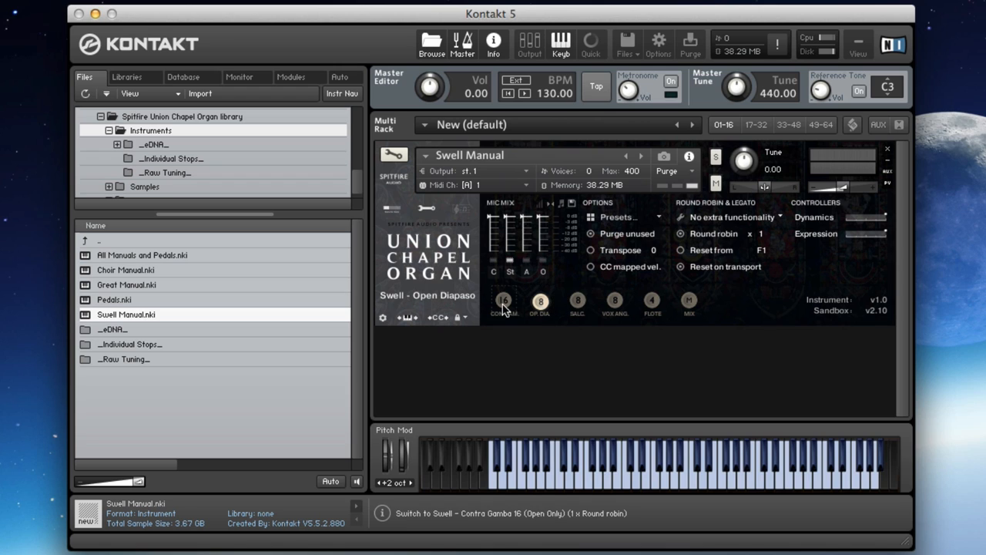
pyautogui.click(502, 300)
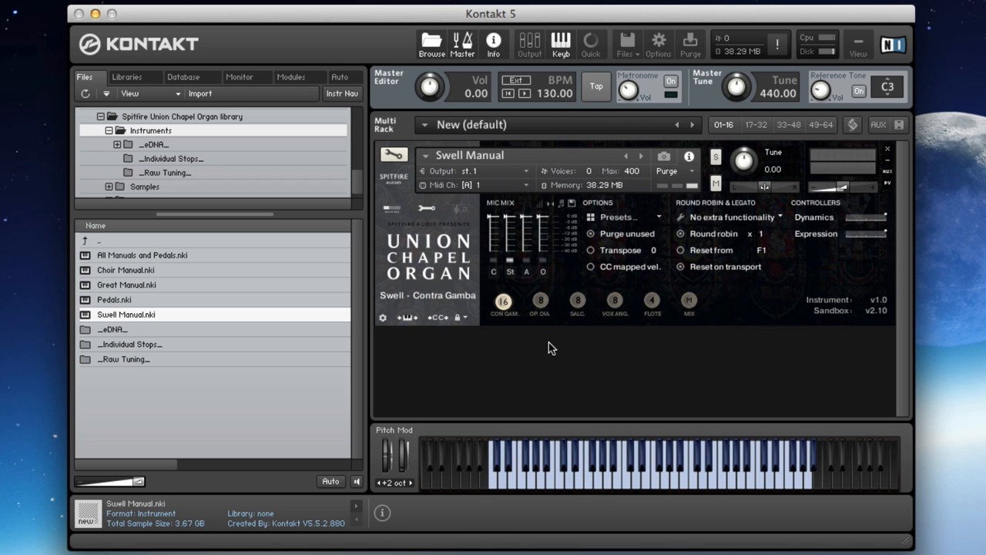
pyautogui.click(679, 462)
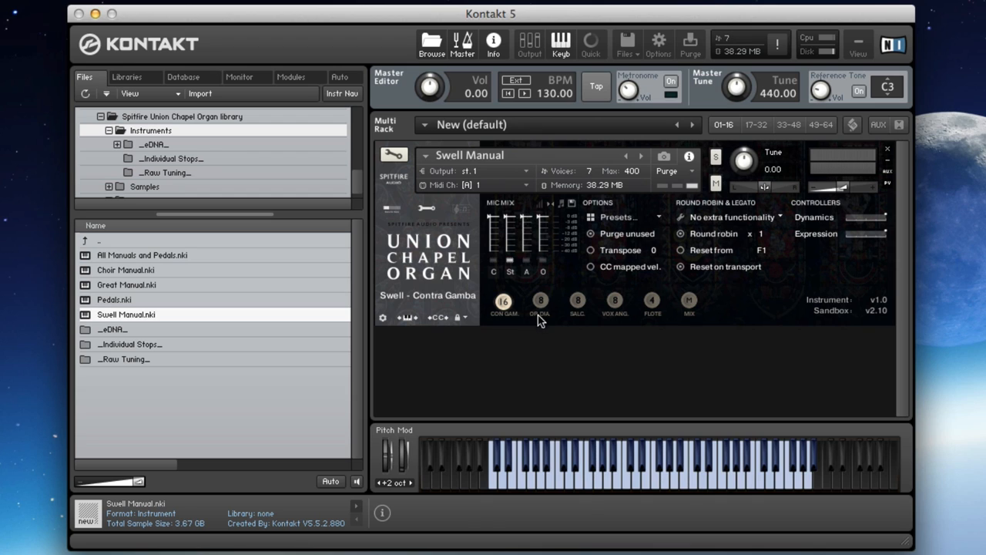
pyautogui.click(539, 301)
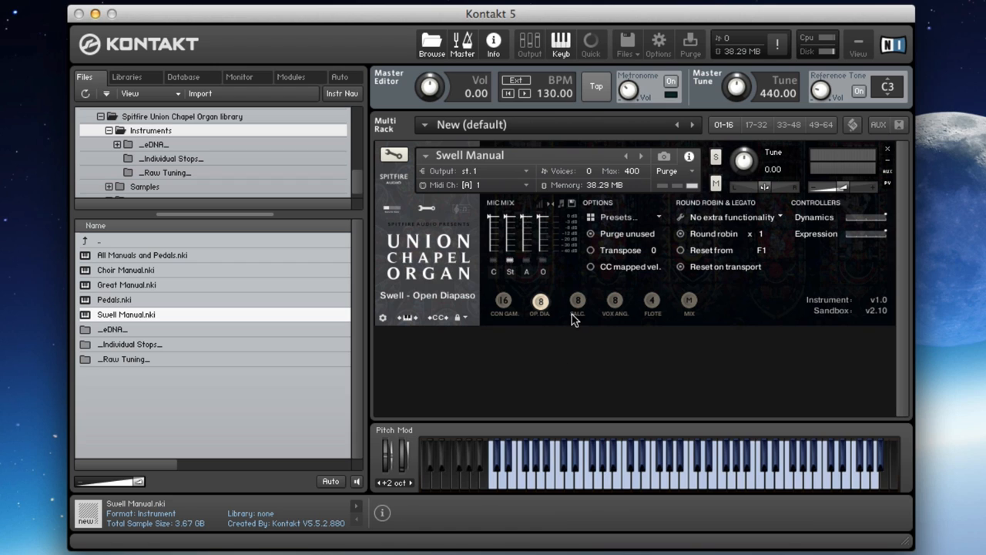
pyautogui.click(578, 301)
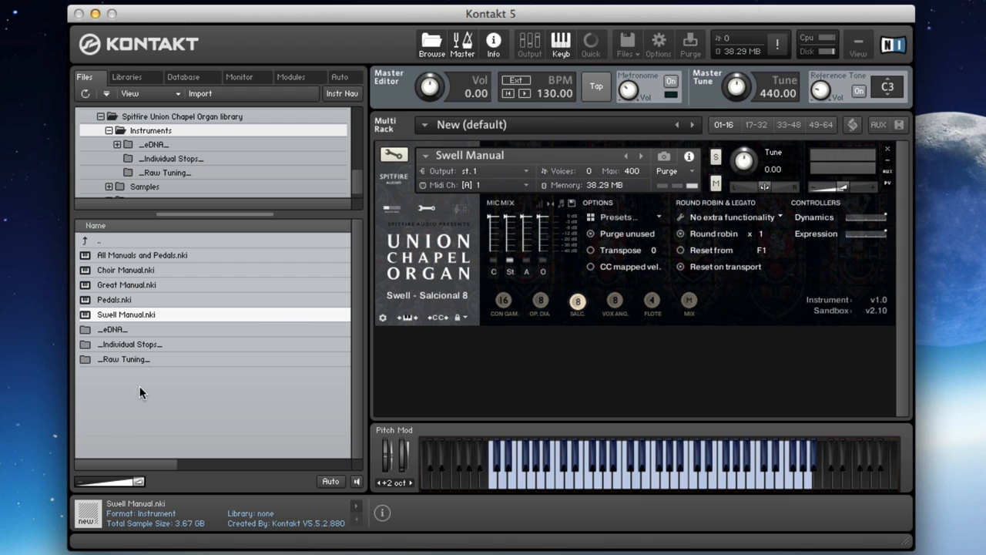
pyautogui.moveTo(131, 296)
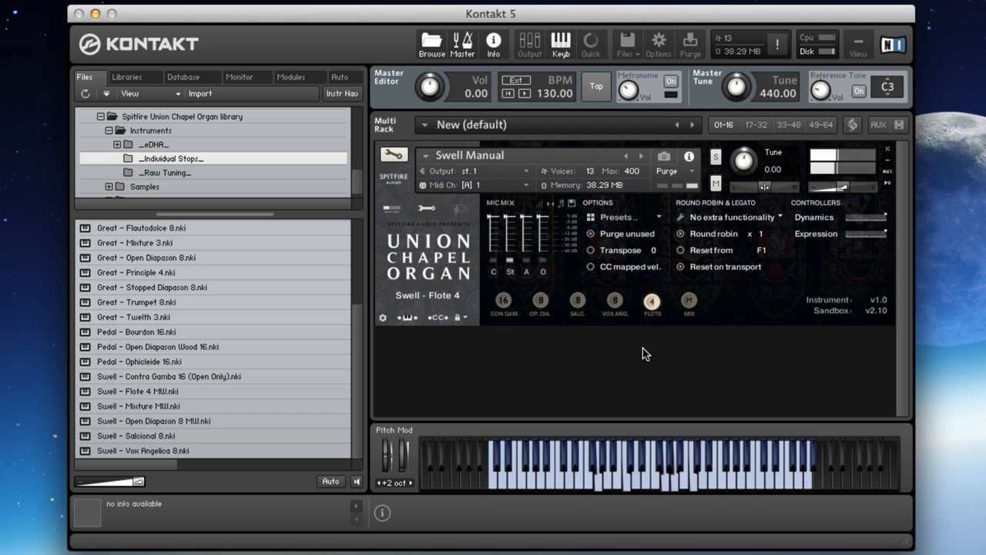
# - Add the Mixture and another Swell stop to the Contra Gamba combination
pyautogui.click(652, 300)
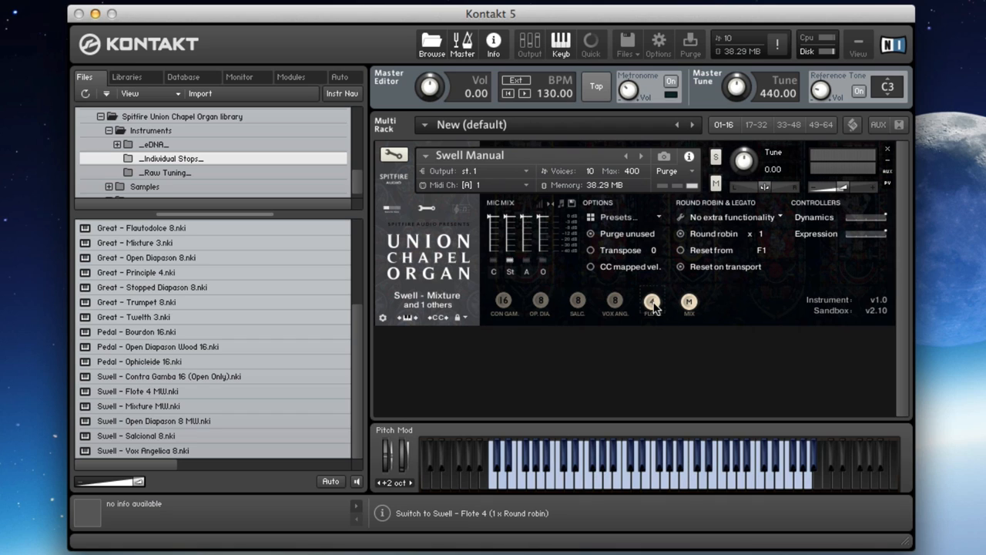
pyautogui.click(652, 300)
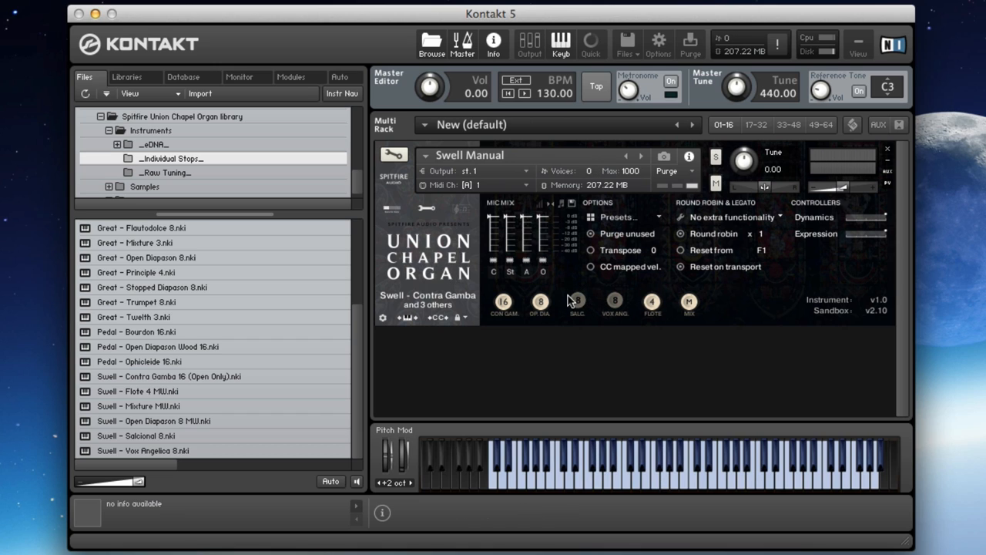
pyautogui.moveTo(709, 319)
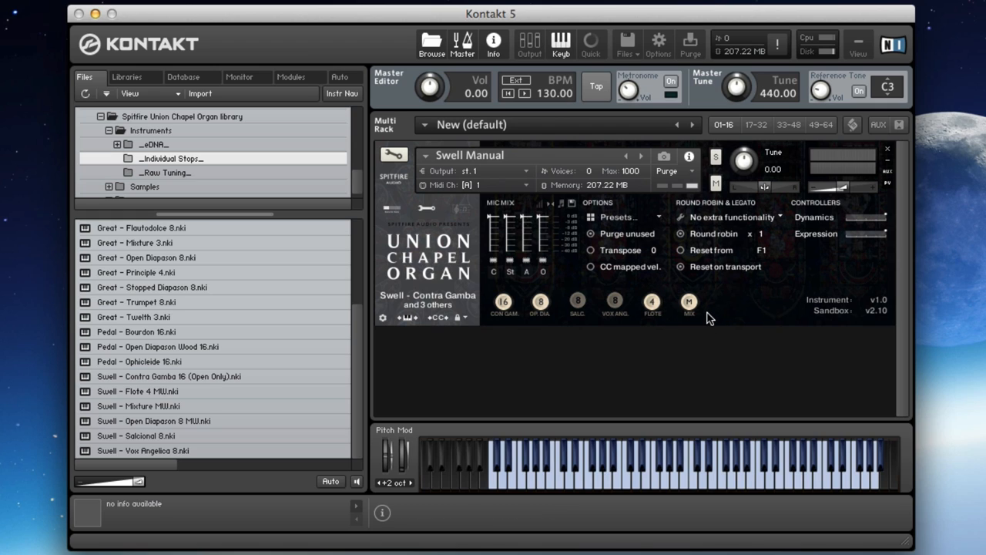
pyautogui.moveTo(331, 322)
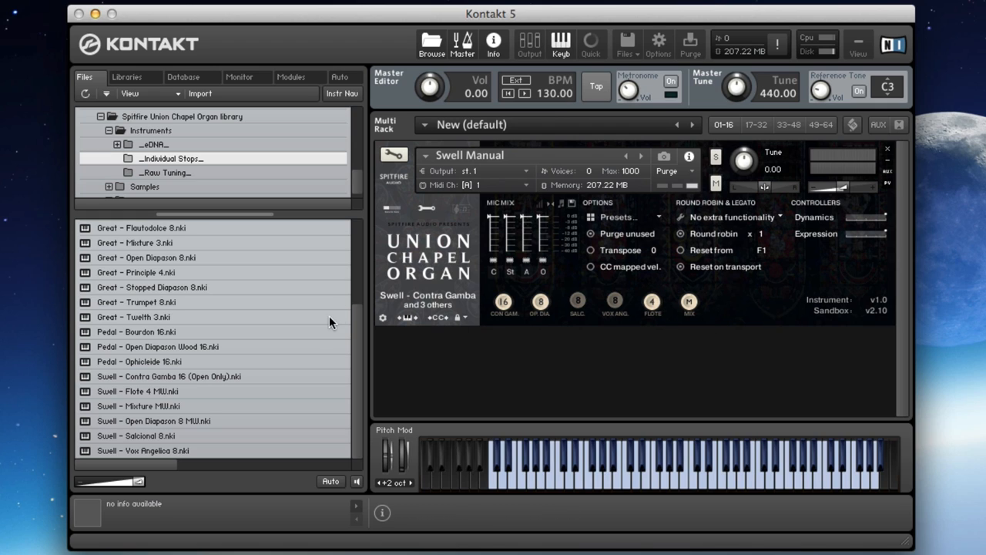
pyautogui.moveTo(357, 360)
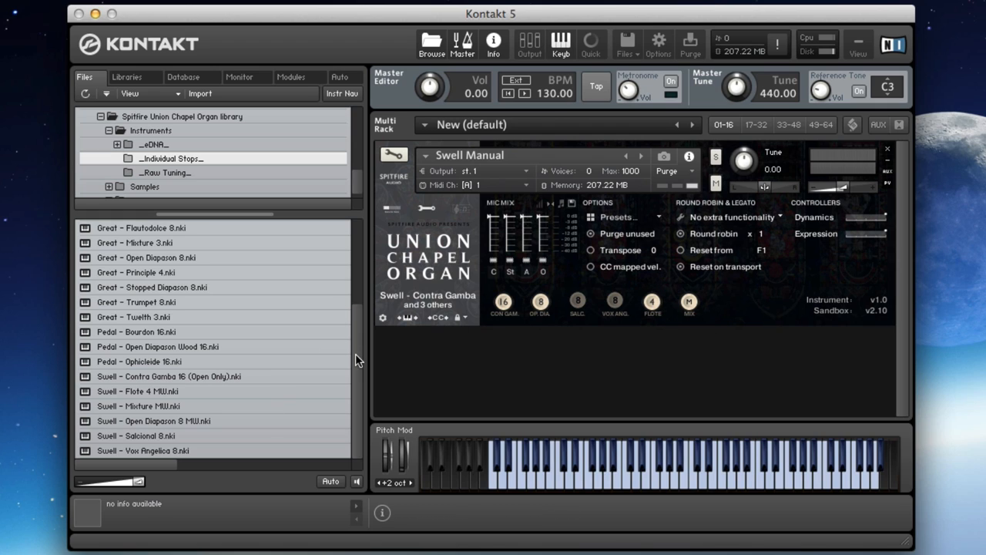
pyautogui.moveTo(362, 355)
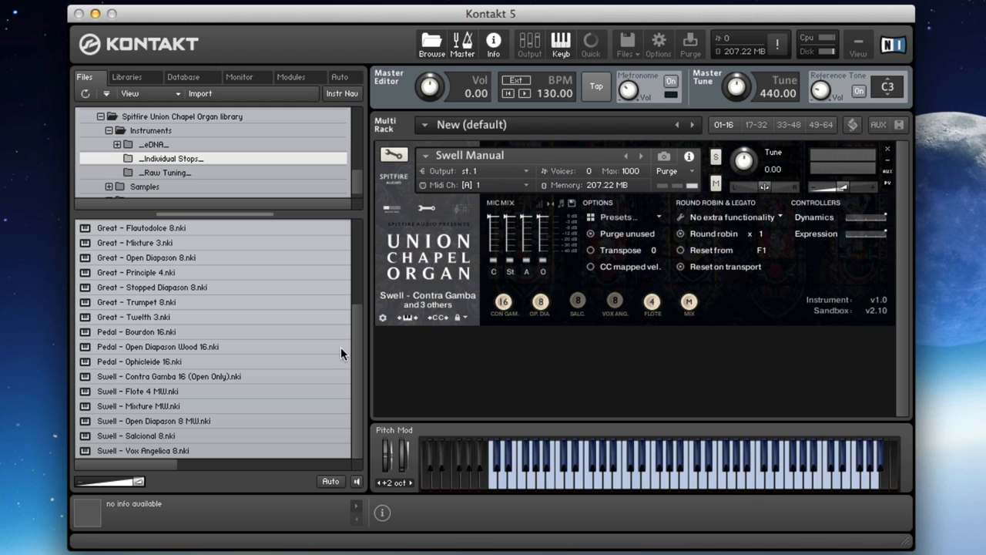
pyautogui.moveTo(356, 318)
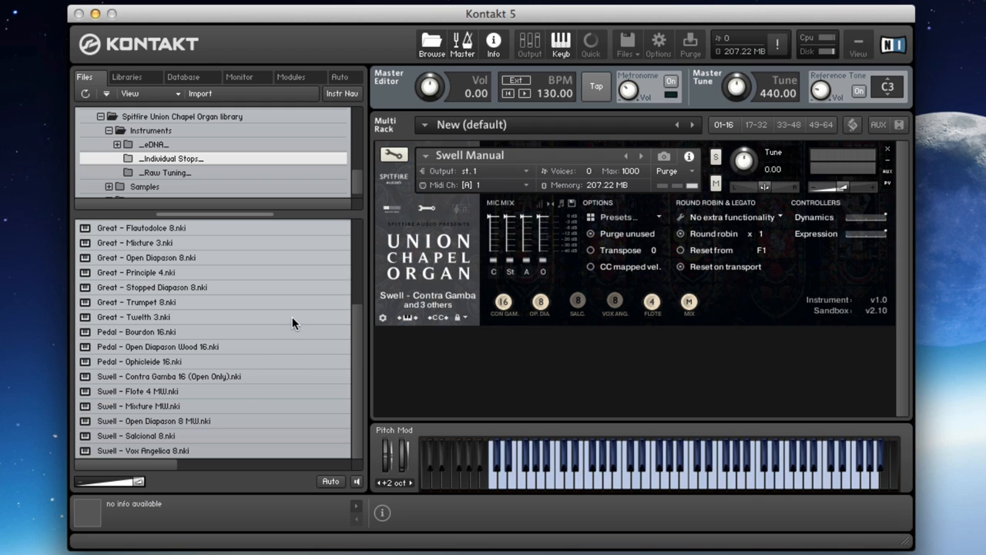
pyautogui.moveTo(151, 233)
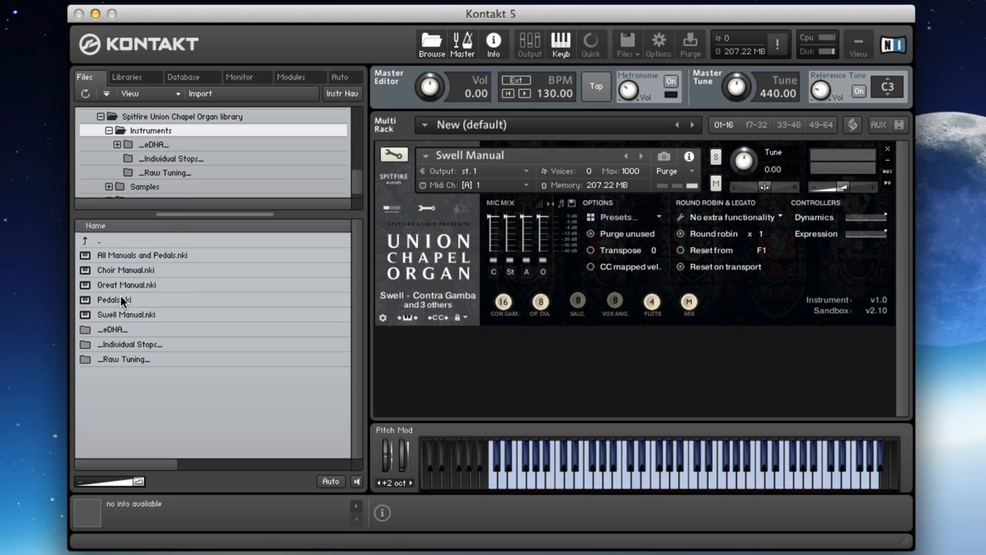
pyautogui.click(114, 299)
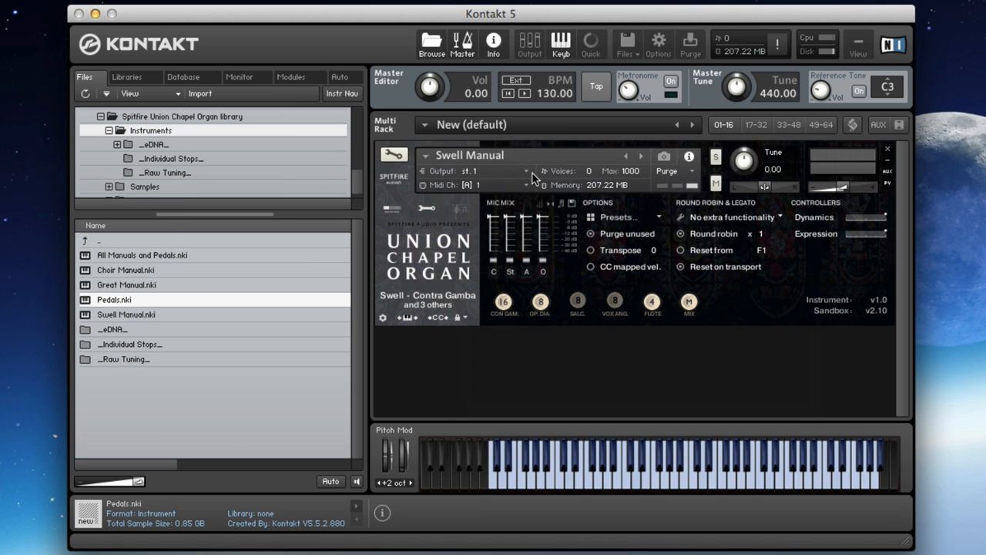
pyautogui.doubleClick(114, 298)
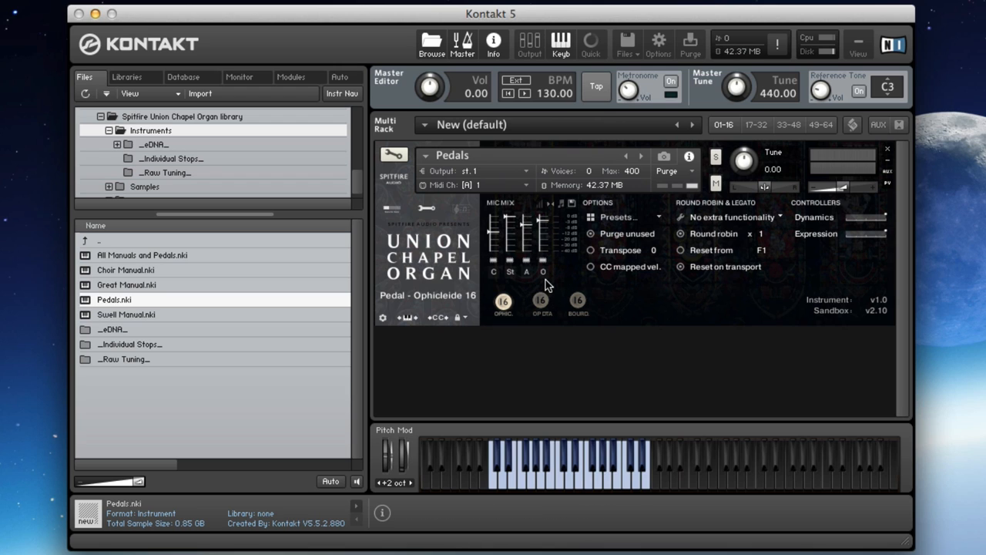
pyautogui.moveTo(644, 333)
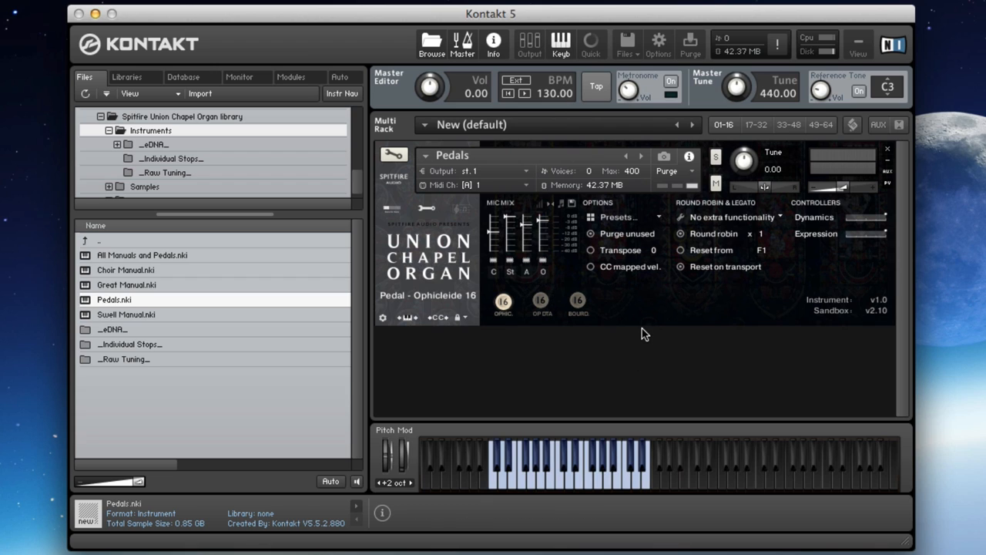
pyautogui.moveTo(644, 332)
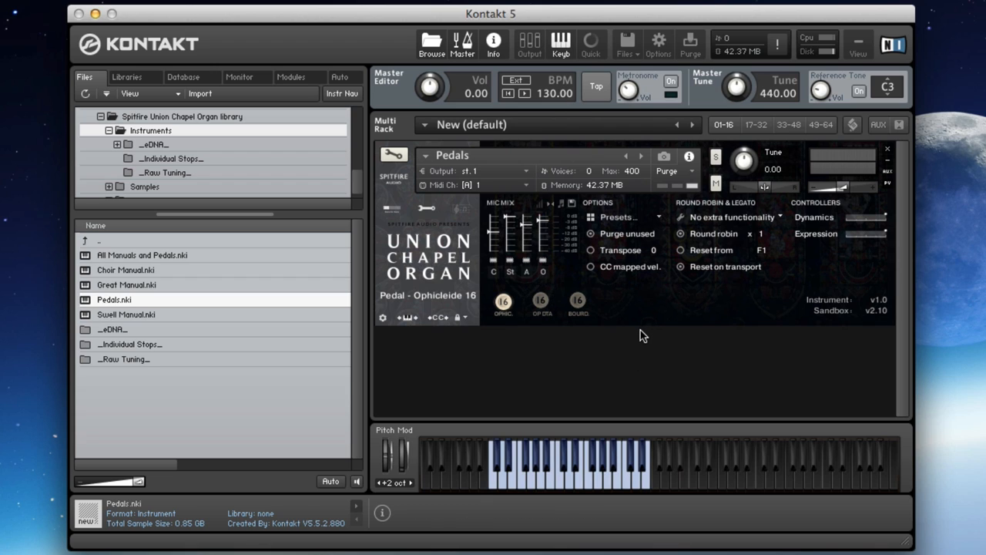
pyautogui.moveTo(627, 336)
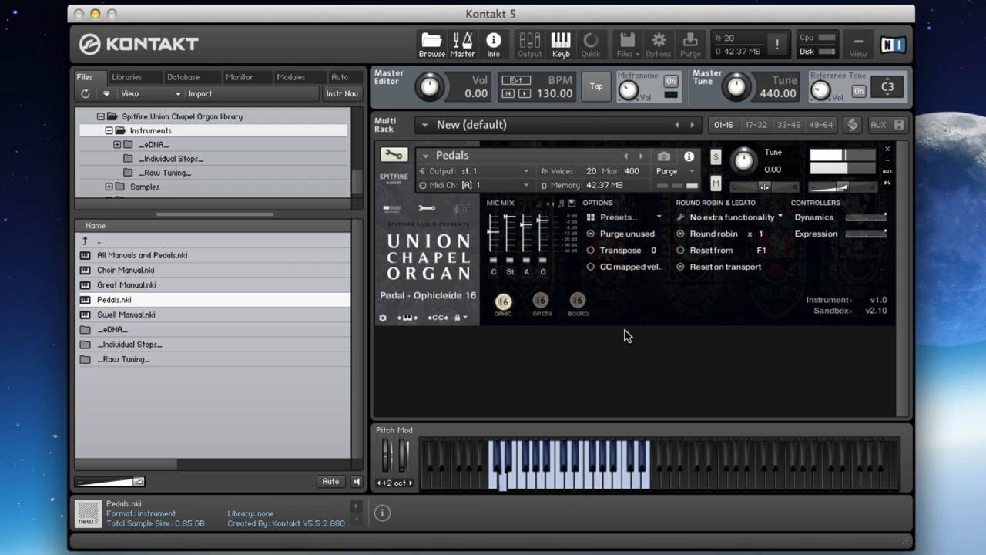
pyautogui.click(502, 300)
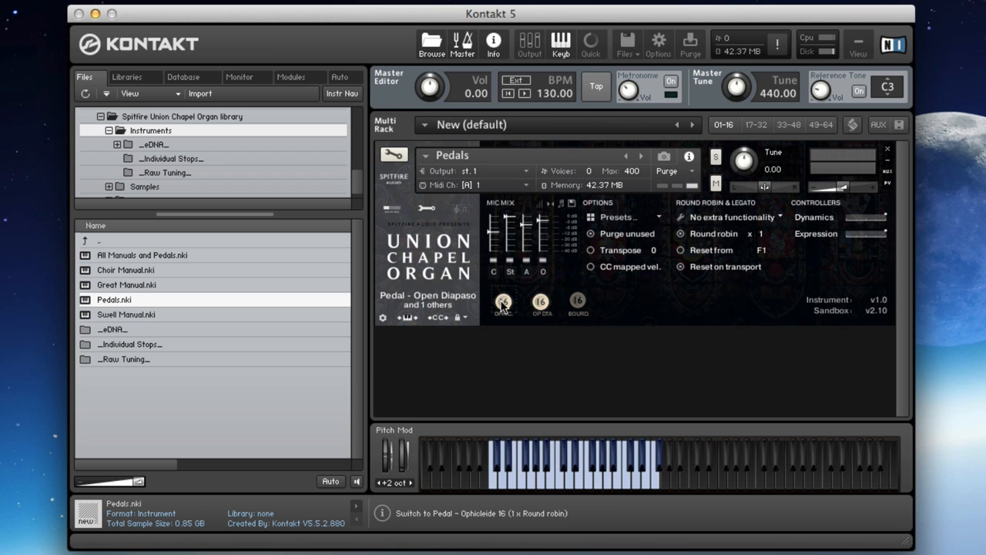
pyautogui.click(502, 300)
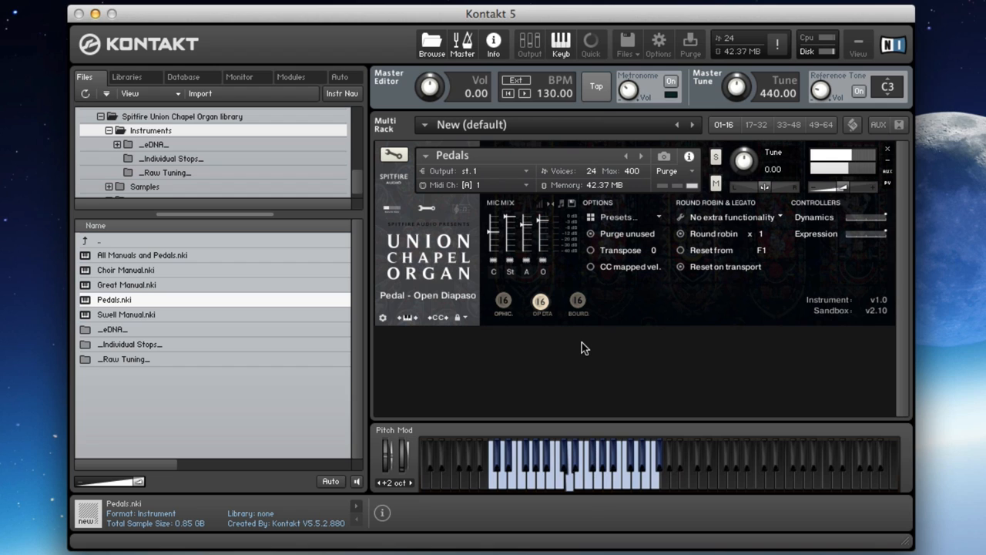
pyautogui.click(539, 301)
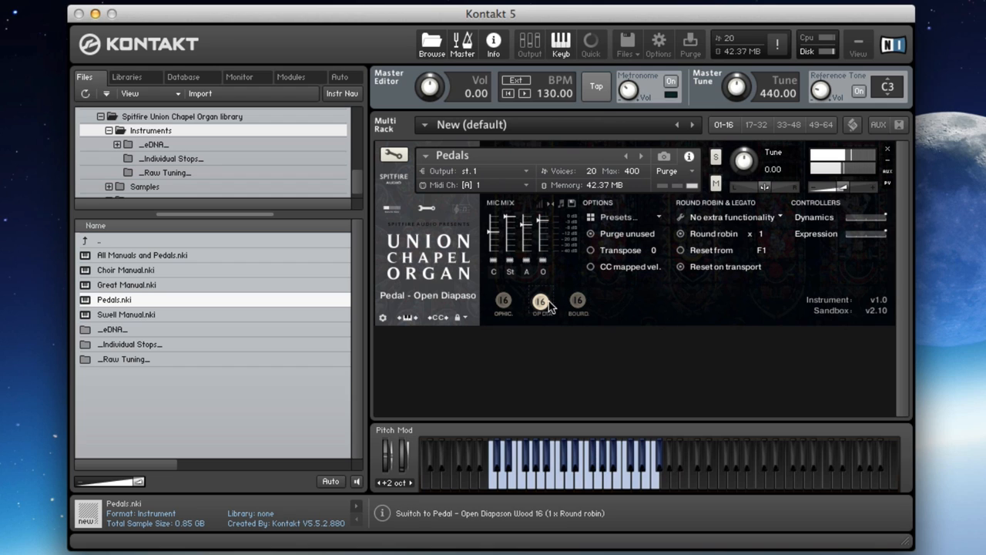
pyautogui.click(539, 301)
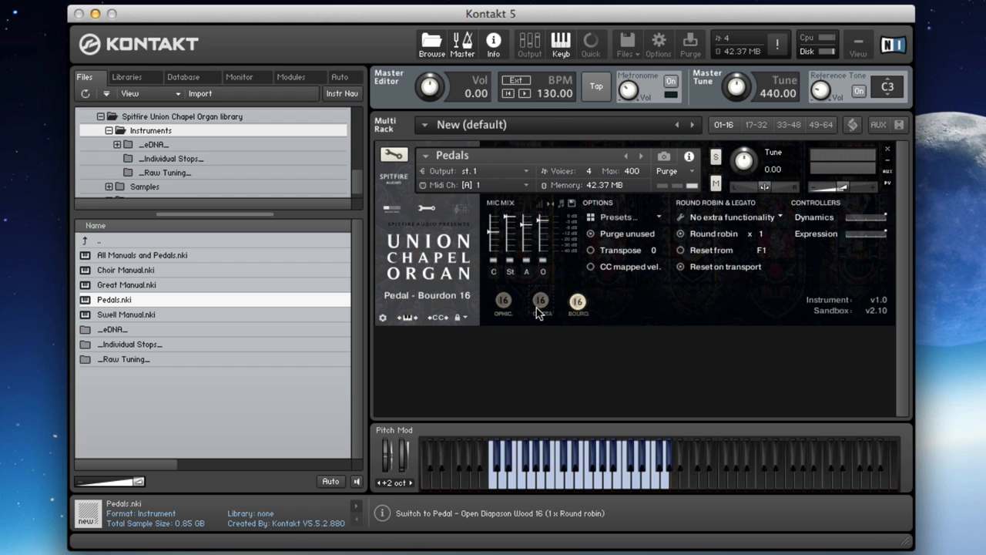
pyautogui.click(530, 462)
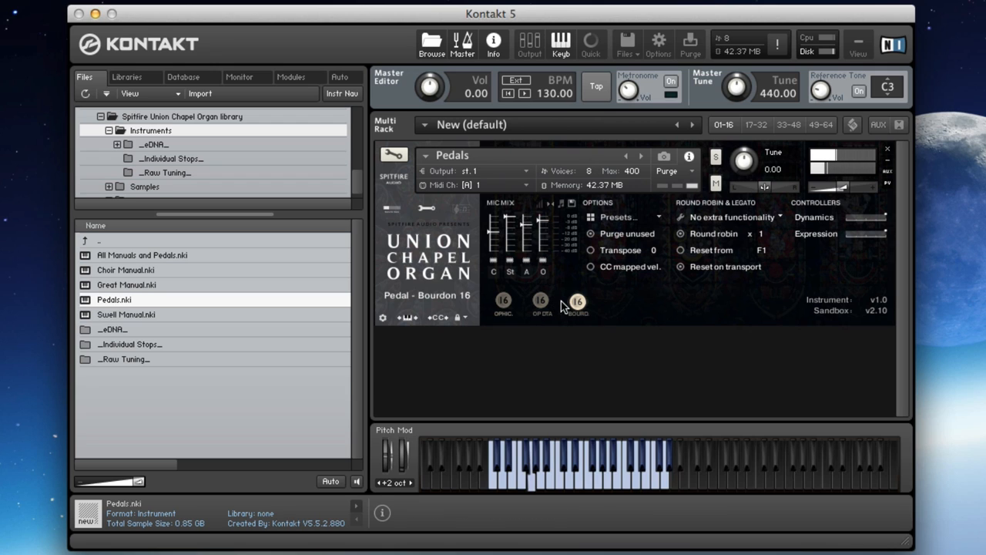
pyautogui.click(540, 300)
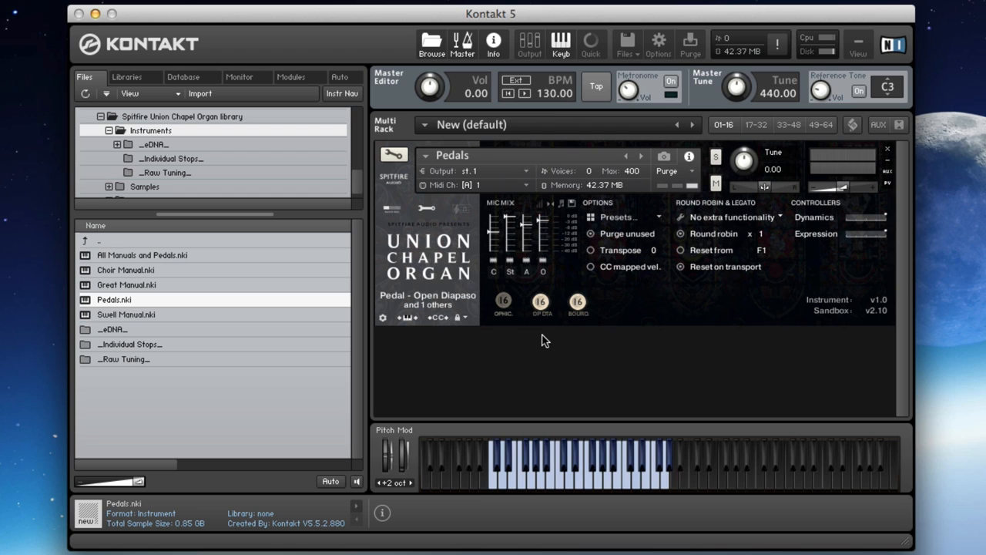
pyautogui.moveTo(545, 340)
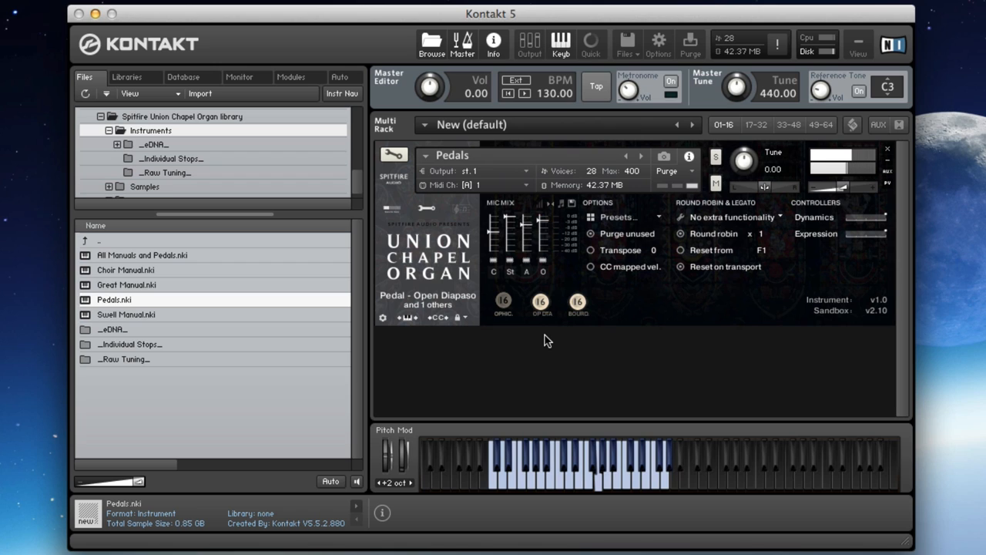
pyautogui.click(502, 301)
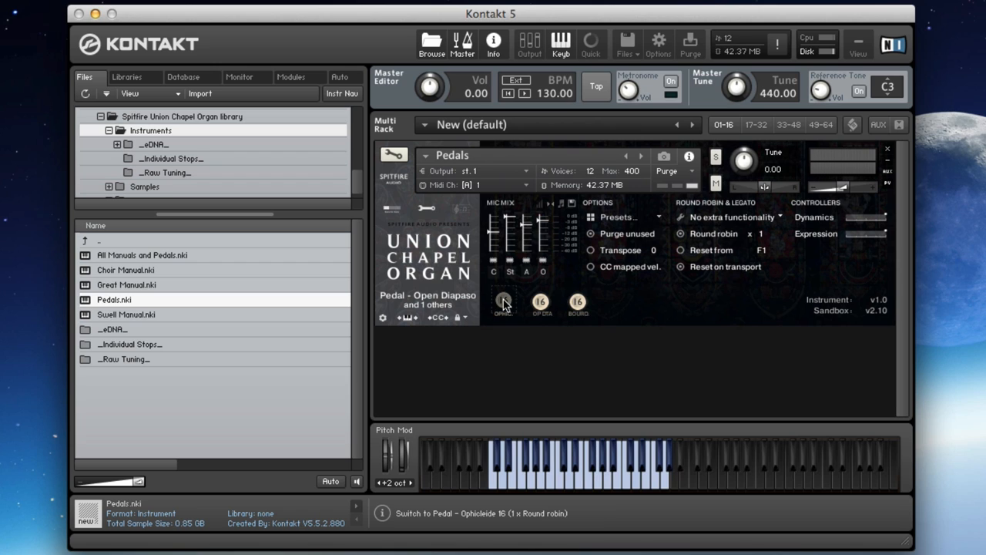
pyautogui.click(503, 301)
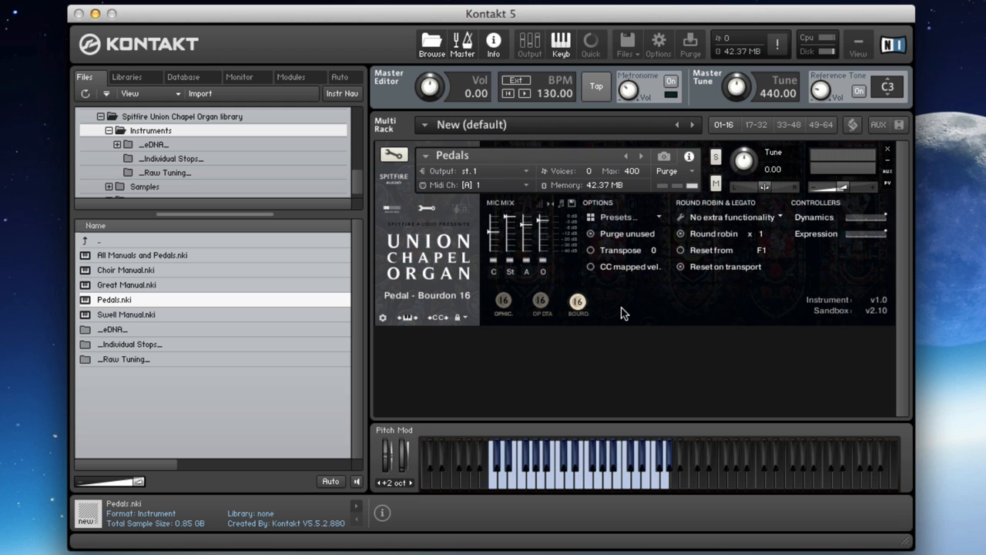
pyautogui.moveTo(582, 311)
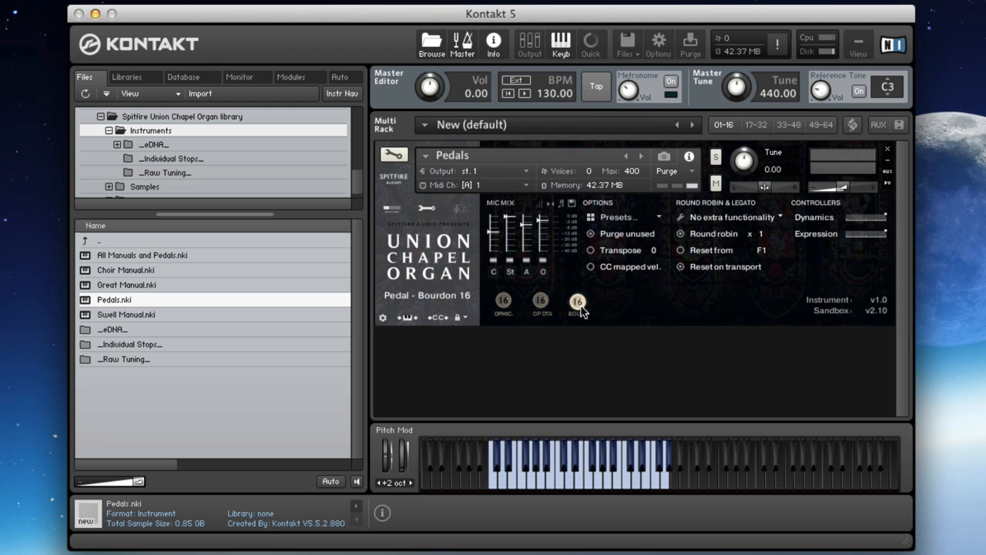
pyautogui.moveTo(142, 259)
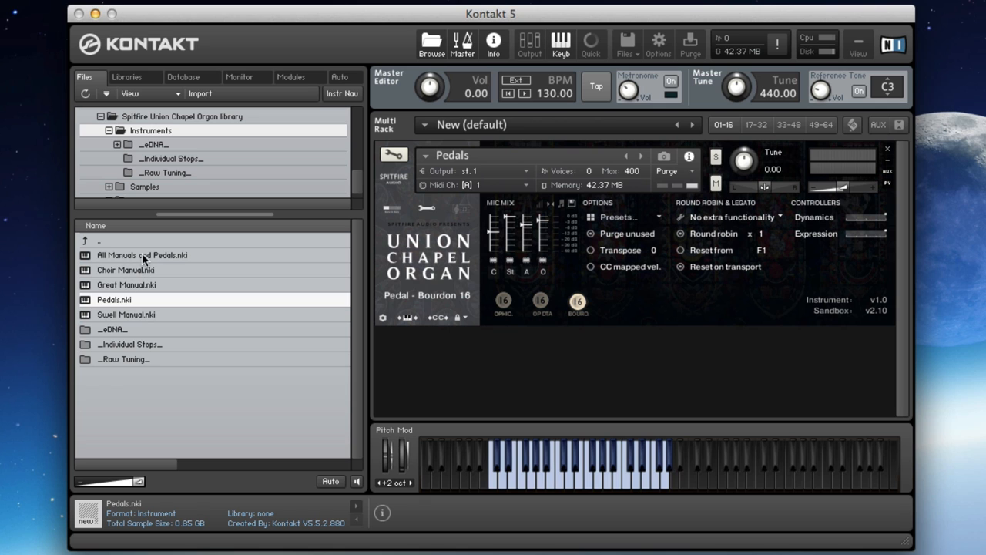
# - Load All Manuals and Pedals.nki, change the Choir stops and add Great Principal 4
pyautogui.click(142, 256)
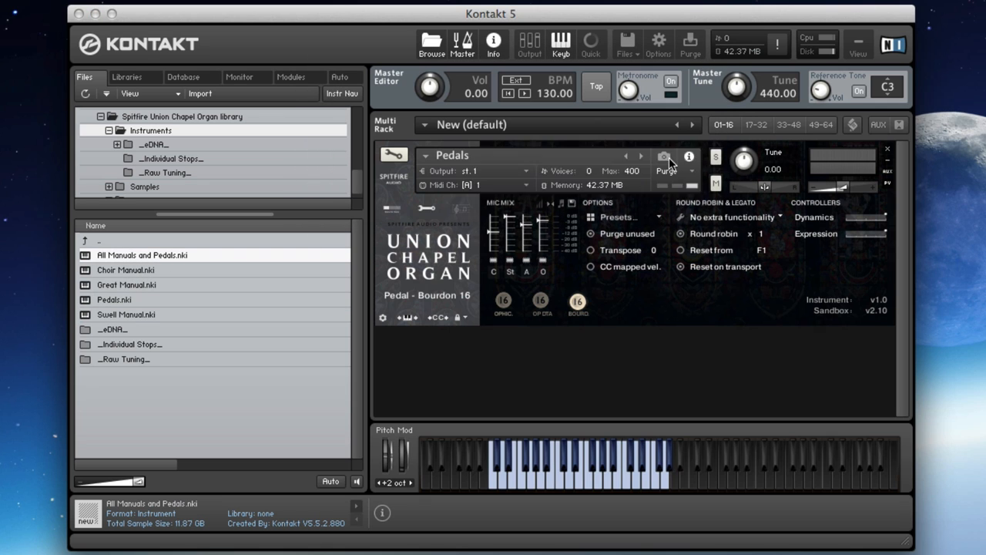
pyautogui.doubleClick(142, 256)
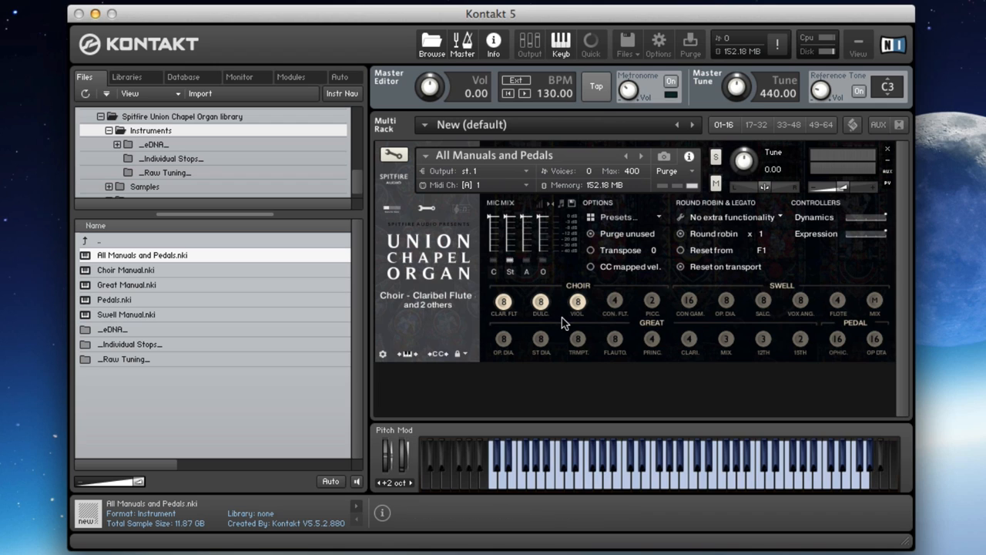
pyautogui.click(541, 301)
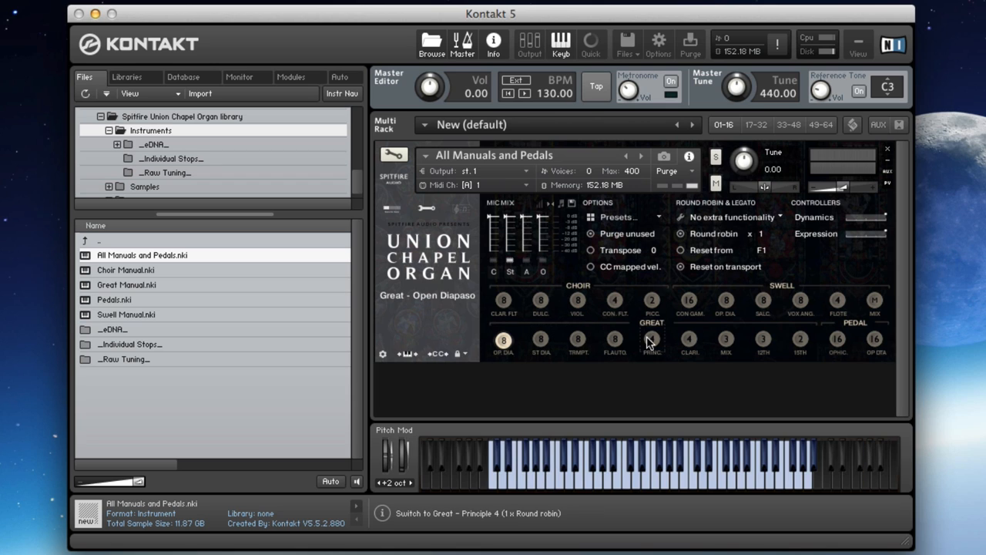
pyautogui.click(652, 341)
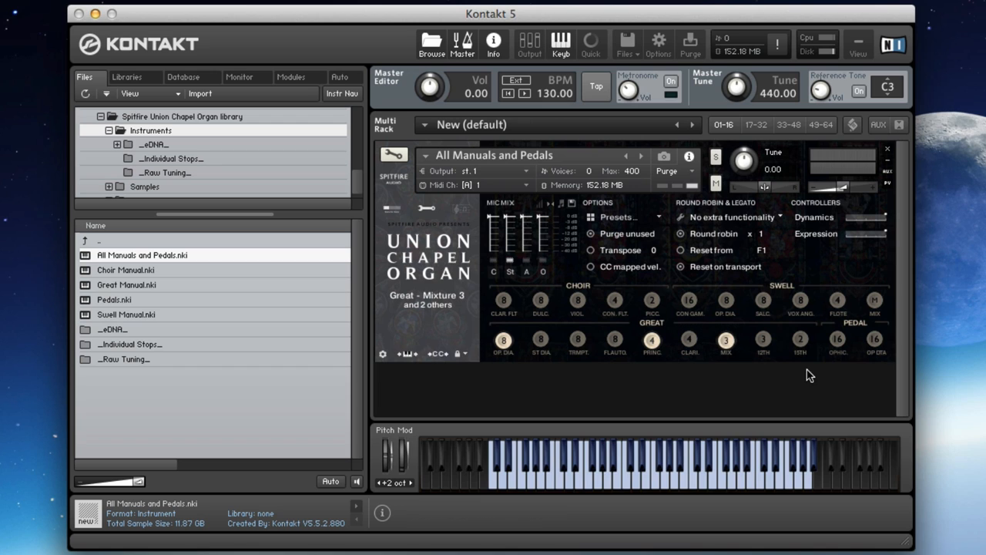
pyautogui.moveTo(667, 237)
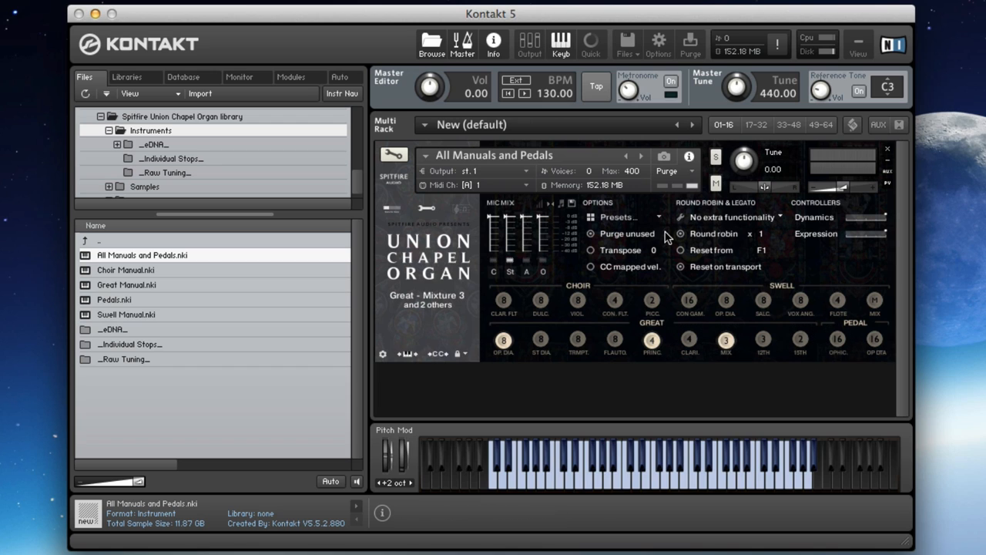
pyautogui.moveTo(671, 316)
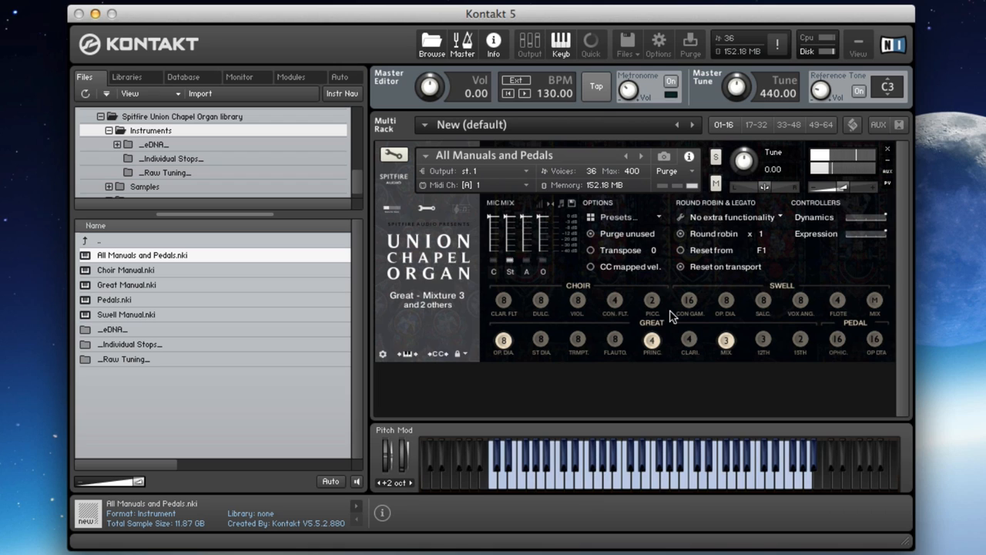
# - Add a Swell stop, the Ophicleide 16 pedal stop and toggle Great Mixture 3
pyautogui.click(539, 299)
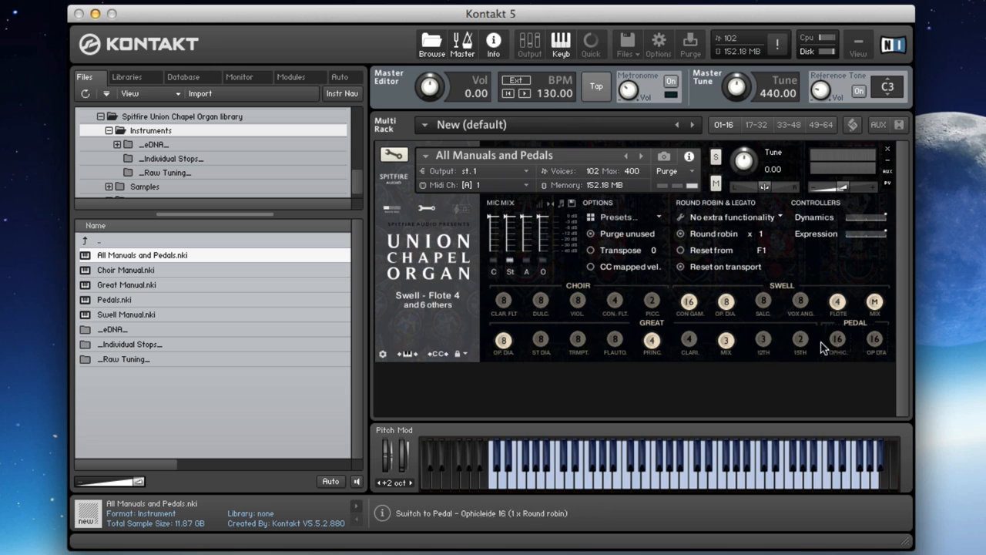
pyautogui.click(726, 340)
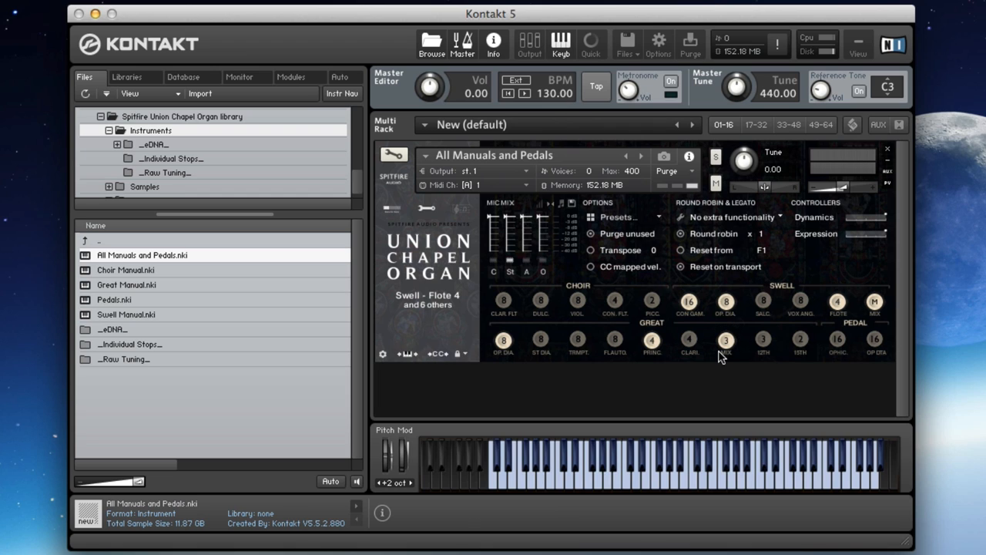
pyautogui.moveTo(723, 357)
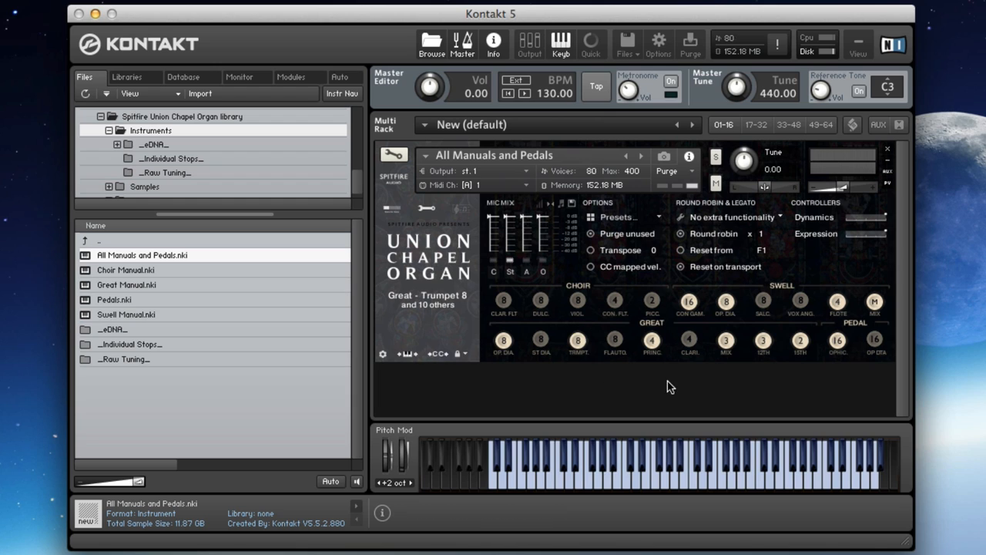
pyautogui.click(799, 301)
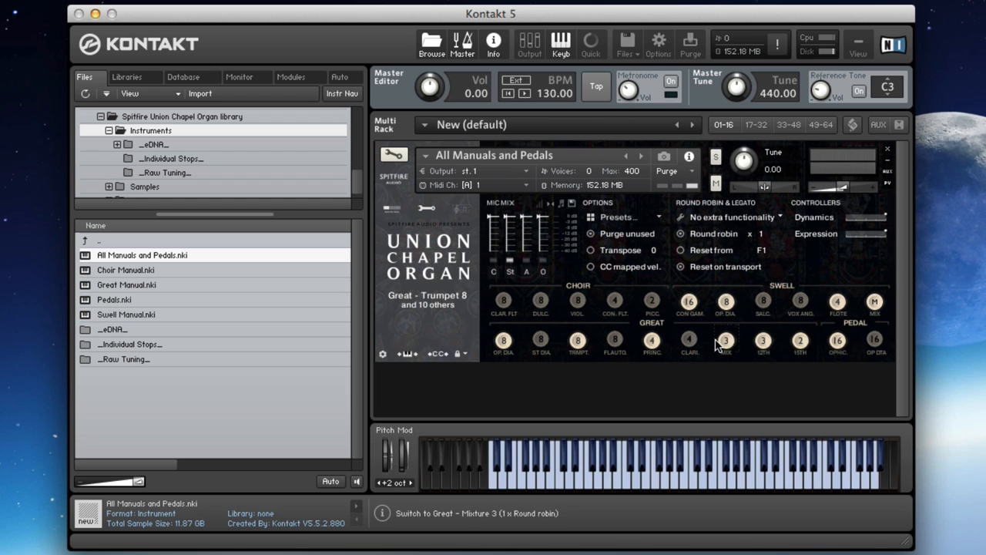
pyautogui.click(726, 342)
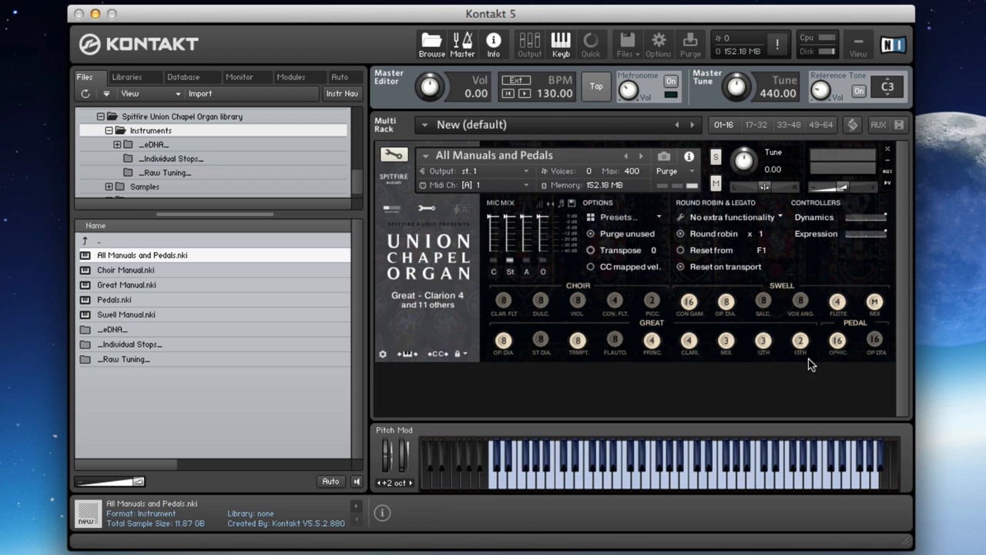
# - Switch off Swell Open Diapason, Great Open Diapason and another stop, leaving Great Stopped Diapason
pyautogui.click(726, 300)
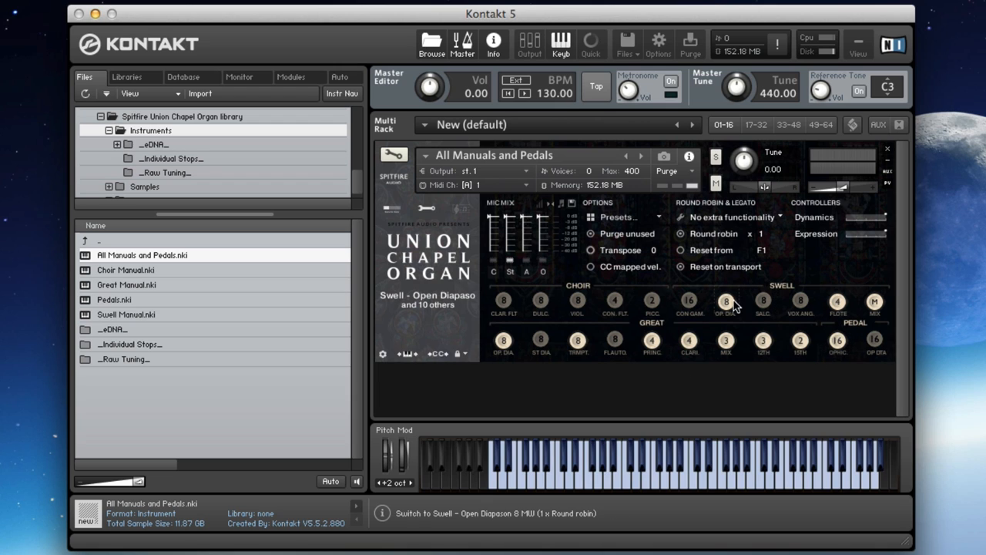
pyautogui.click(875, 300)
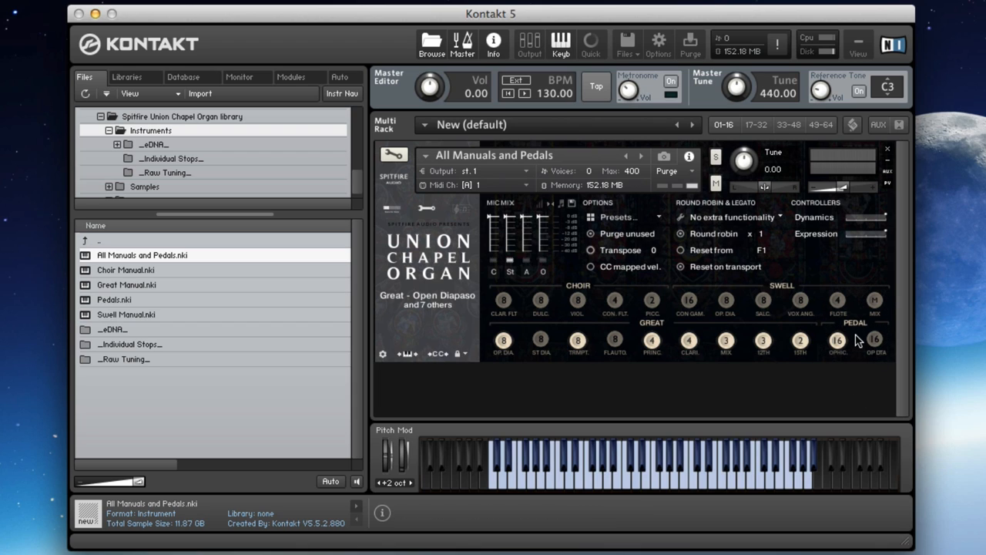
pyautogui.moveTo(824, 356)
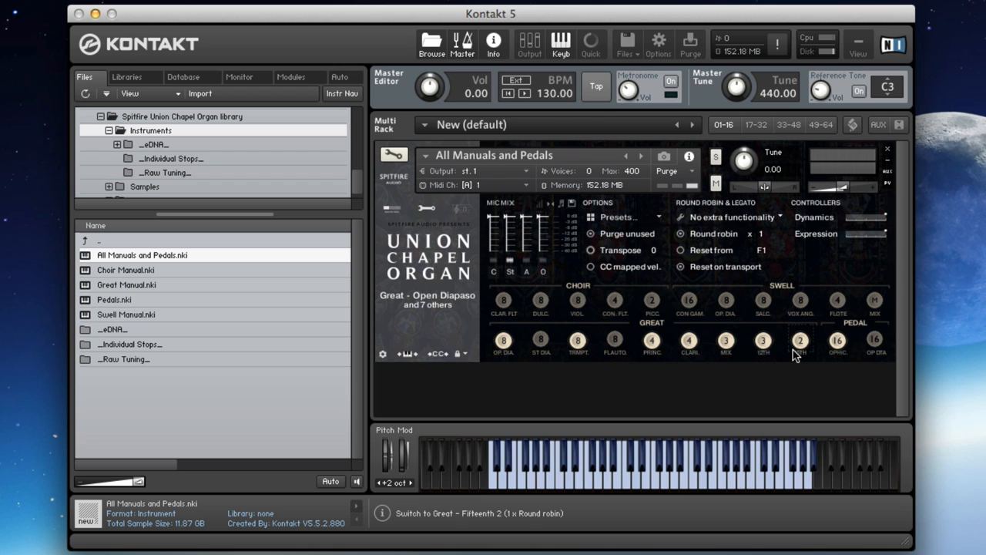
pyautogui.moveTo(801, 343)
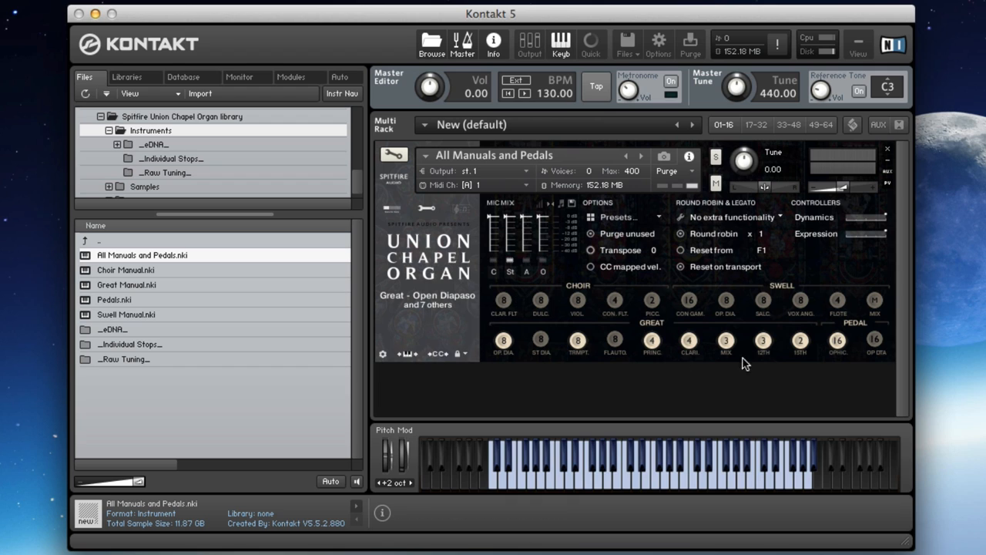
pyautogui.moveTo(521, 281)
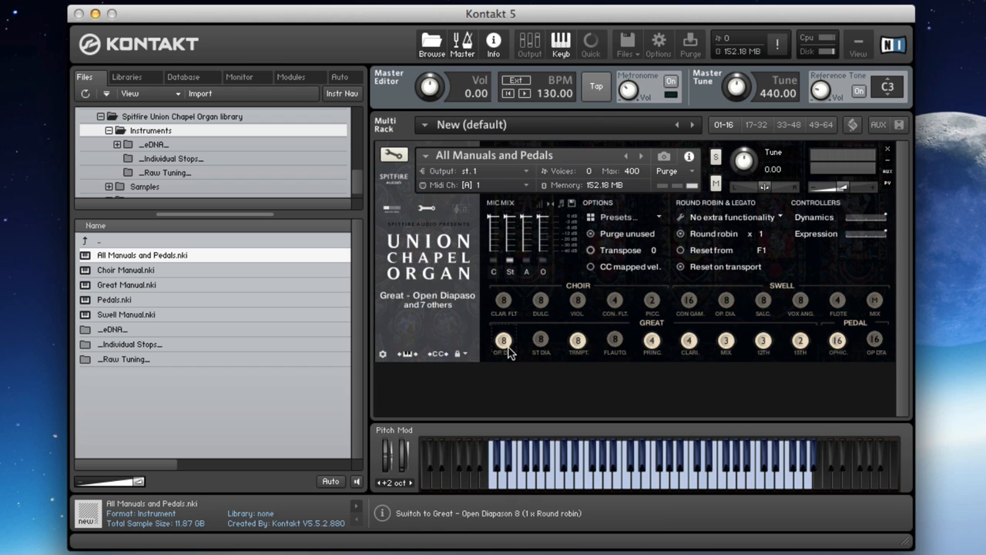
pyautogui.click(652, 341)
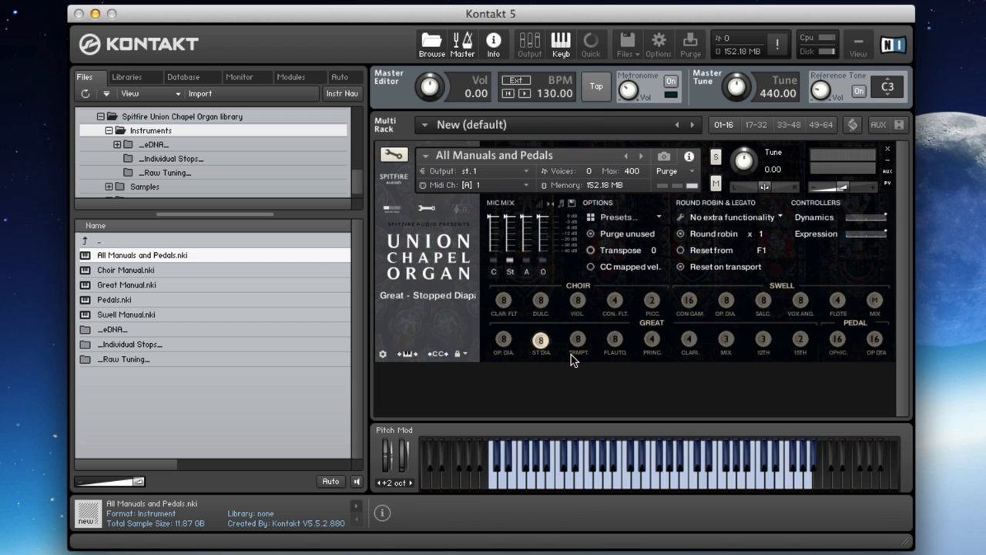
# - Draw Swell Vox Angelica 8 into the All Manuals and Pedals registration
pyautogui.click(576, 301)
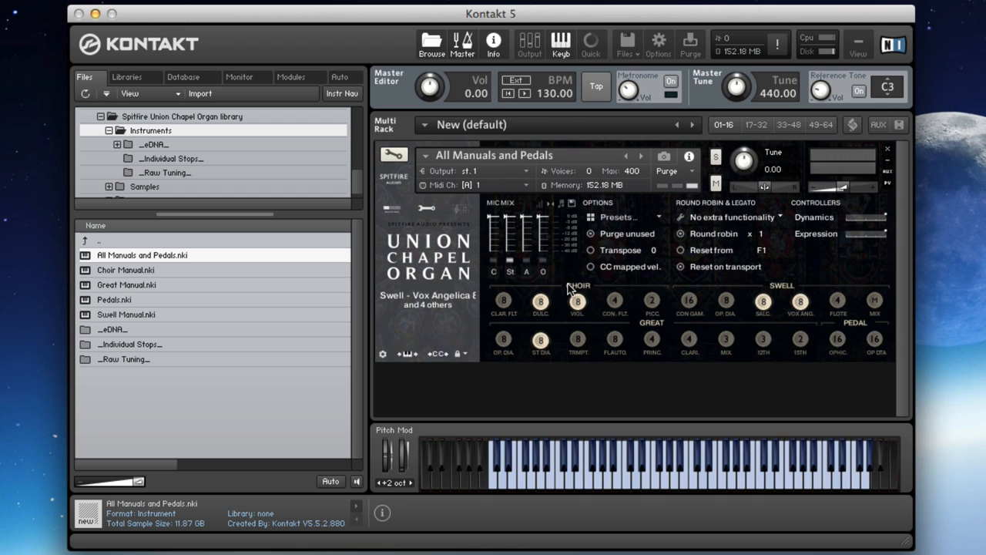
pyautogui.moveTo(515, 285)
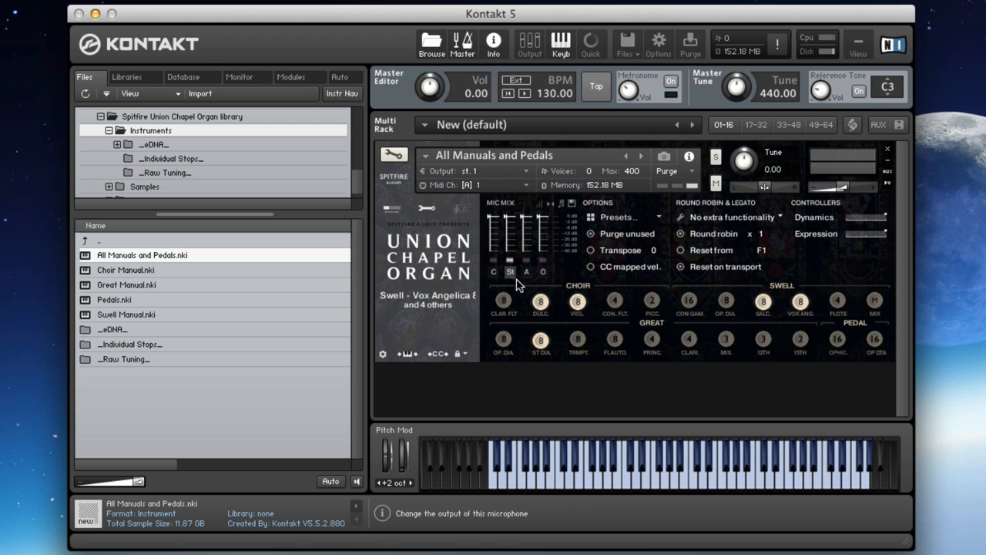
pyautogui.moveTo(493, 262)
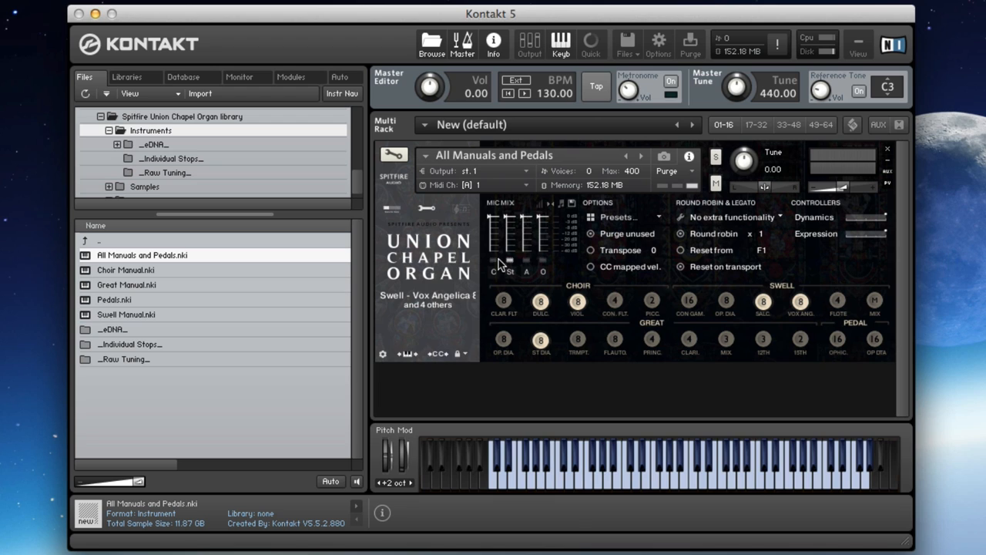
pyautogui.moveTo(495, 242)
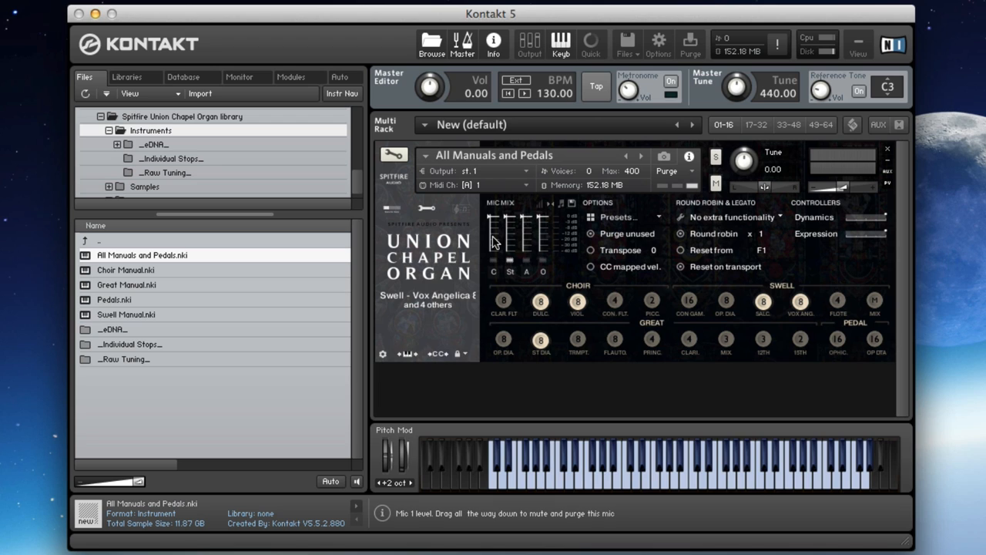
pyautogui.moveTo(521, 262)
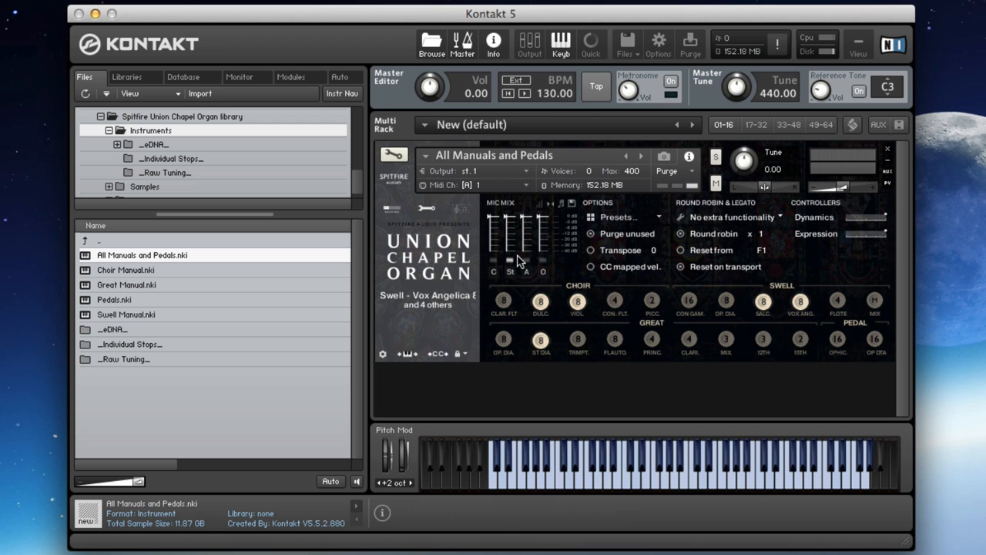
pyautogui.moveTo(539, 268)
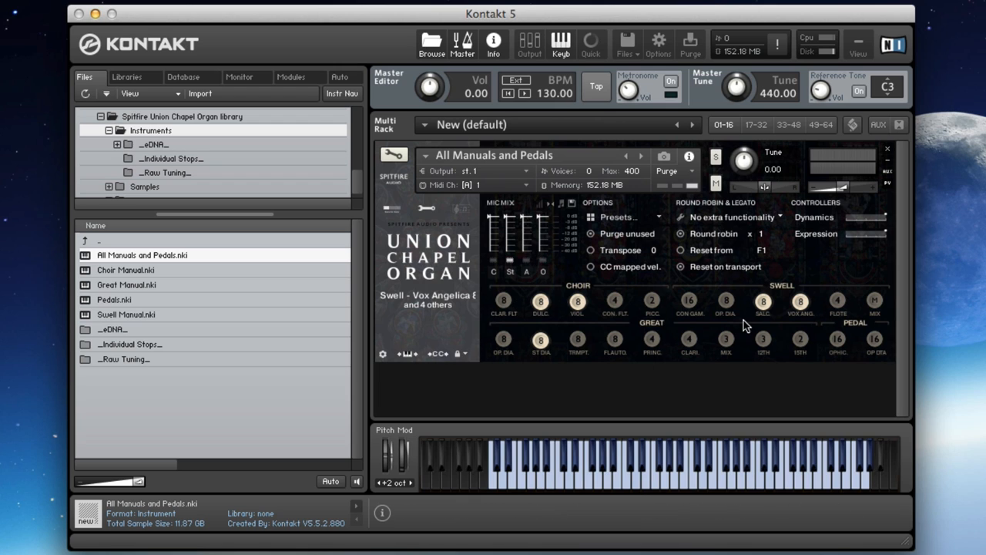
pyautogui.moveTo(126, 336)
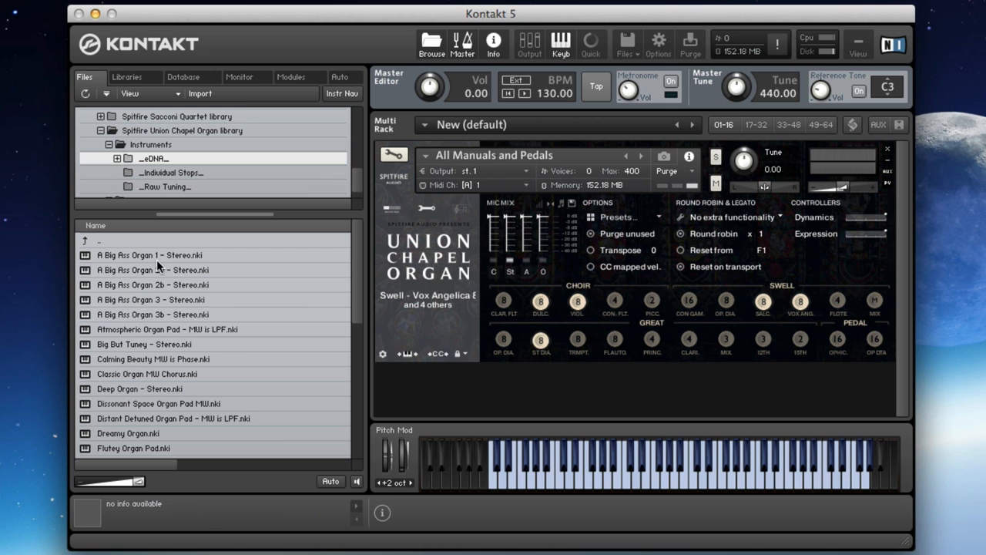
# - Load A Big Ass Organ 1 - Stereo, then replace it with Big Bot Tuney - Stereo
pyautogui.doubleClick(150, 256)
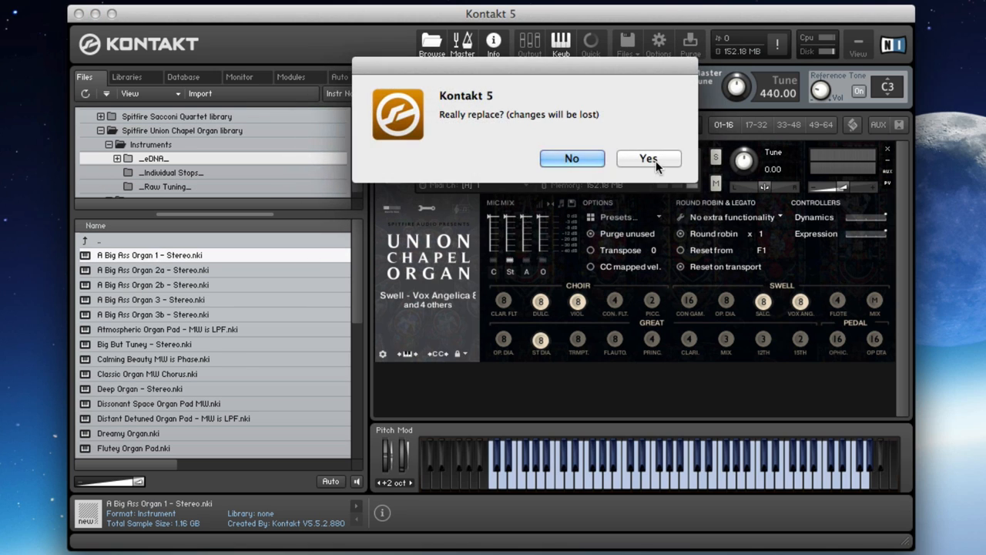
pyautogui.click(647, 158)
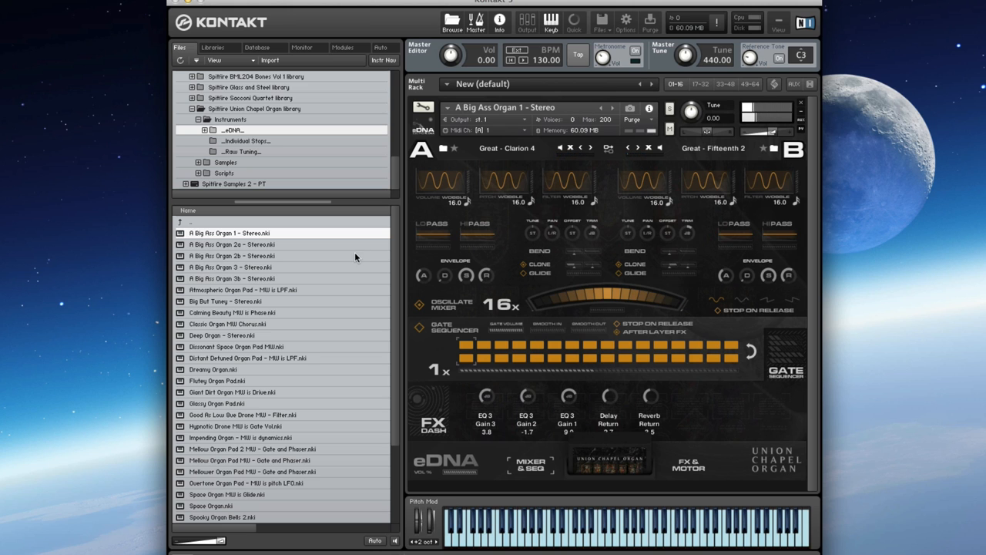
pyautogui.doubleClick(224, 300)
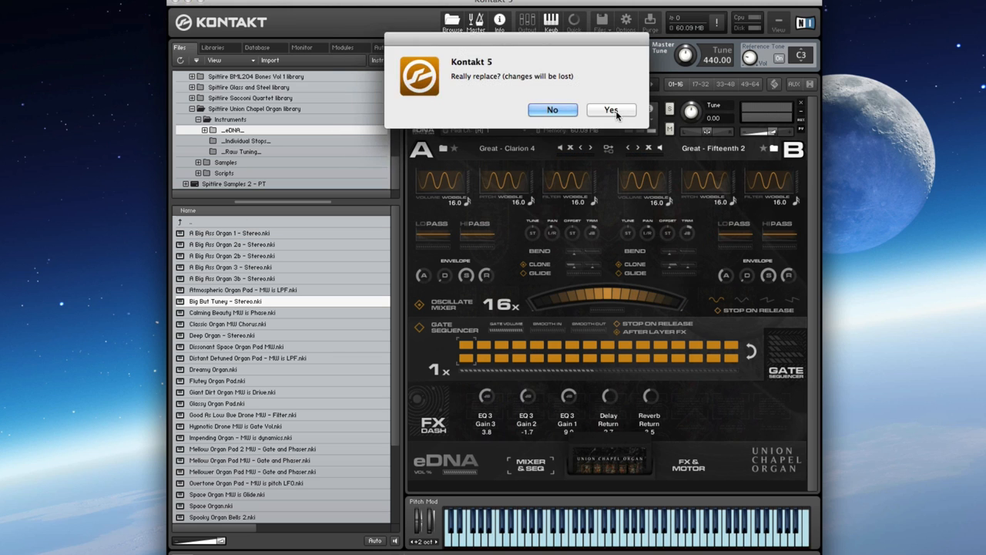
pyautogui.click(610, 110)
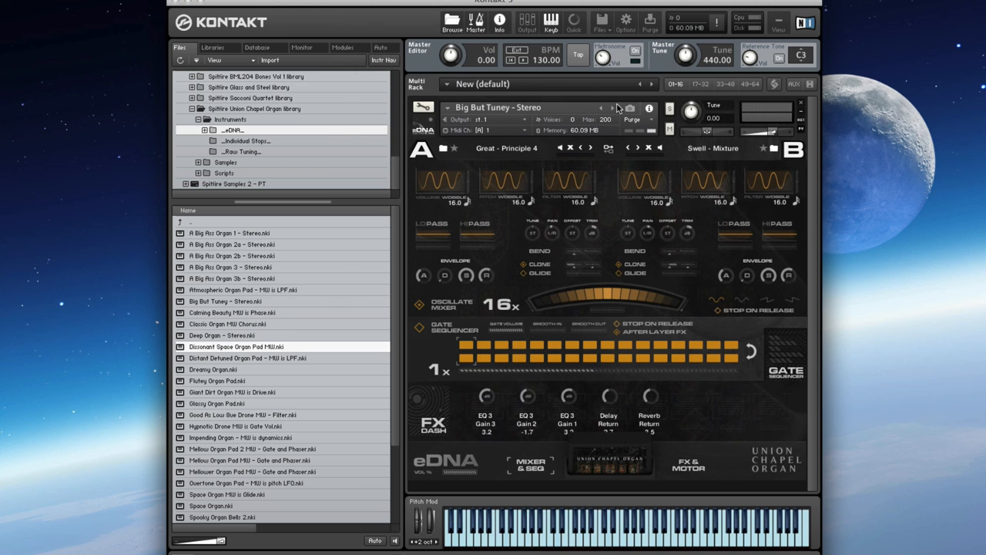
# - Load Dissonant Space Organ Pad MW, Distant Detuned Organ Pad, then Space Organ MW & Glide
pyautogui.doubleClick(235, 345)
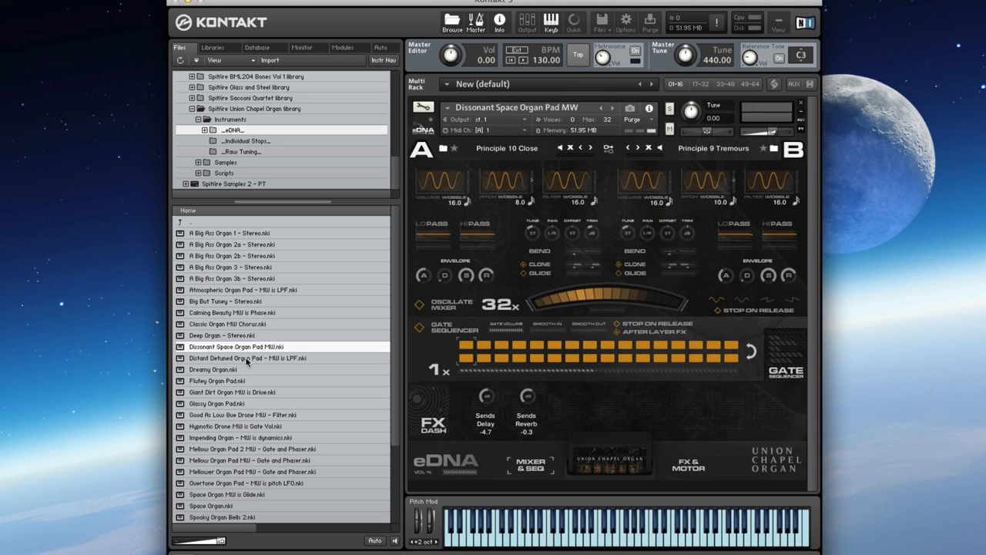
pyautogui.click(246, 357)
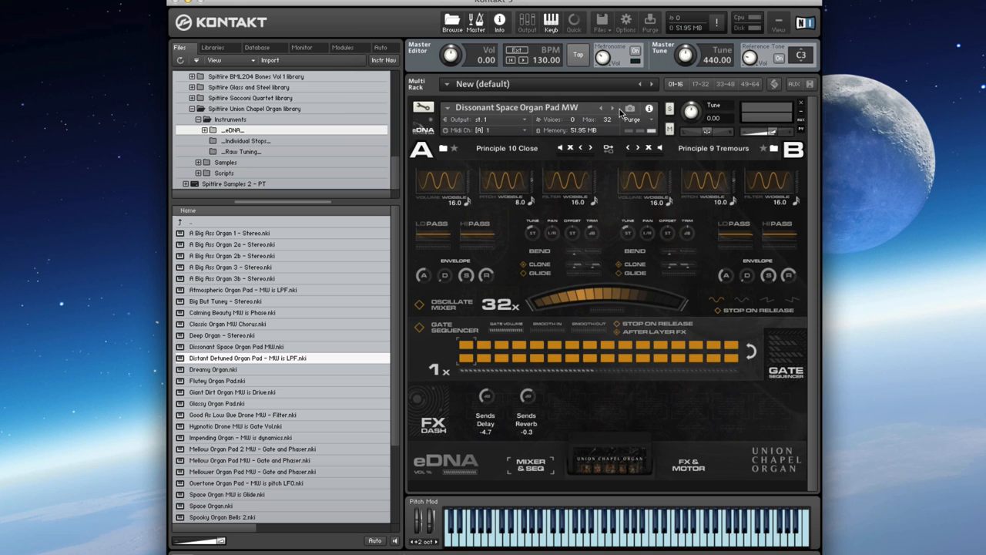
pyautogui.doubleClick(248, 358)
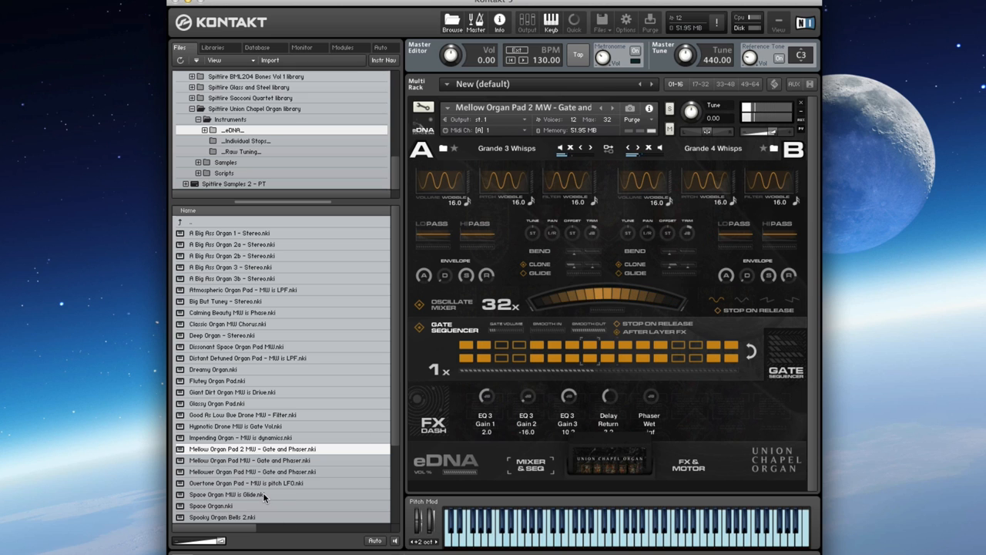
pyautogui.doubleClick(227, 493)
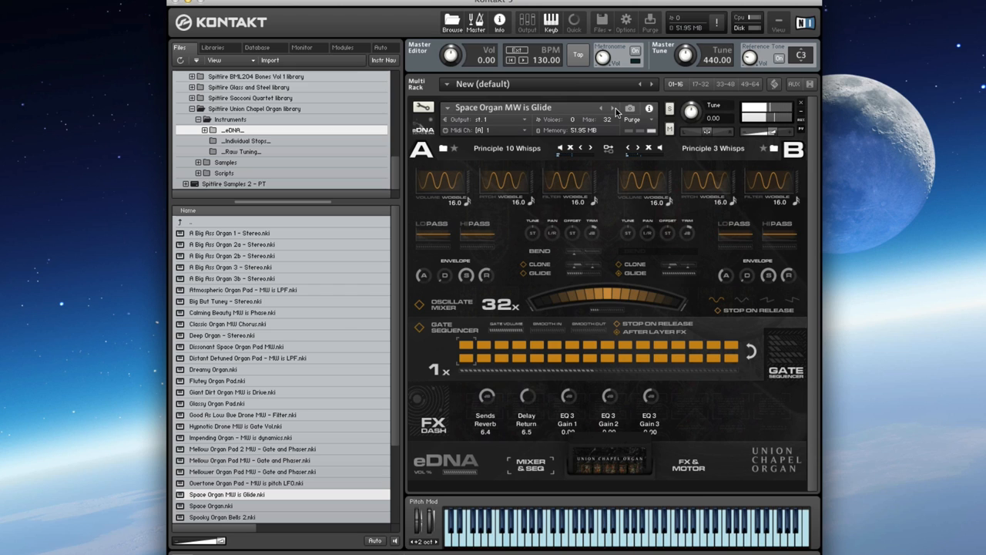
# - Load Spooky Organ Bells 2, Stutter Organ MW & LPF and Gate, then Very Nasty Lead Organ, nudging a control
pyautogui.scroll(-3)
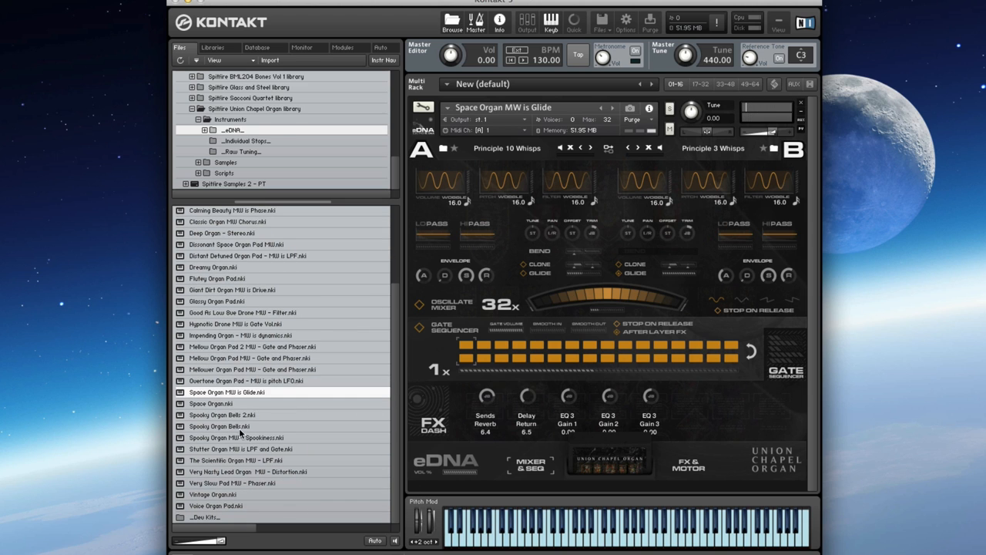
pyautogui.doubleClick(222, 414)
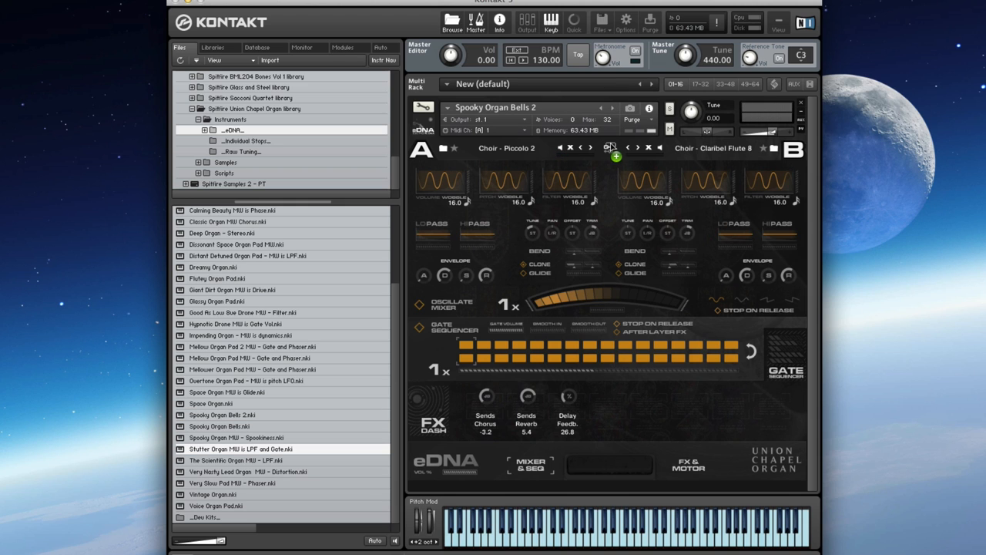
pyautogui.doubleClick(246, 450)
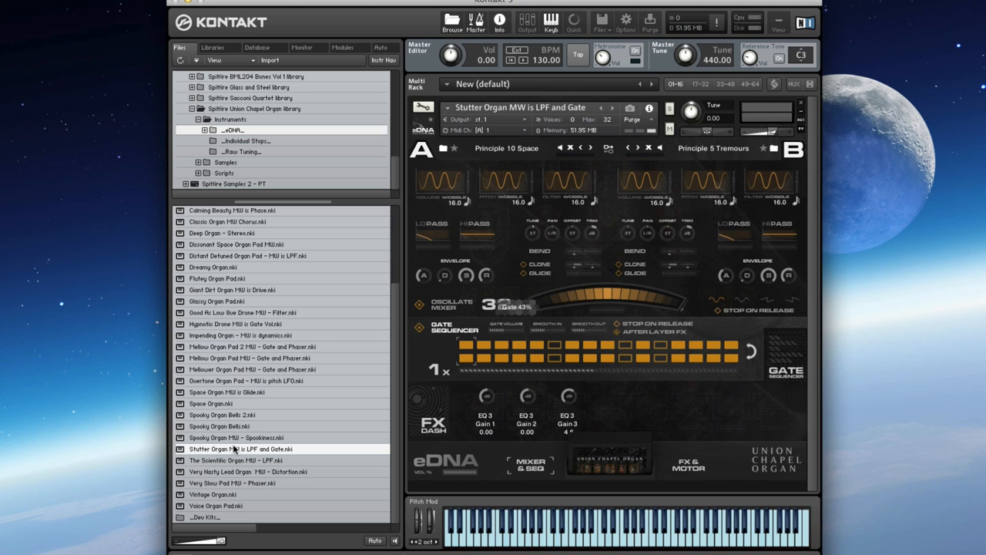
pyautogui.doubleClick(248, 472)
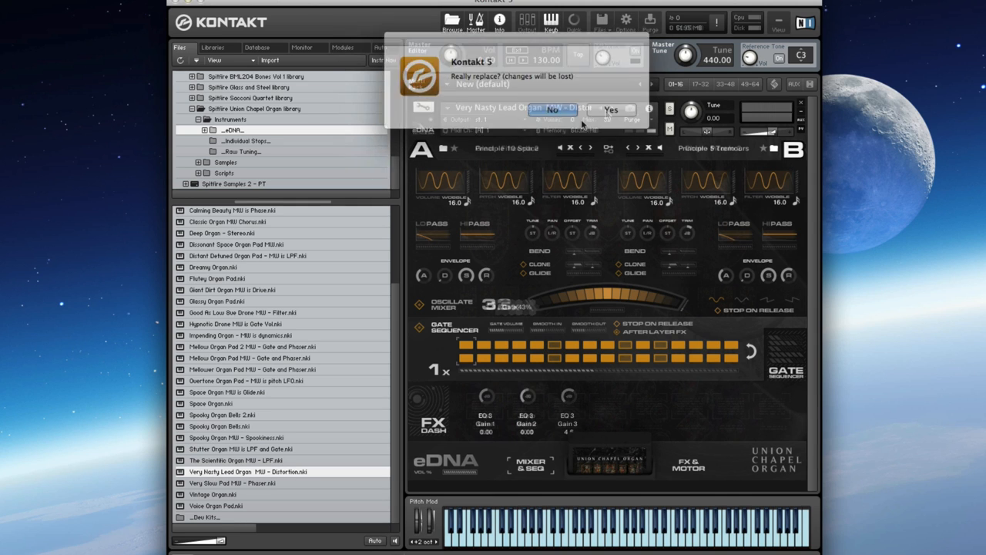
pyautogui.click(611, 110)
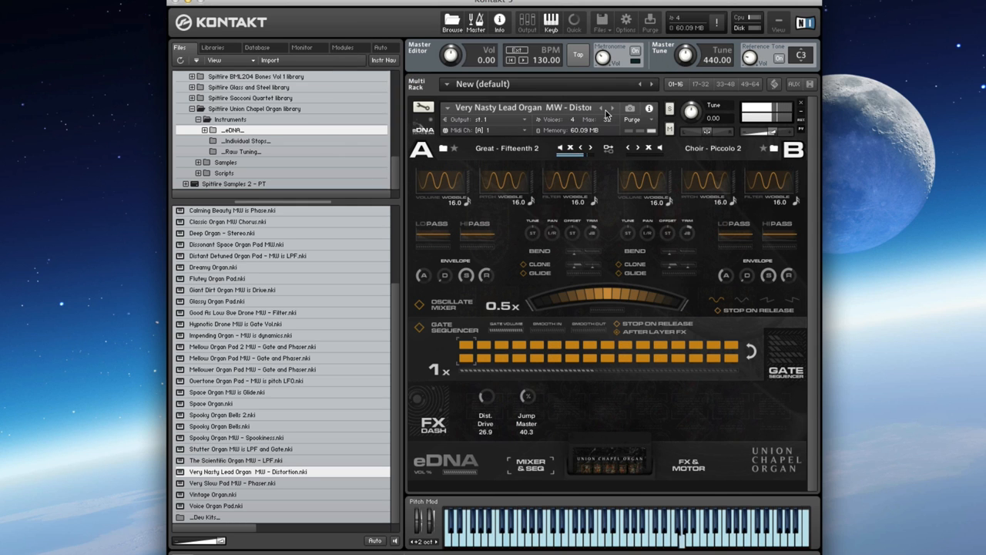
pyautogui.moveTo(484, 401); pyautogui.dragTo(483, 377)
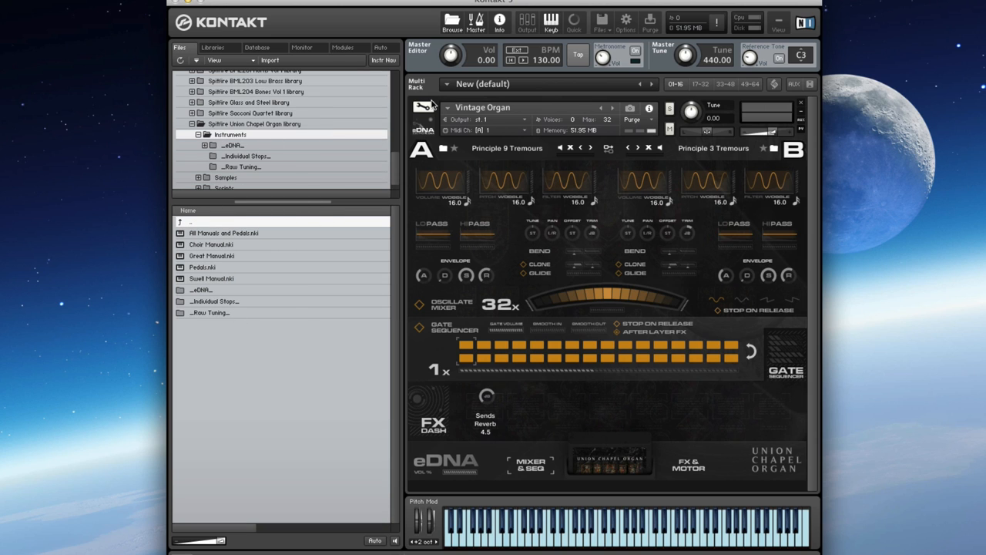
pyautogui.moveTo(268, 280)
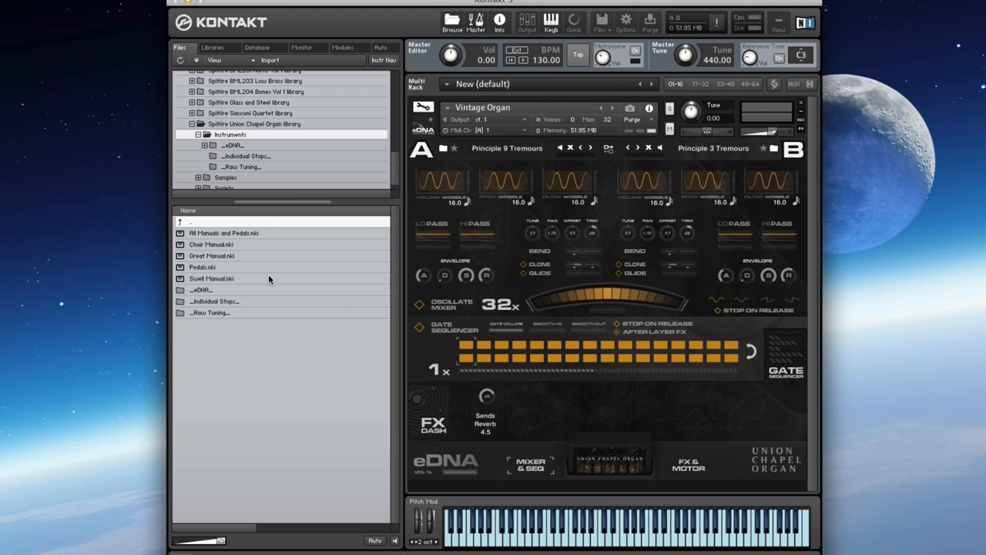
pyautogui.moveTo(276, 291)
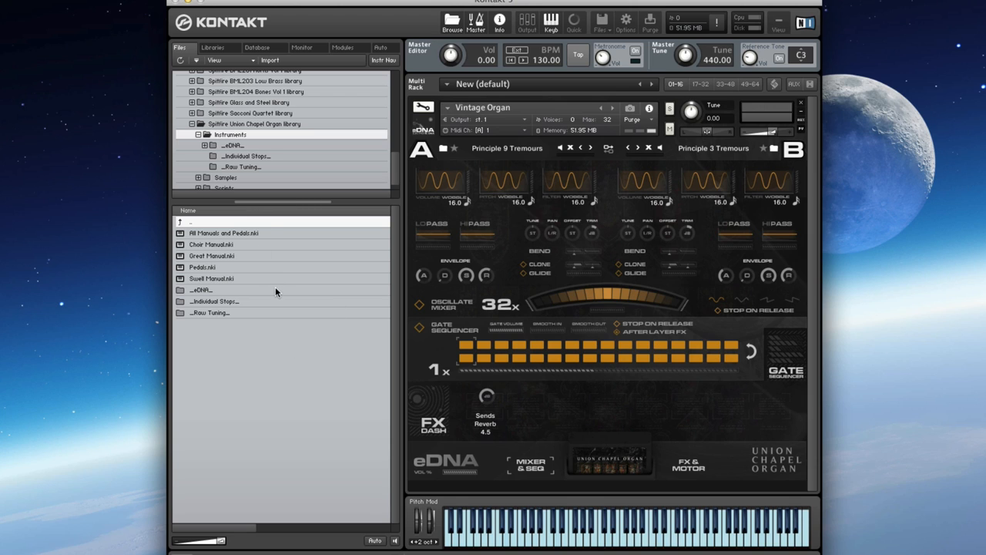
pyautogui.moveTo(274, 293)
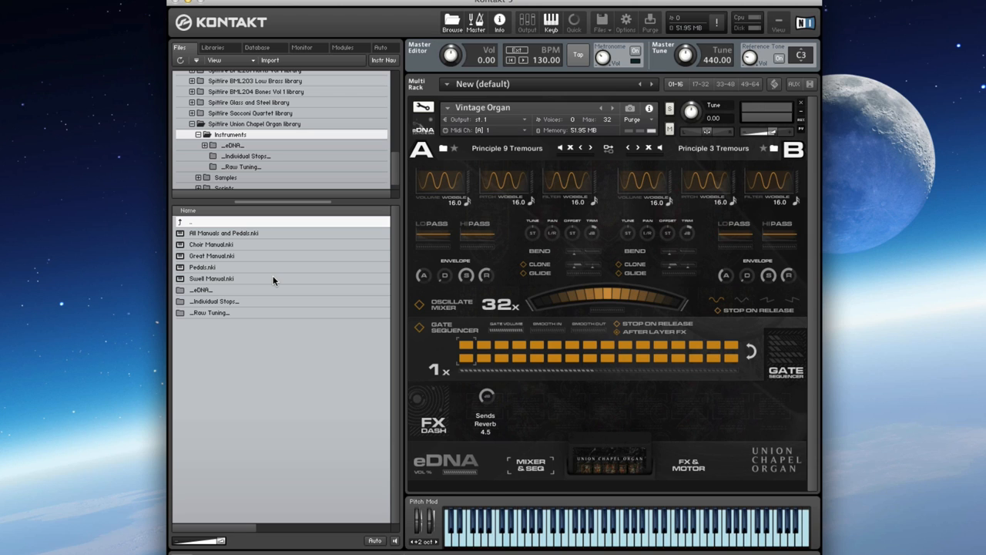
pyautogui.moveTo(274, 280)
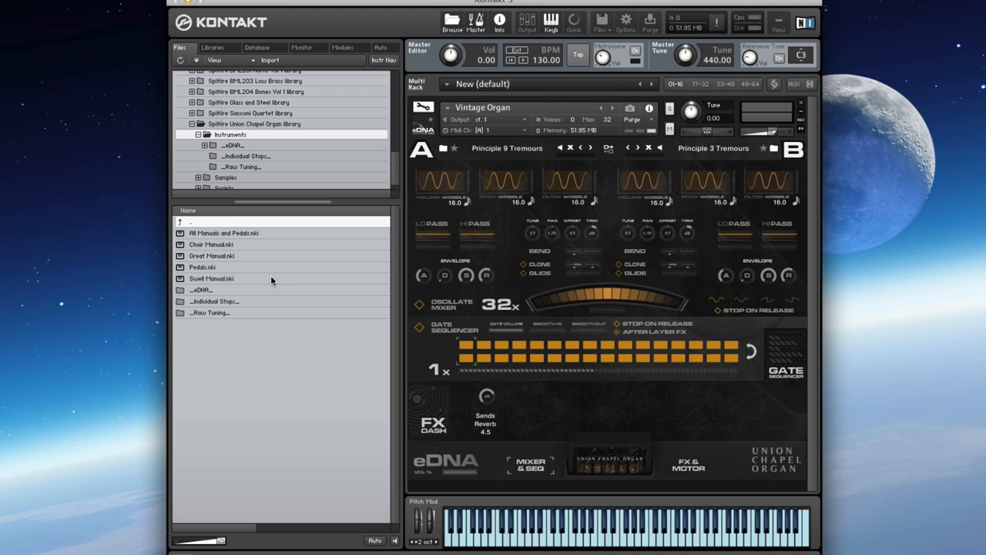